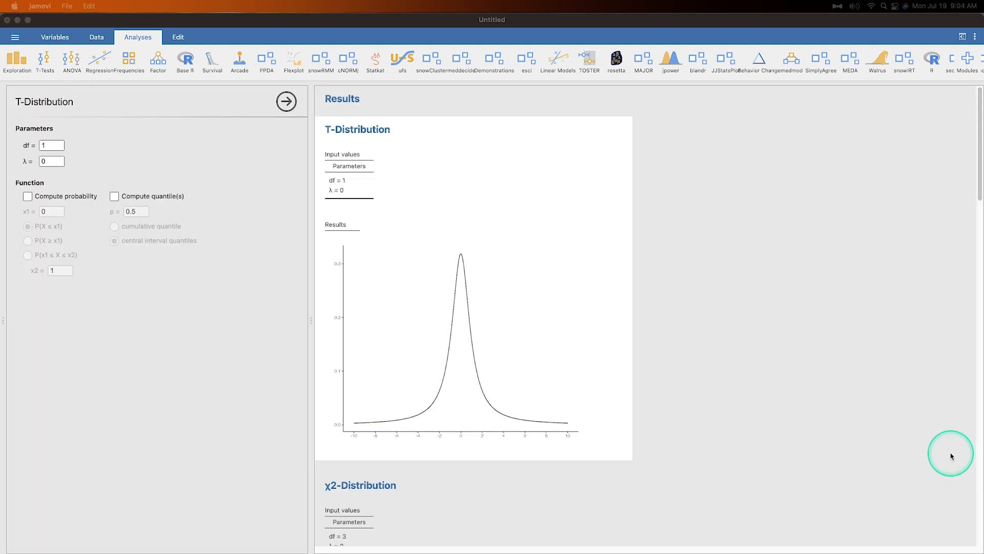
mouse_move(561, 359)
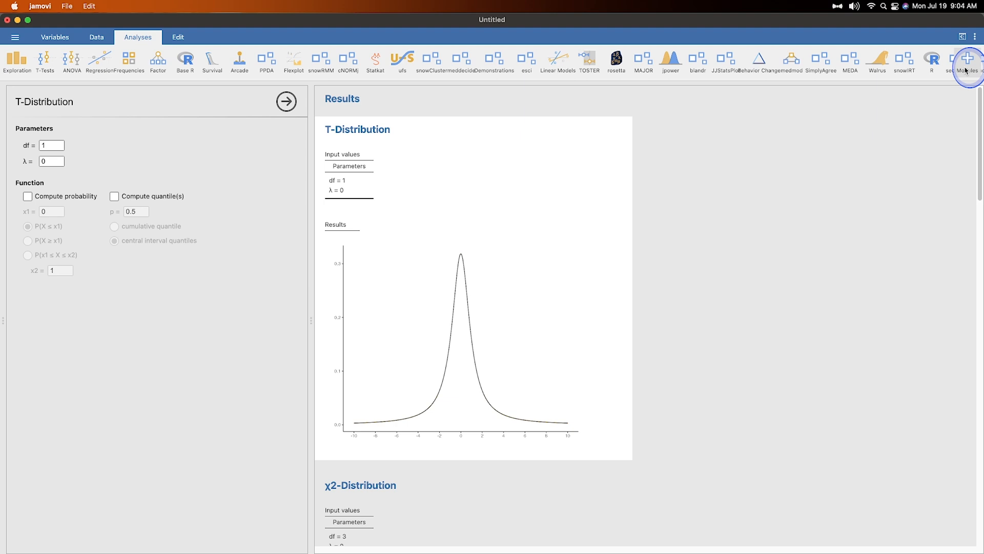
Step: Open the installed modules list from the Modules (+) button
click(967, 58)
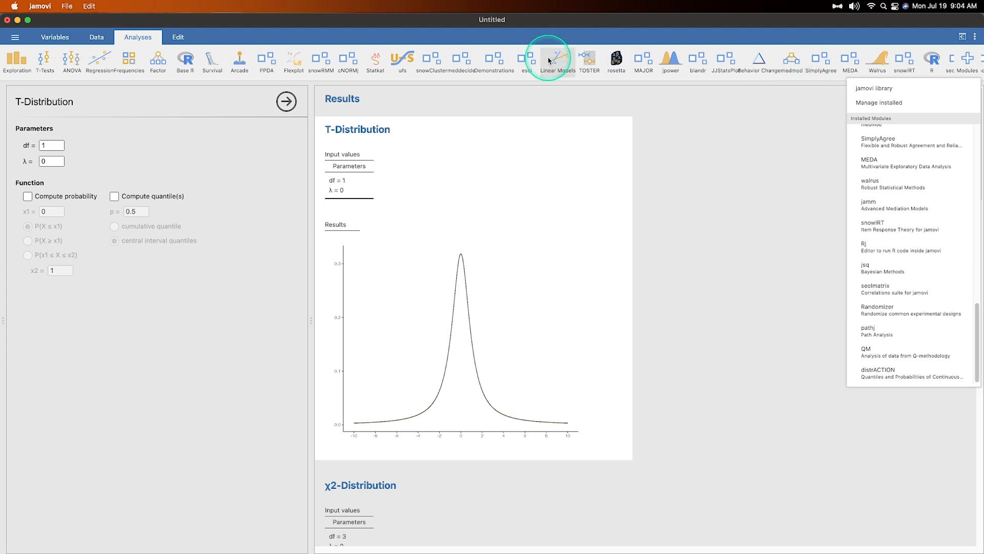
mouse_move(537, 86)
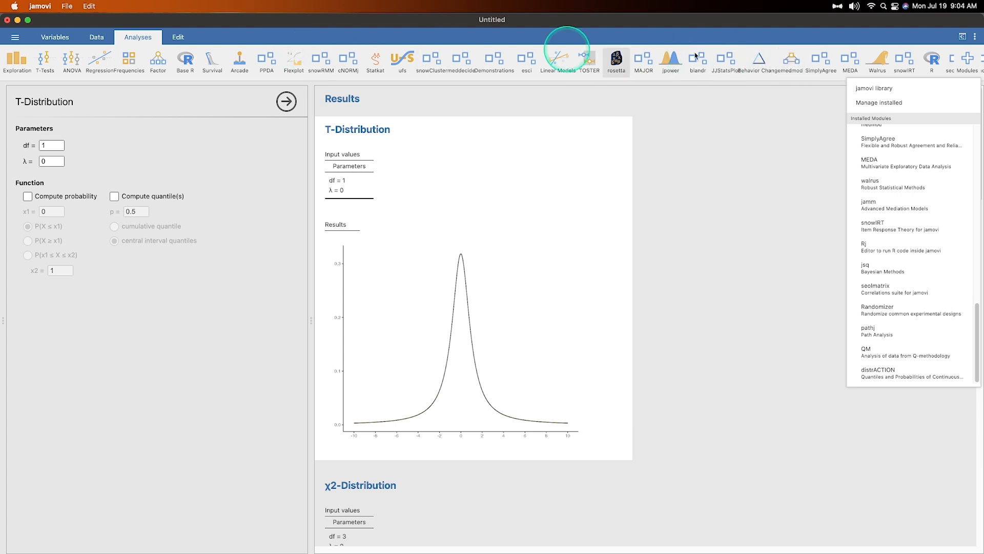
mouse_move(879, 377)
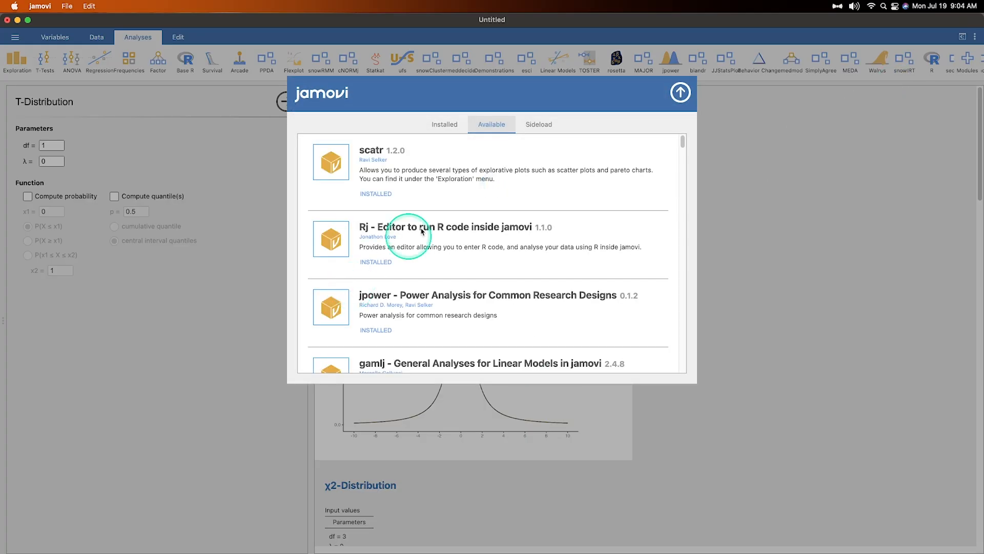
mouse_move(595, 251)
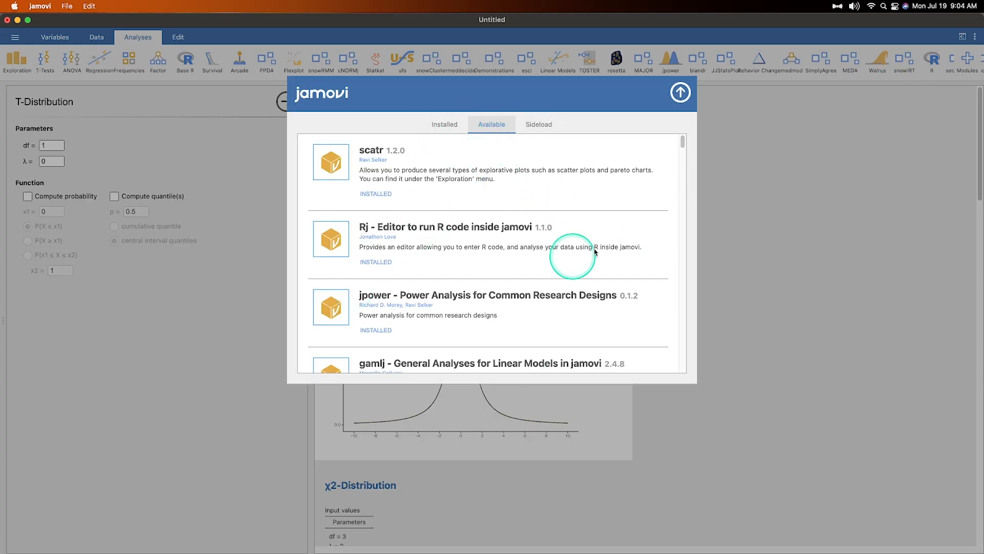
Step: Scroll the library down to distrACTION, confirm it is installed, and close the library
scroll(down, 3)
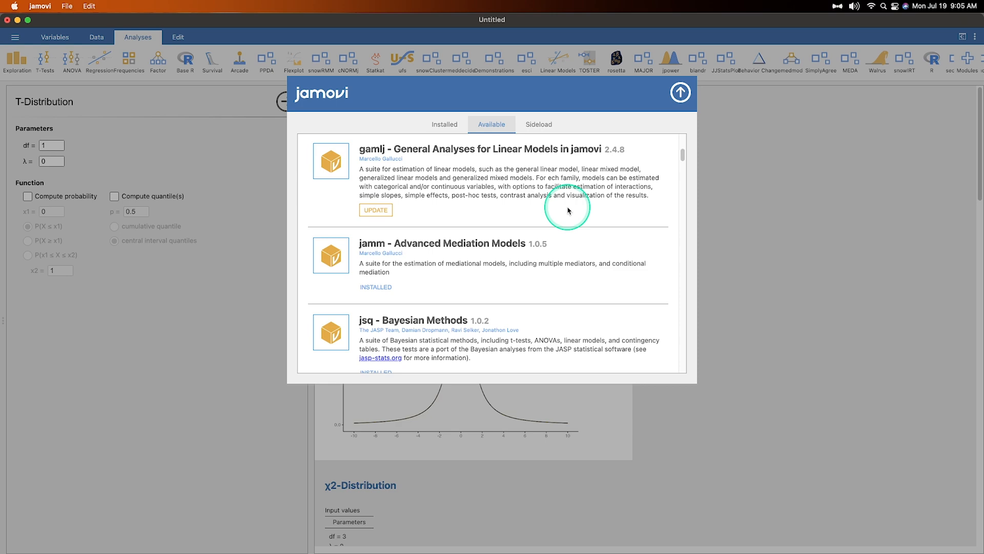
scroll(down, 3)
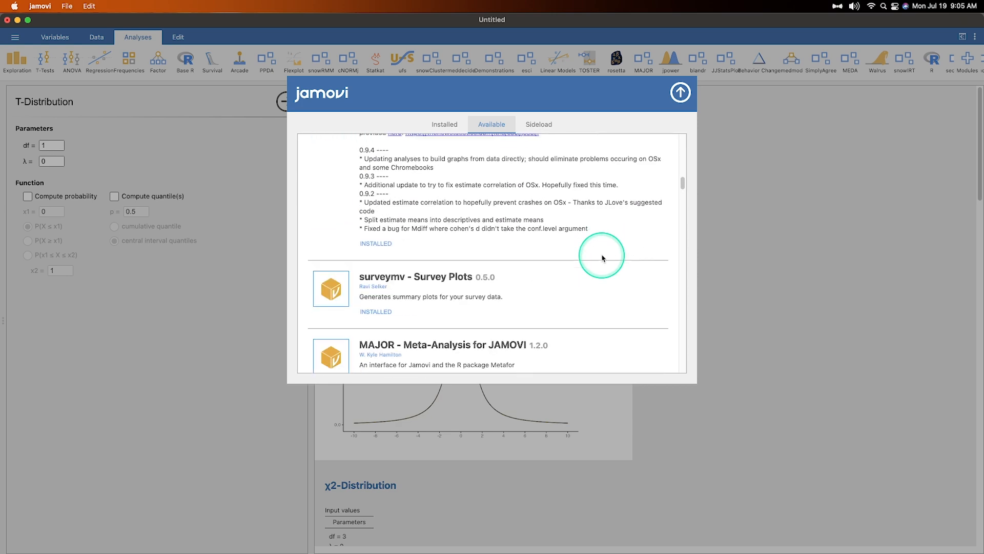
scroll(down, 3)
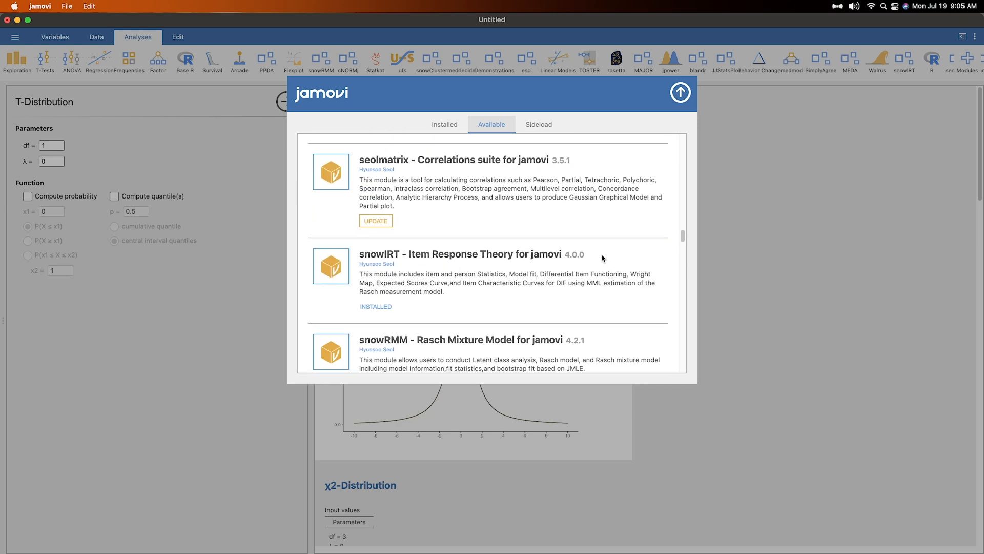
scroll(down, 3)
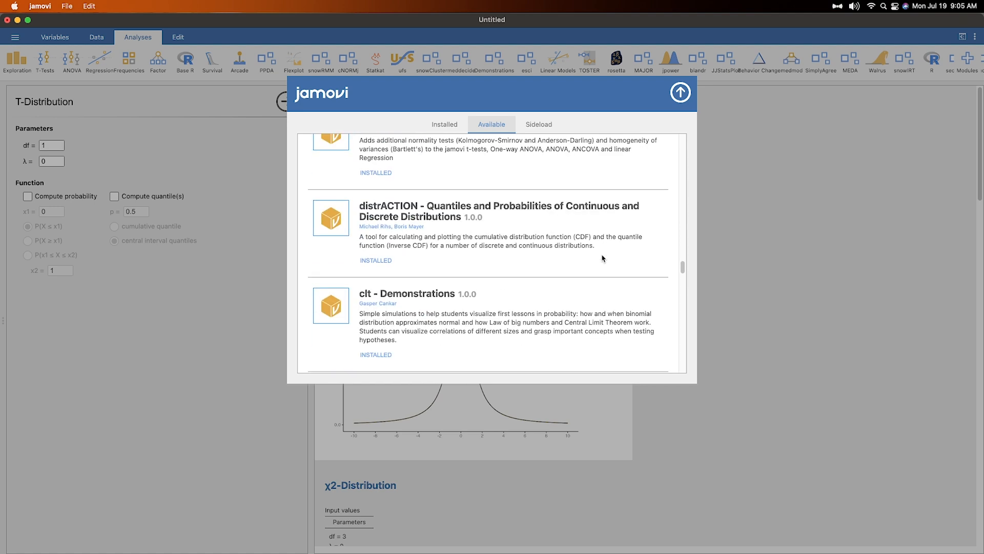
click(387, 232)
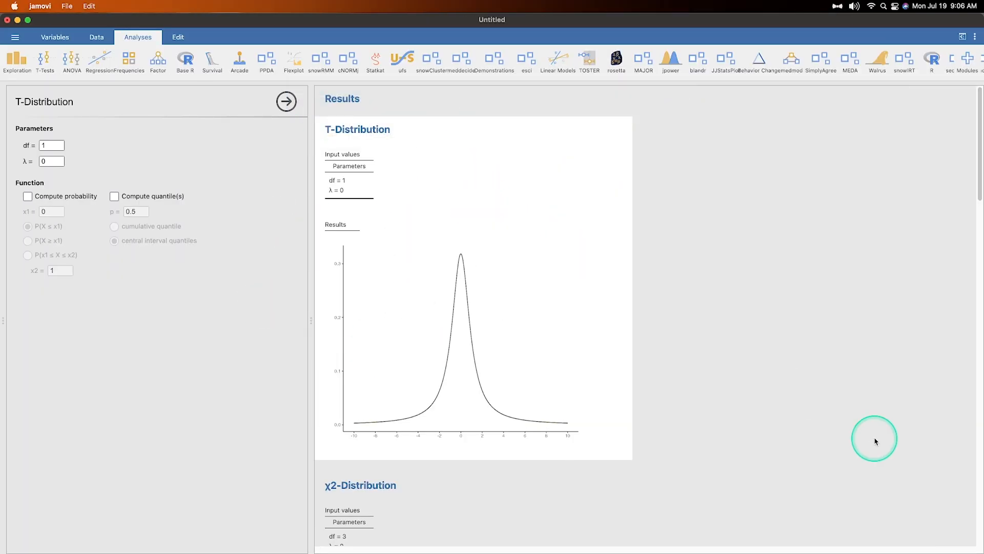
mouse_move(744, 340)
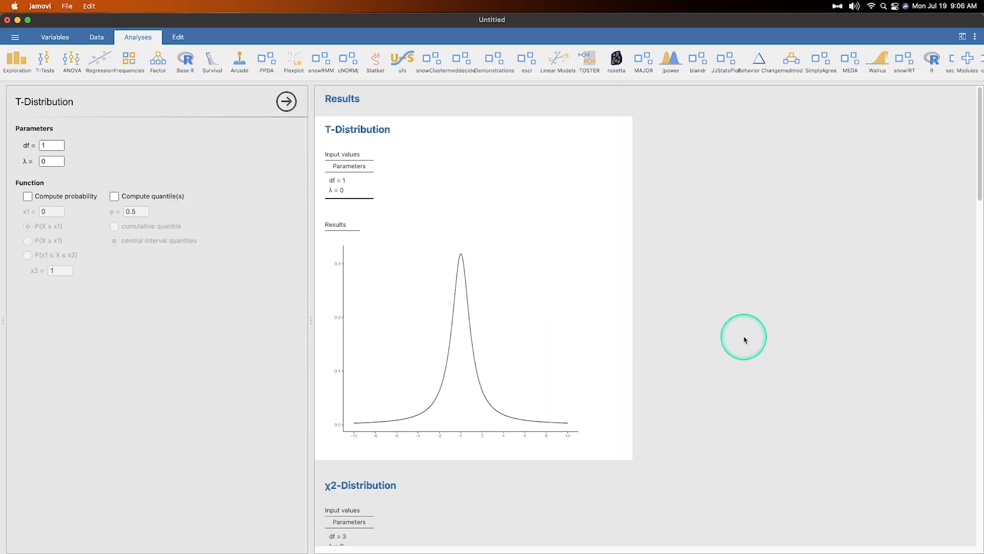
Step: Scroll the results to the Normal Distribution plot, then reopen the installed modules list
scroll(down, 3)
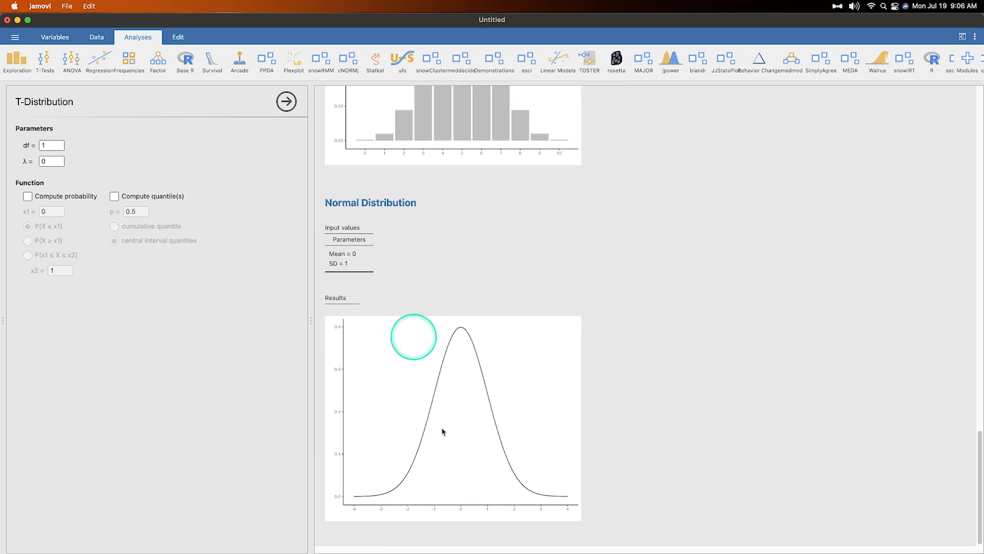
mouse_move(563, 406)
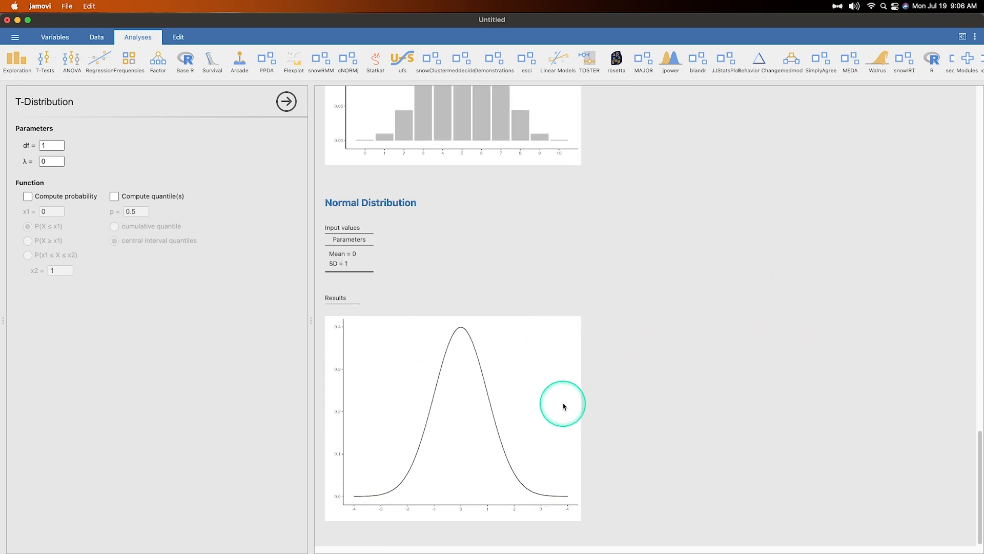
click(286, 101)
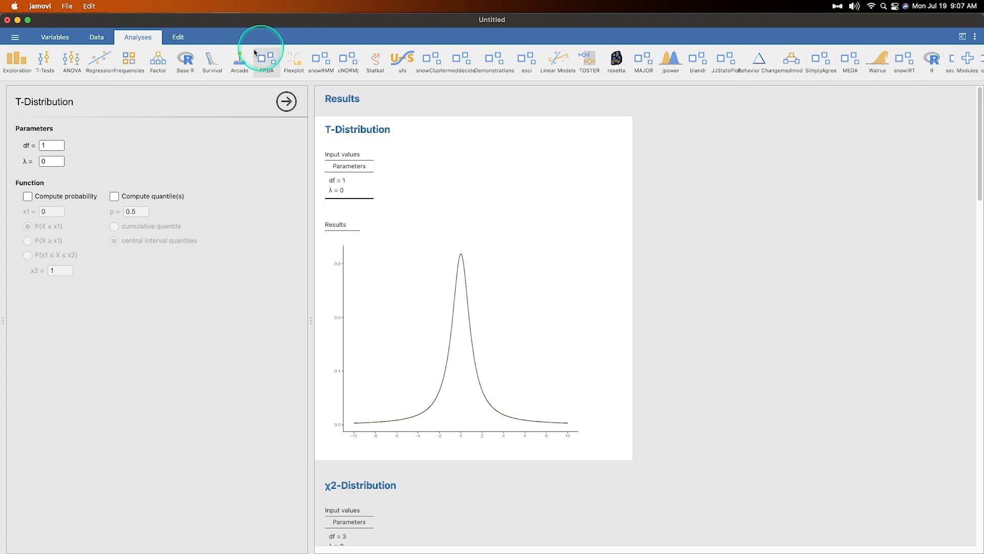
click(967, 57)
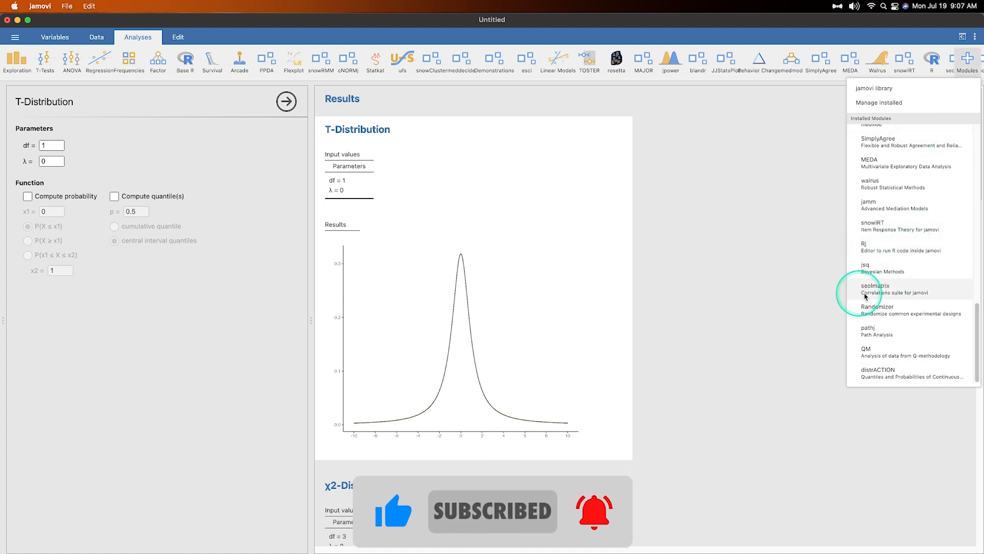
mouse_move(882, 376)
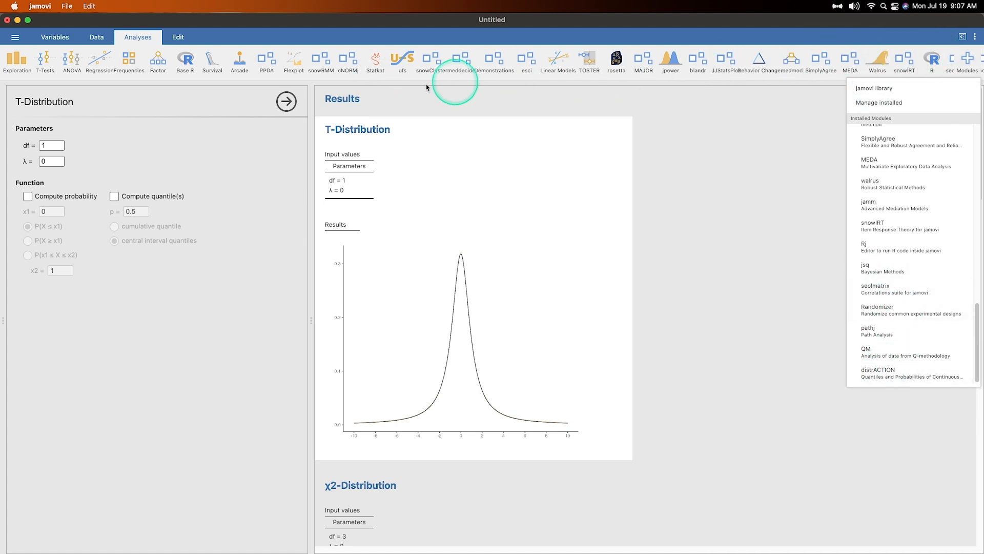
mouse_move(891, 381)
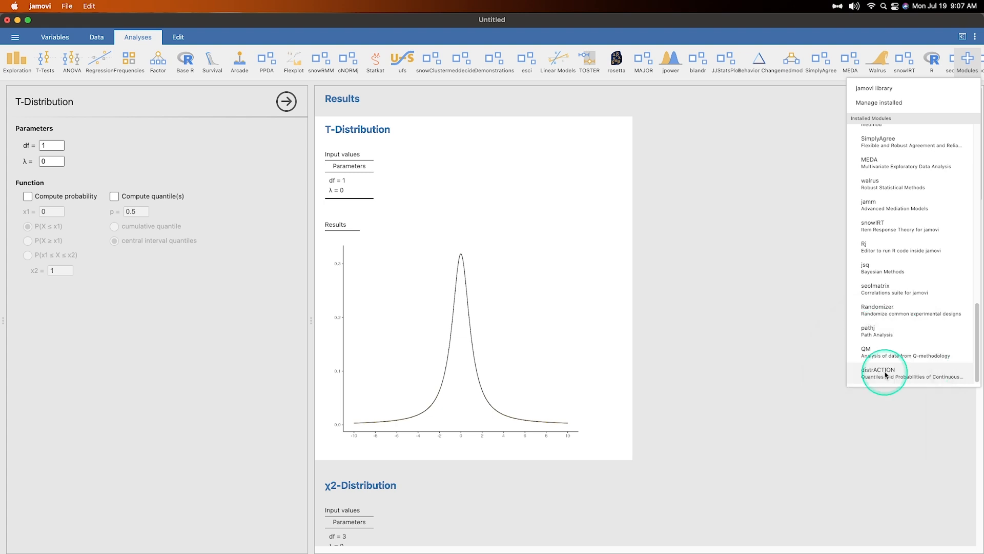
Step: View distrACTION's Normal, T, χ2, F and Binomial analyses, then close both menus
click(885, 372)
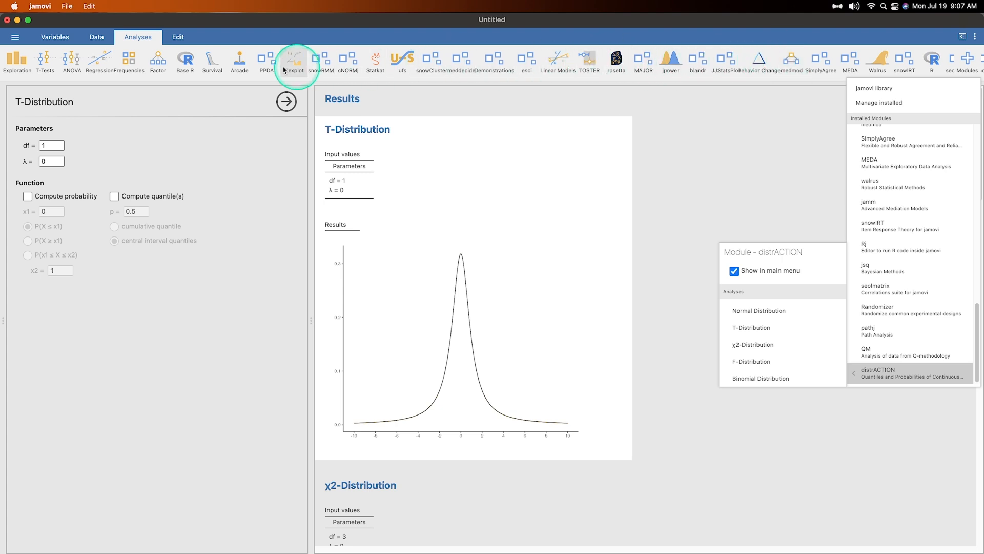
mouse_move(616, 58)
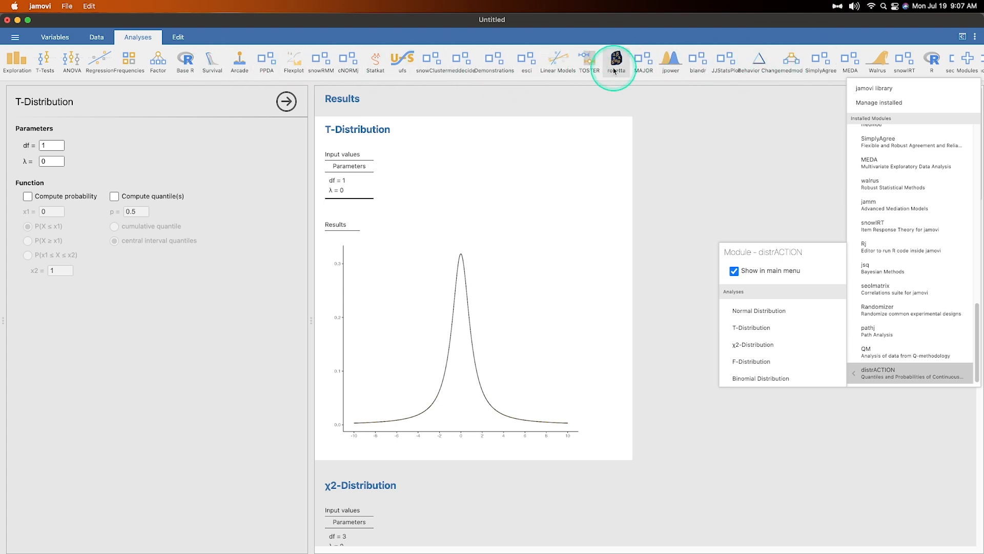
click(734, 270)
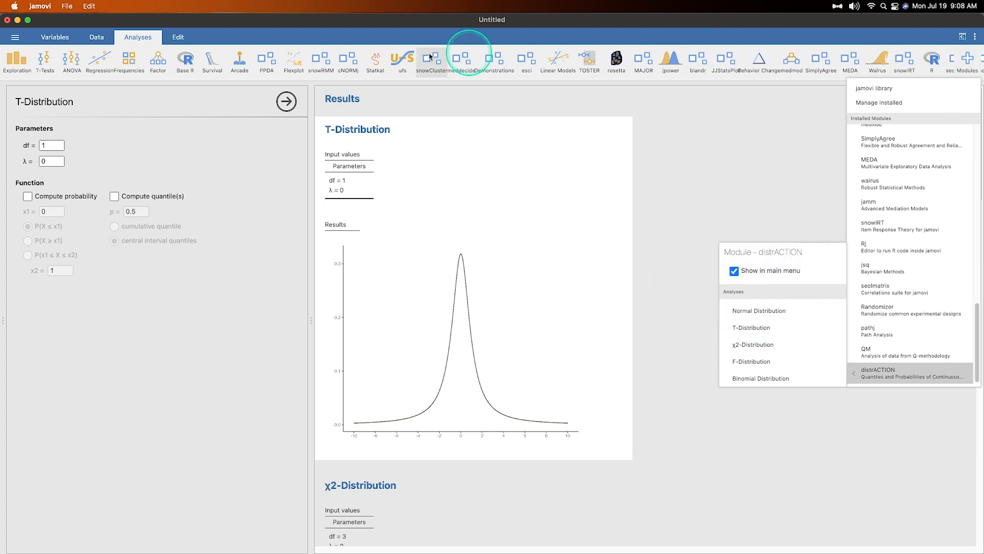
mouse_move(637, 76)
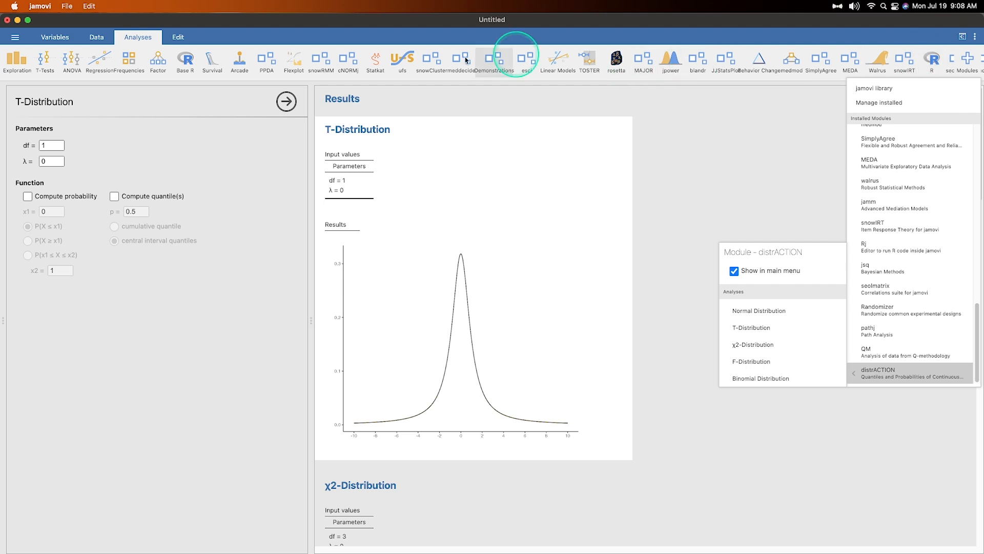
mouse_move(670, 57)
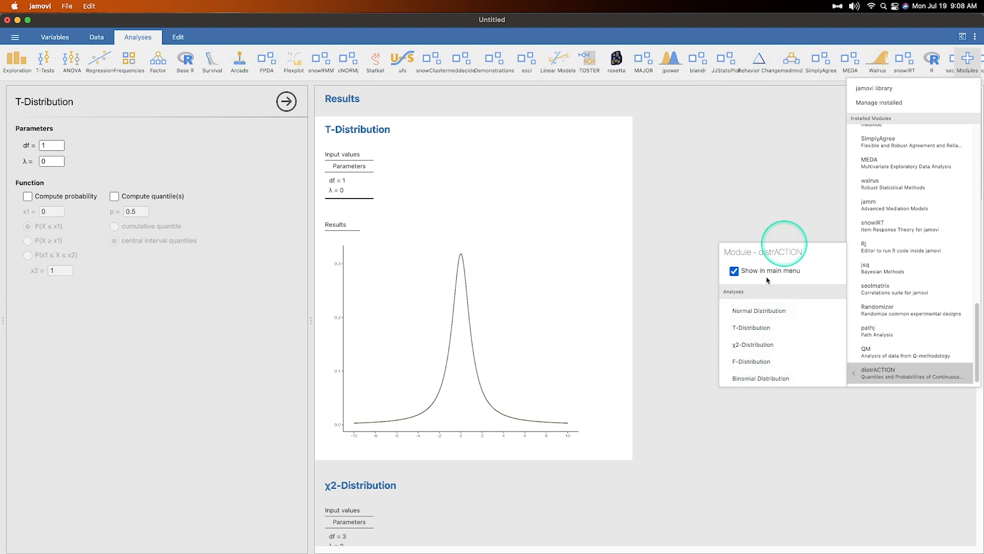
mouse_move(223, 50)
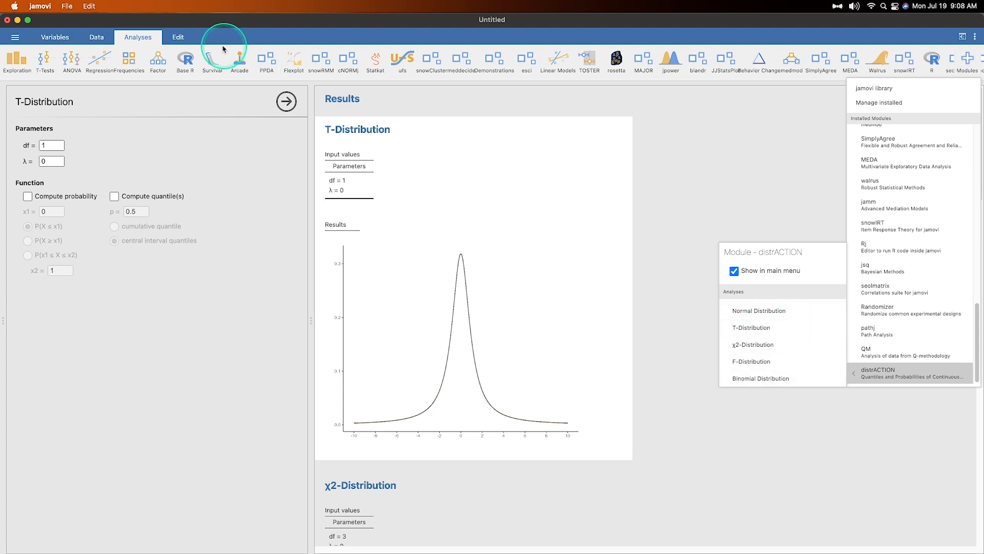
click(71, 59)
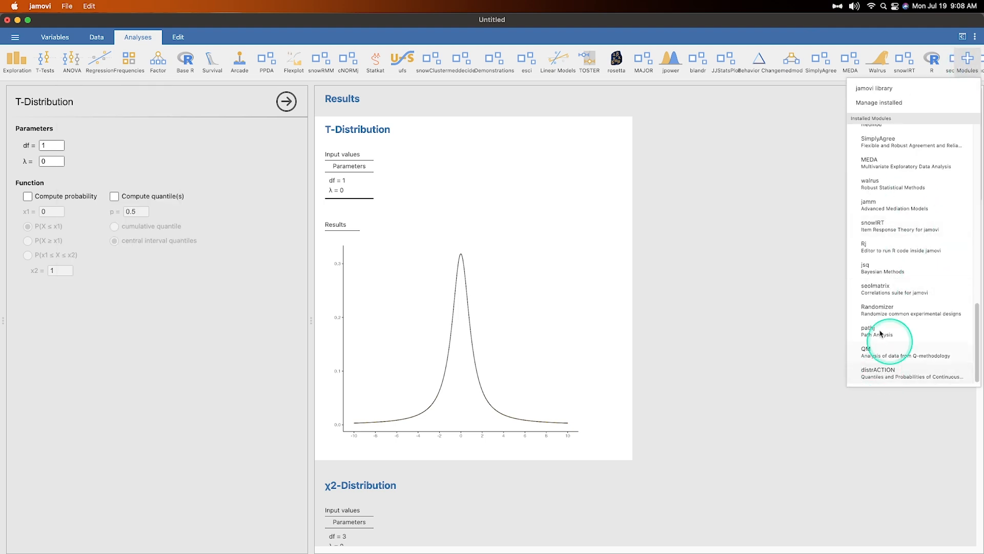
mouse_move(929, 366)
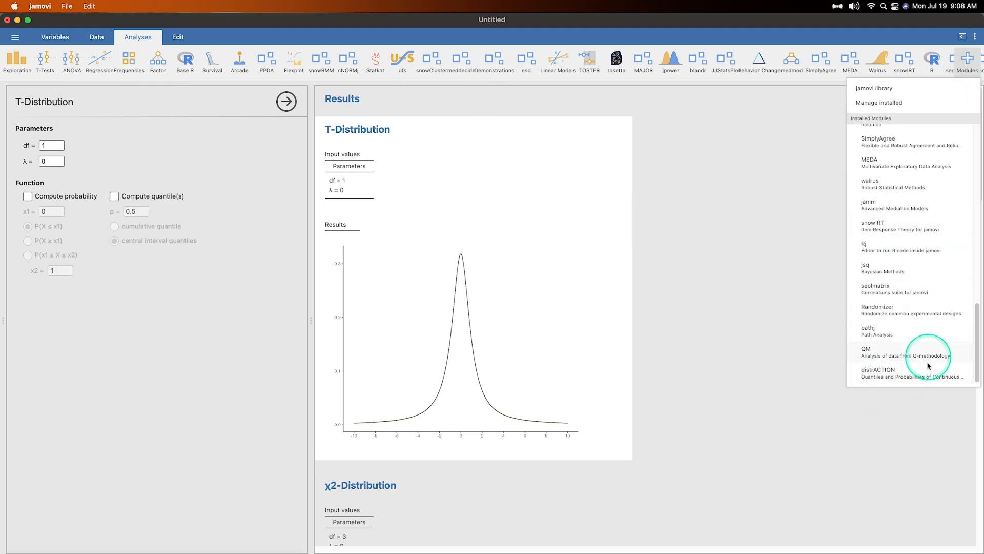
click(898, 372)
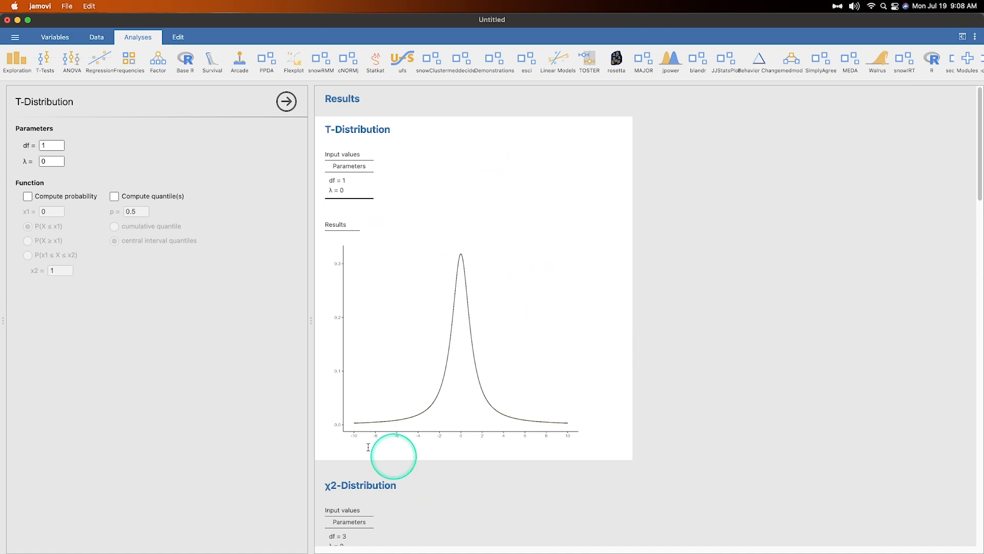
mouse_move(255, 435)
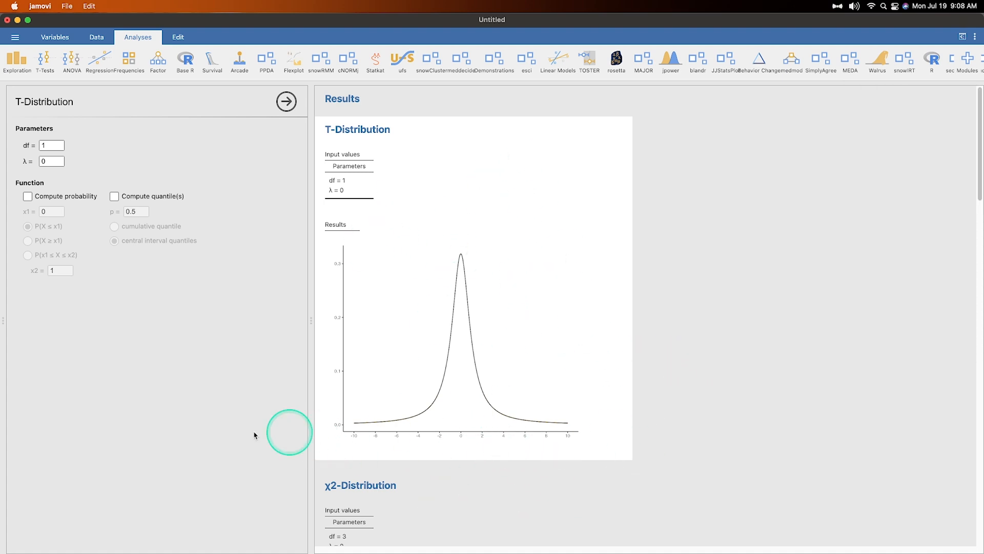
mouse_move(448, 378)
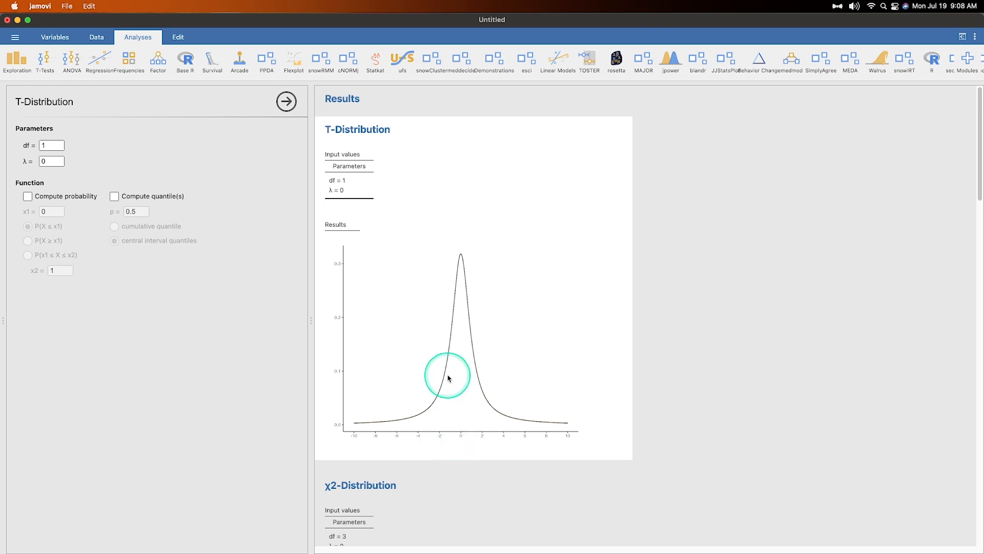
mouse_move(309, 309)
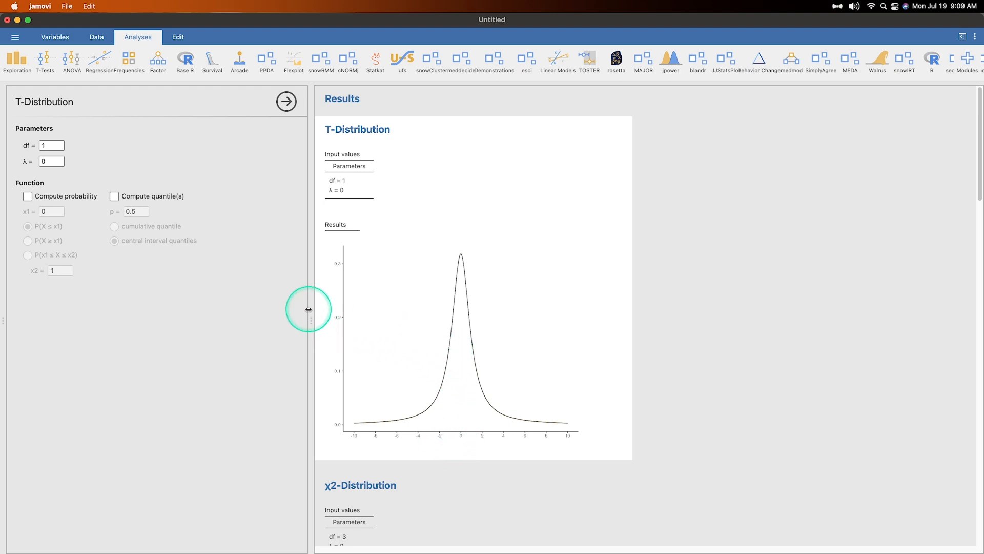
click(51, 146)
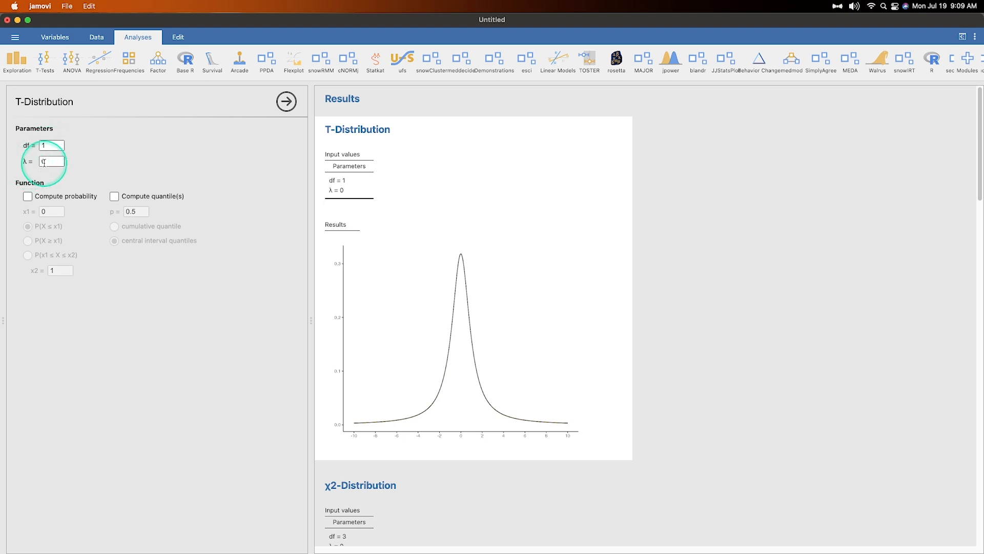
text(0)
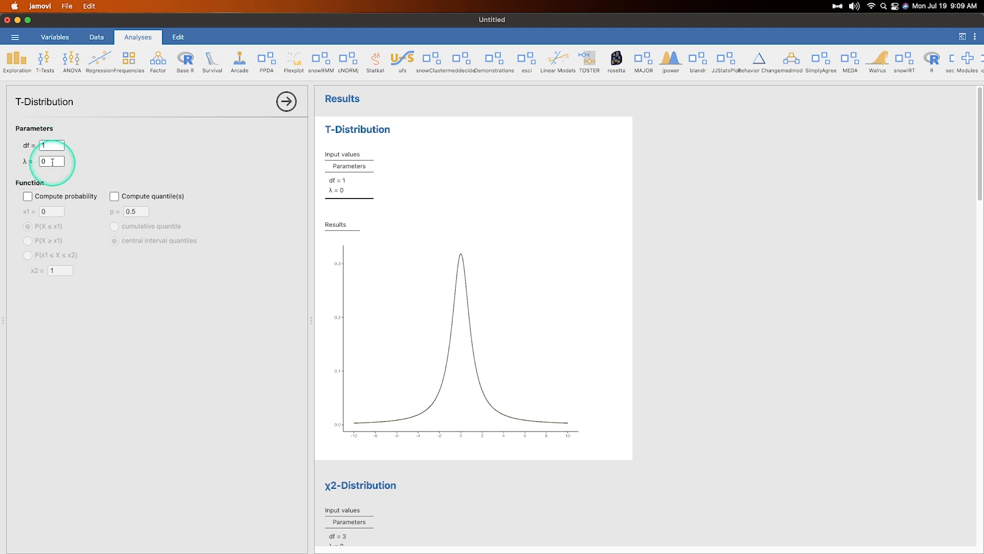
mouse_move(57, 178)
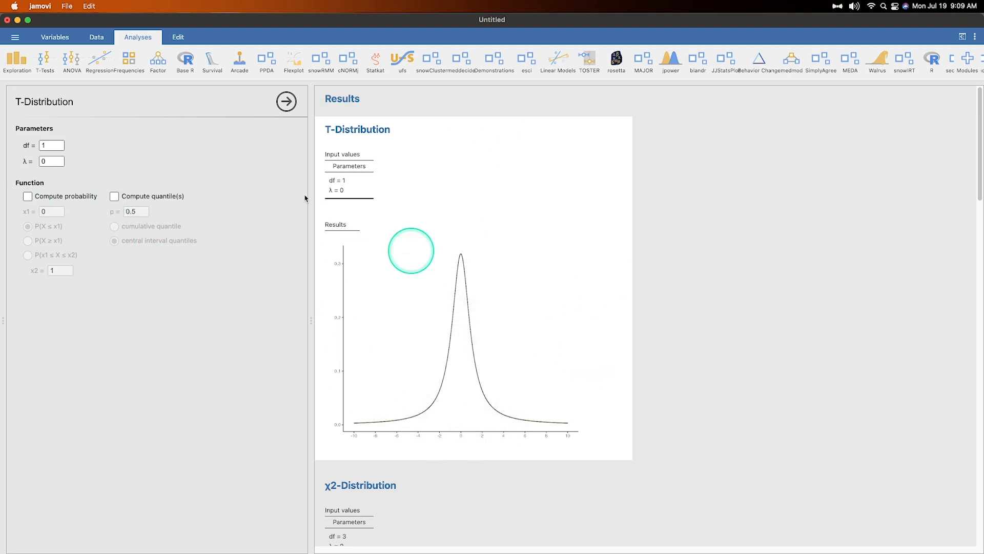
Step: Enable T-distribution probability and choose P(X ≥ x1), giving 0.5 at x1 = 0
click(27, 196)
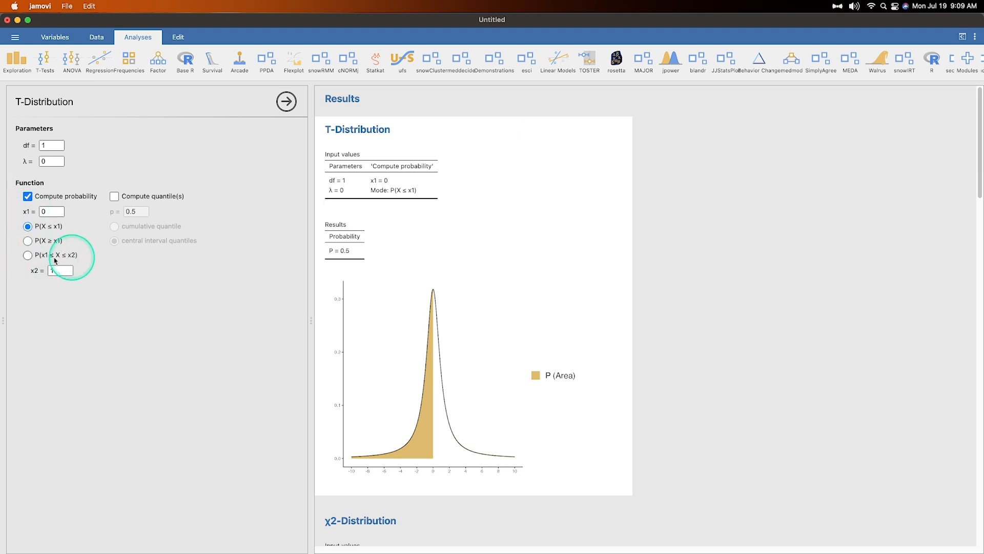
click(27, 255)
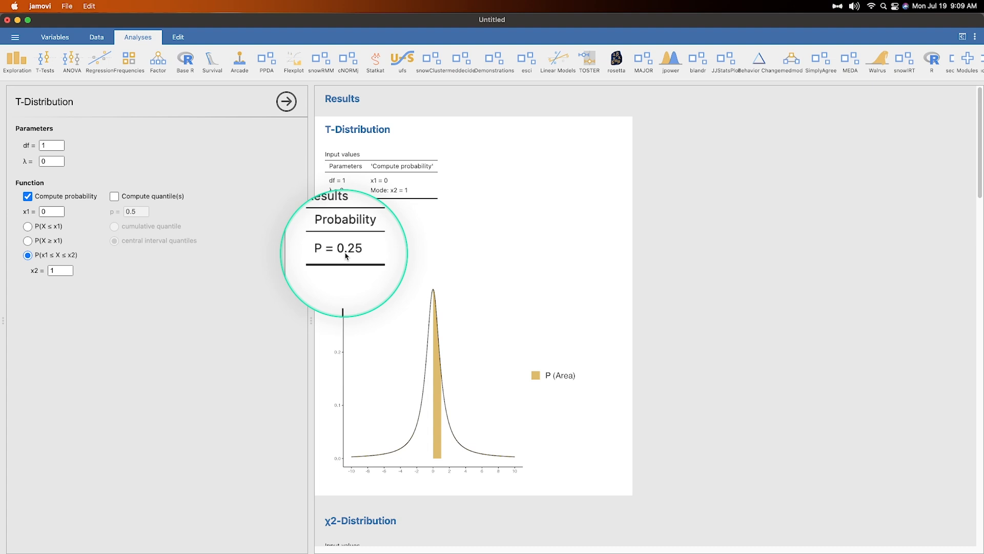
click(26, 226)
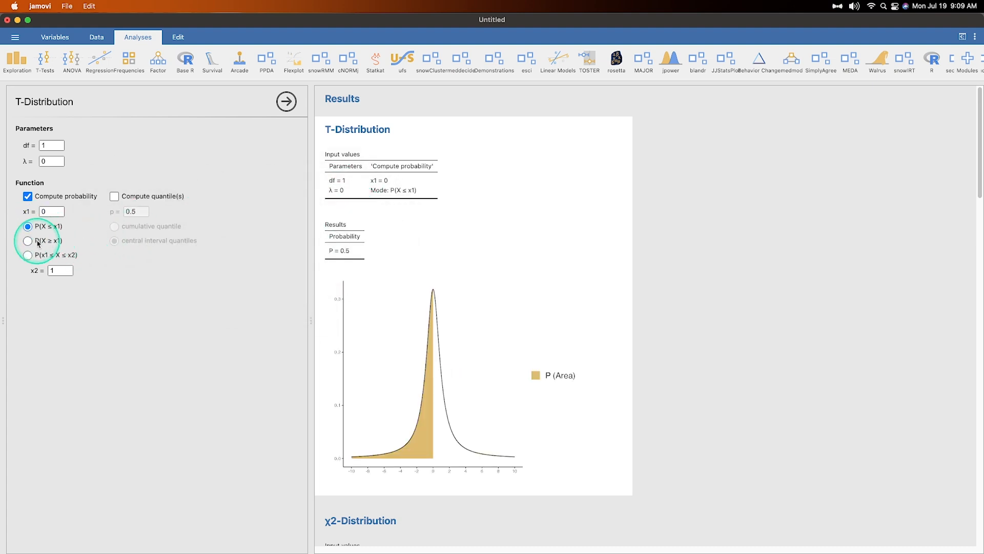
click(28, 240)
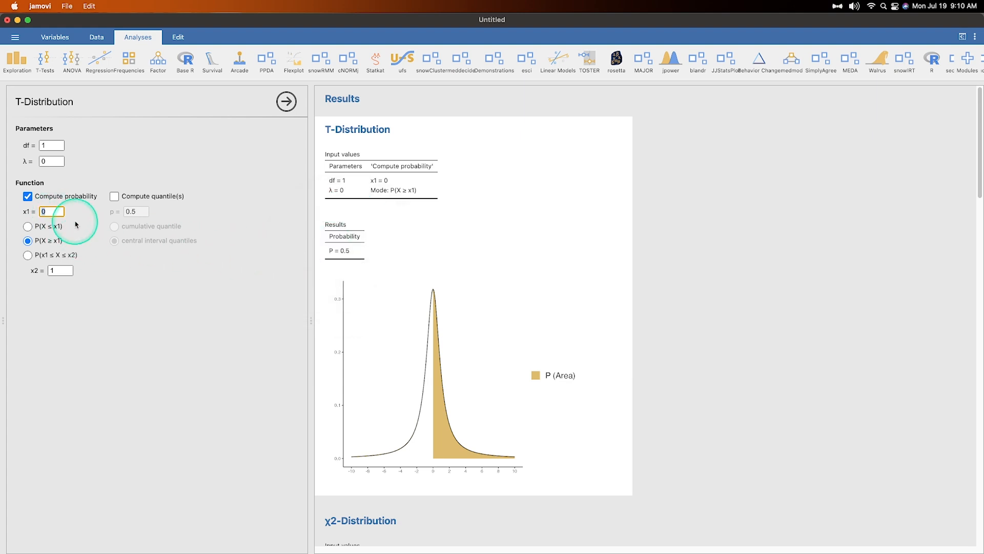
Step: Set x1 to 2.64 (after trying 1.96) and df to 10, giving P = 0.012
text(1.96)
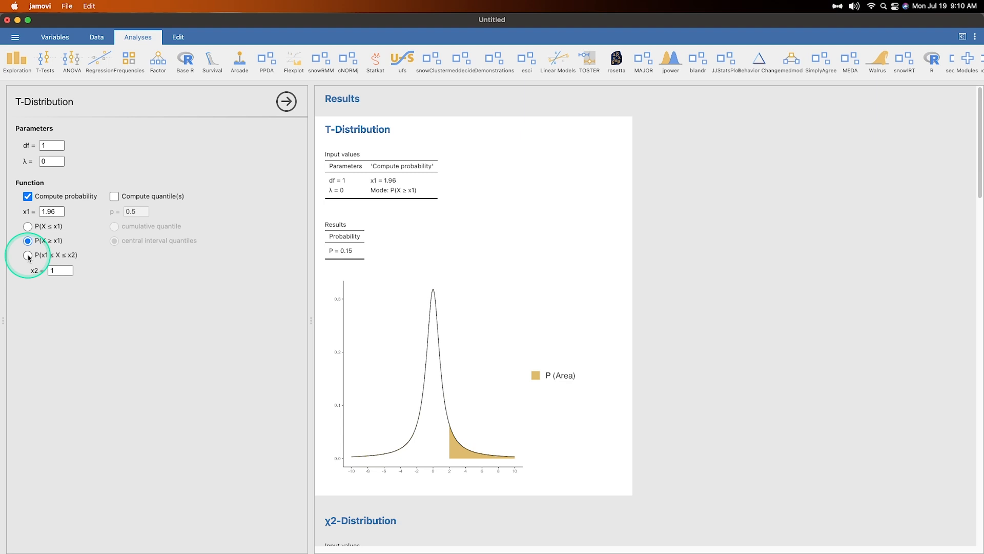
text(2.6)
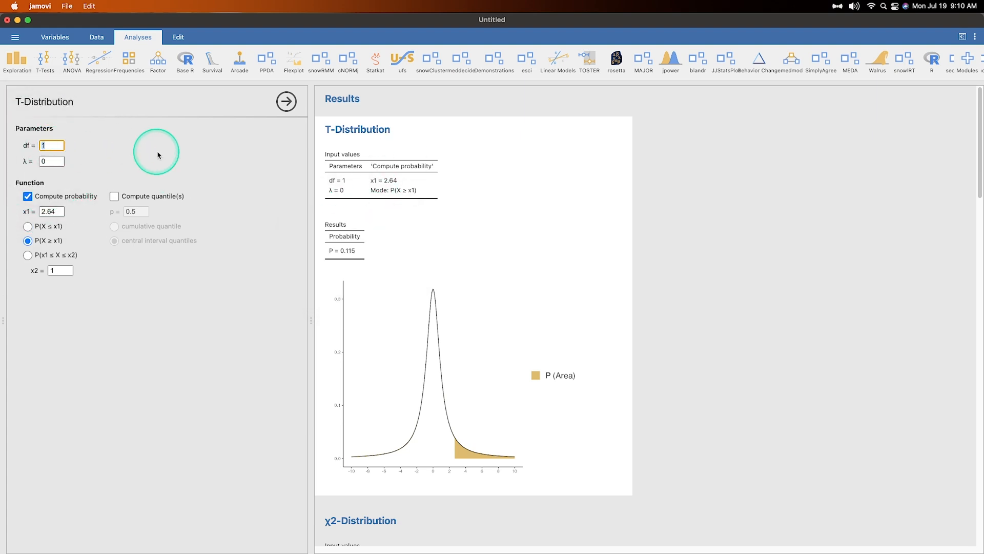
text(10)
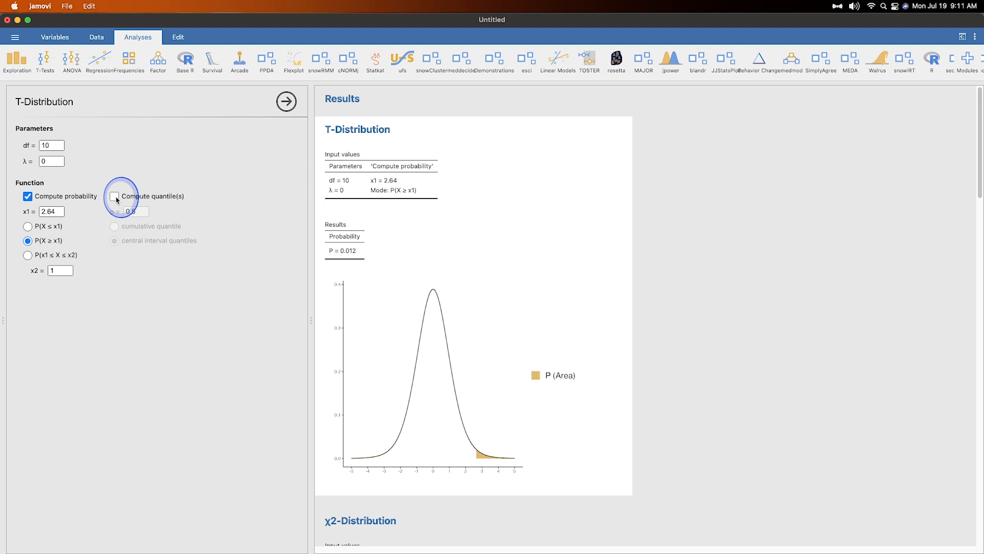
Step: Add T-distribution central interval quantiles with p = 0.5, returning −0.7 and 0.7
click(114, 196)
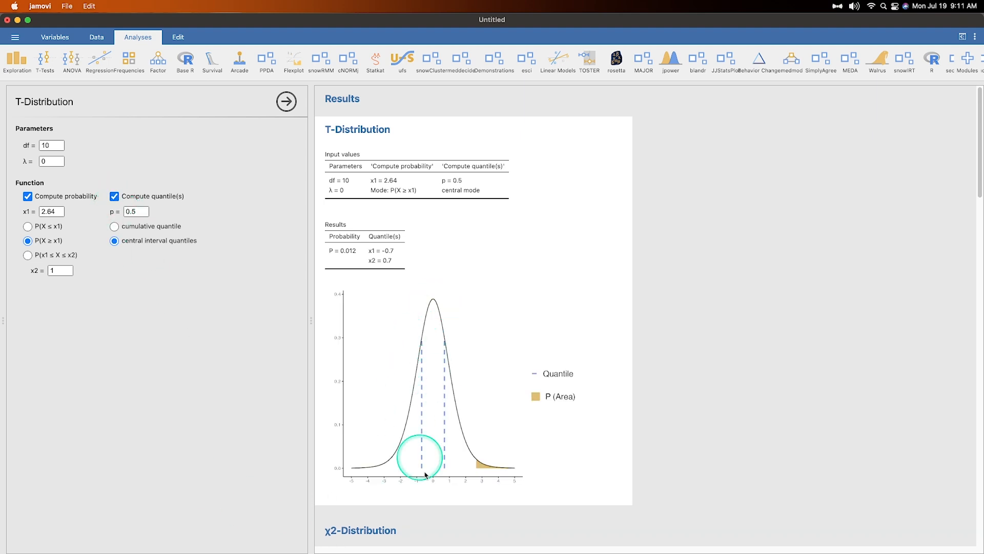
mouse_move(207, 430)
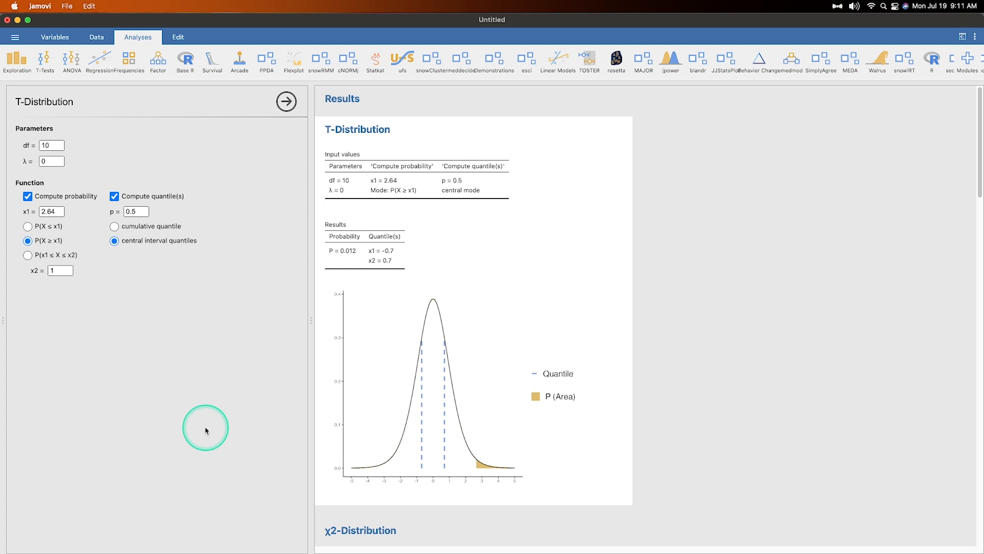
mouse_move(413, 459)
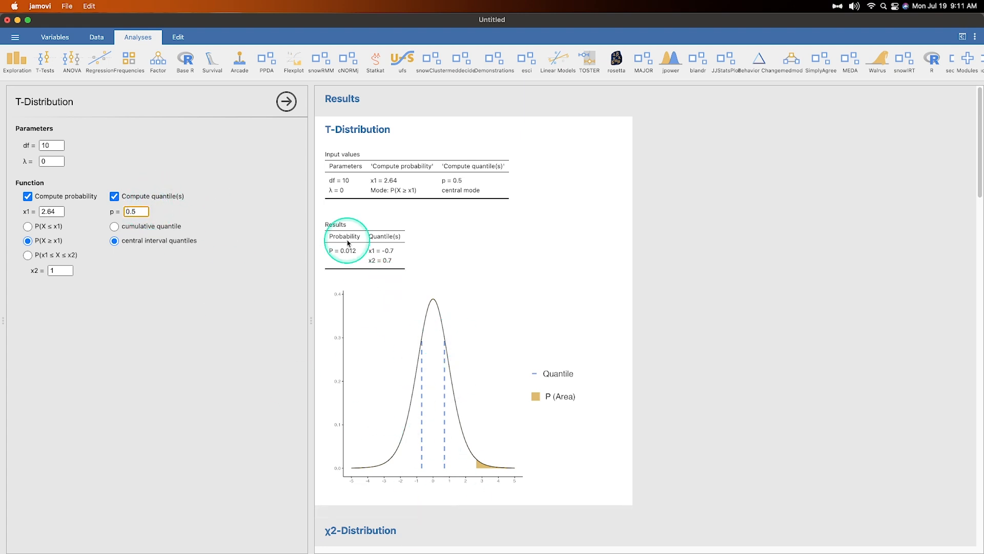
text(0.05)
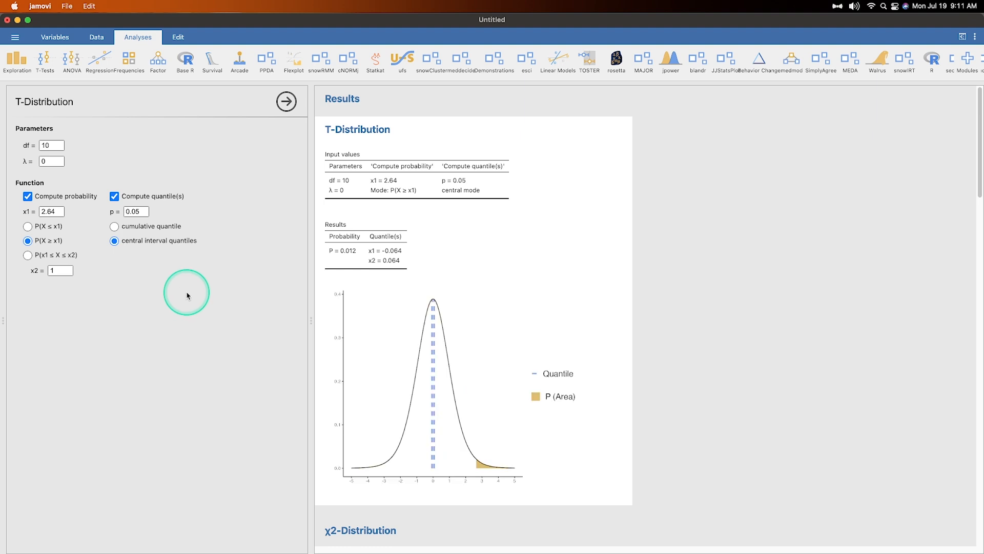
mouse_move(434, 345)
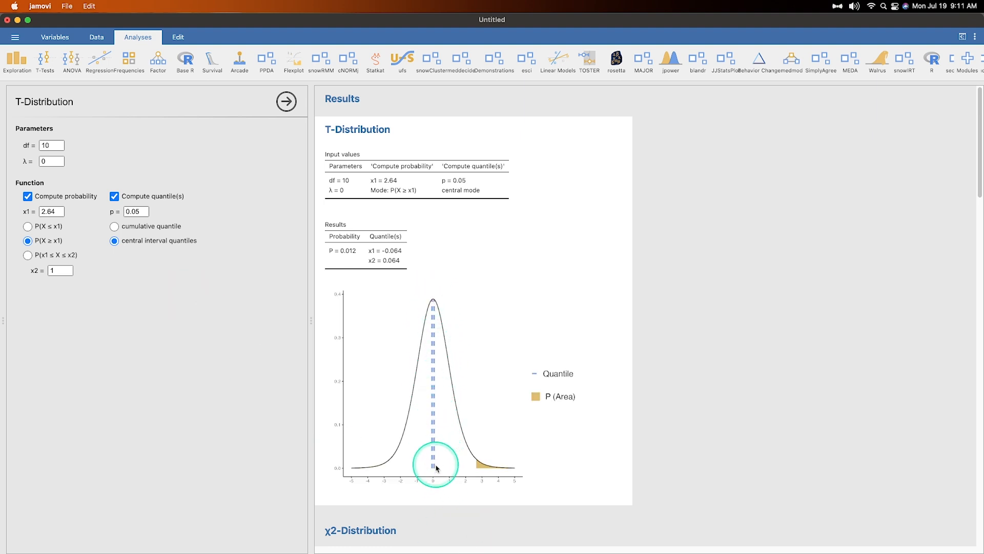
mouse_move(431, 332)
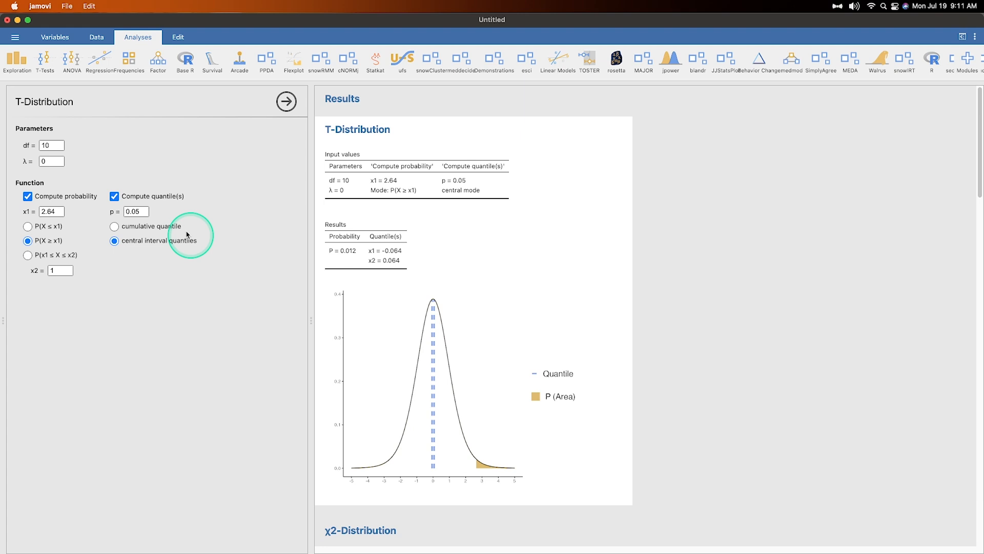
click(115, 226)
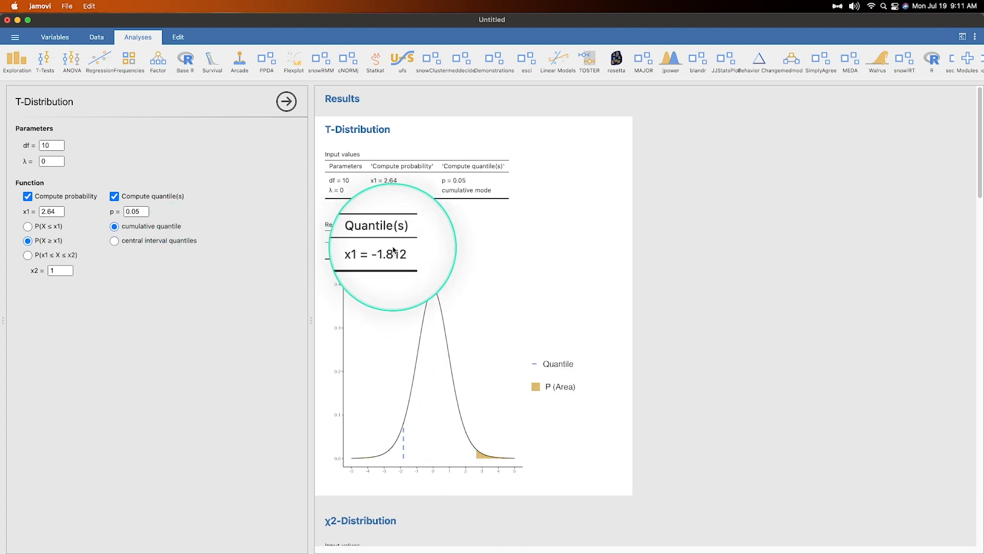
click(136, 211)
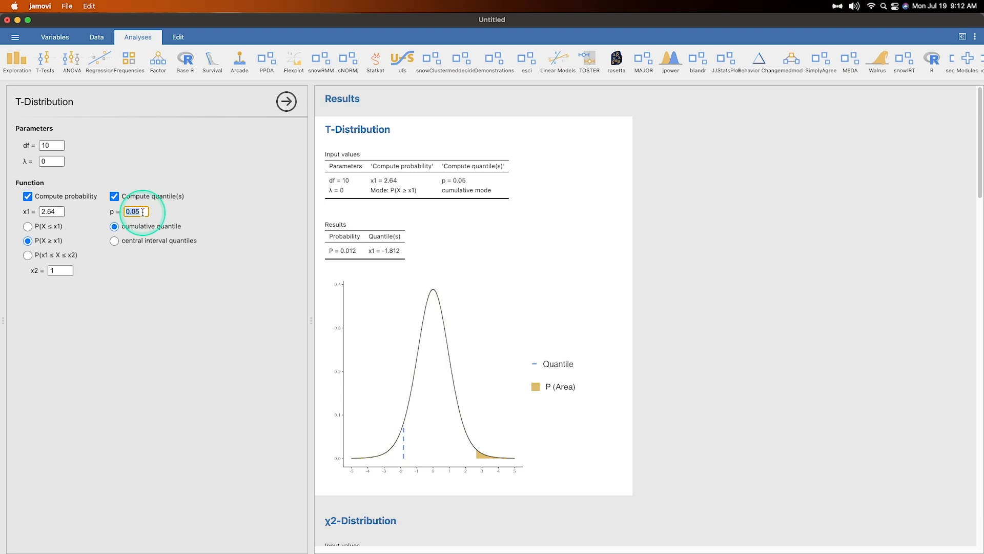
text(0.5)
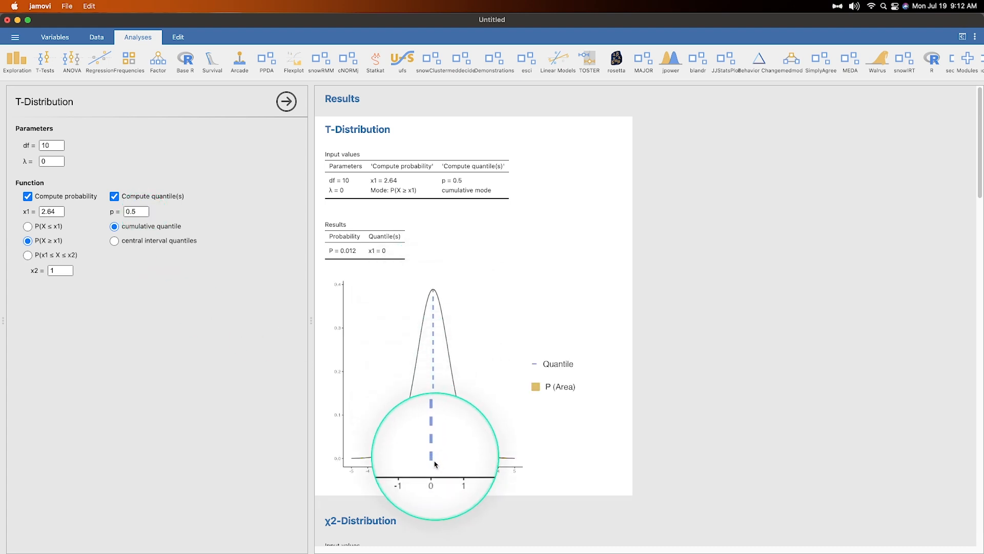
mouse_move(238, 368)
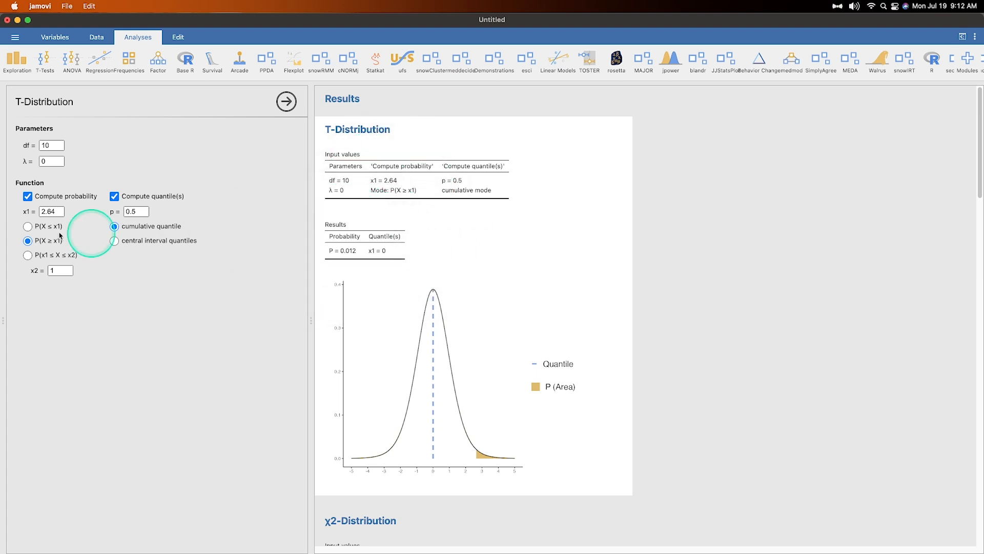
click(114, 241)
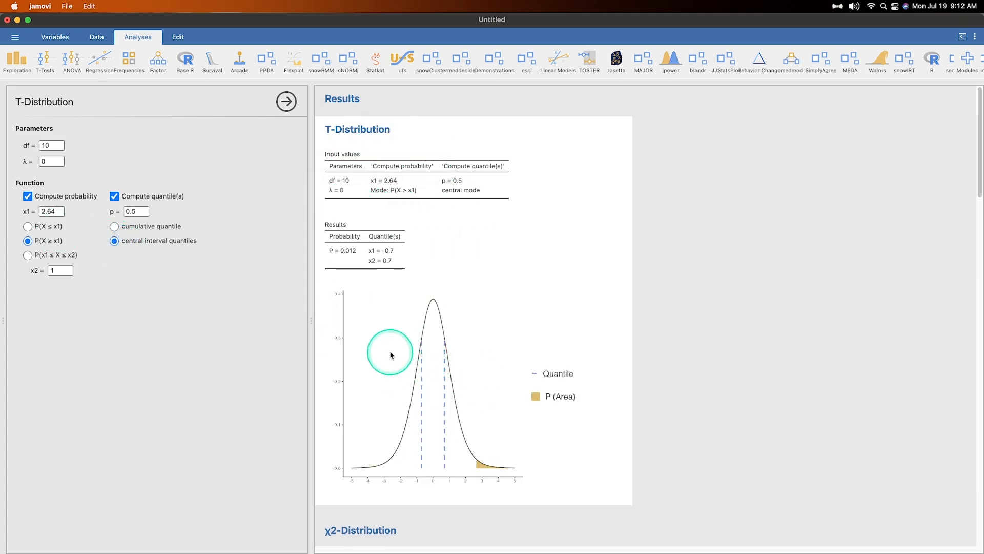
mouse_move(428, 408)
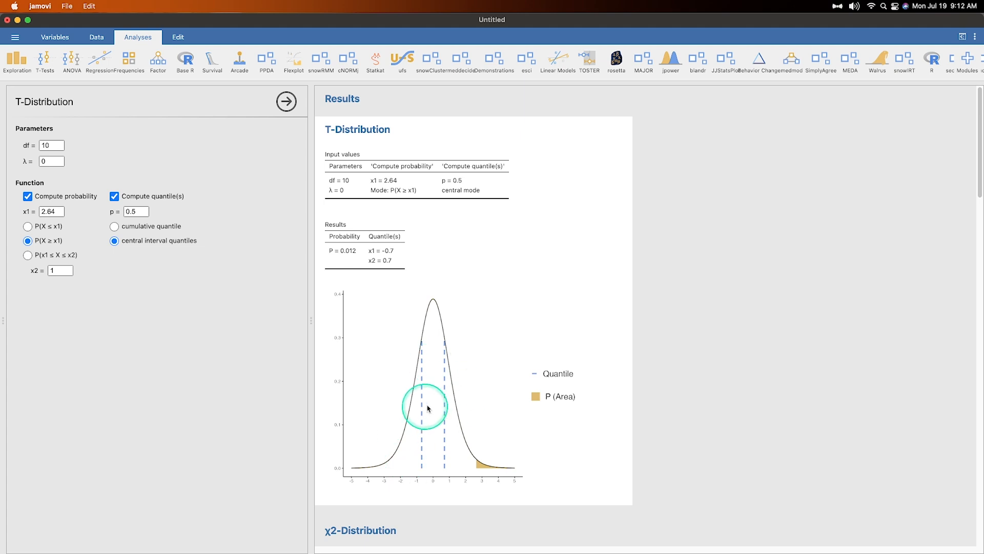
mouse_move(42, 326)
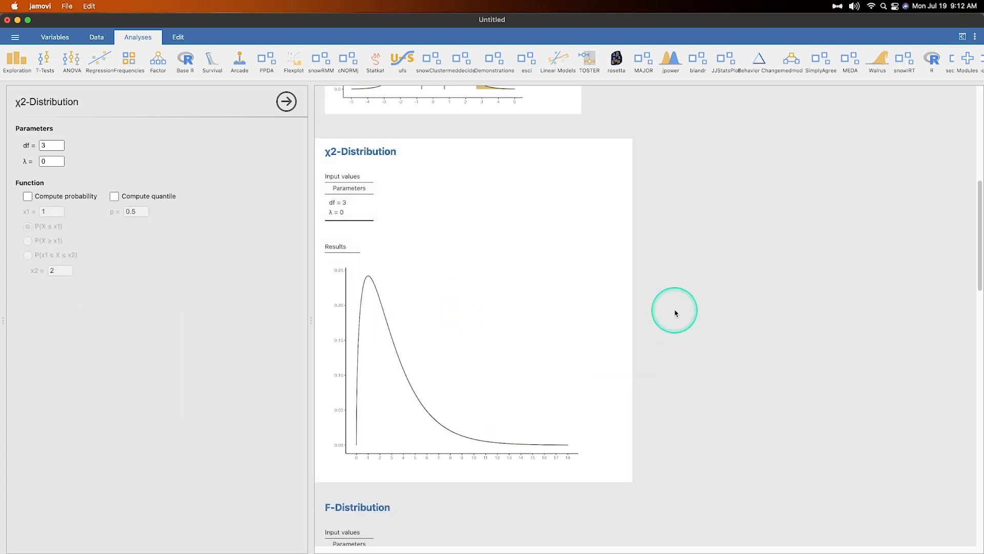
Step: Compute χ2 upper-tail probability P(X ≥ 12) with df 10, giving 0.285
click(51, 145)
text(10)
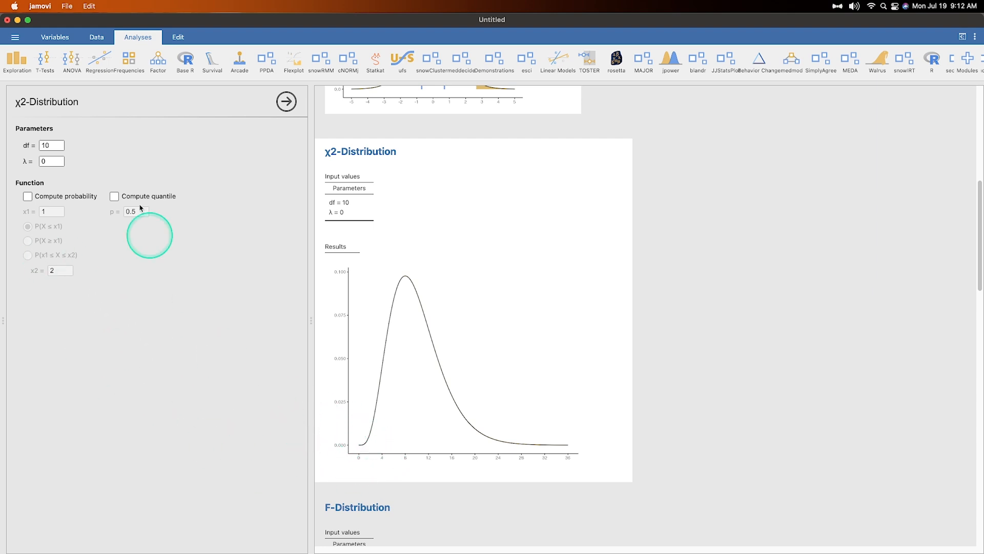
click(28, 196)
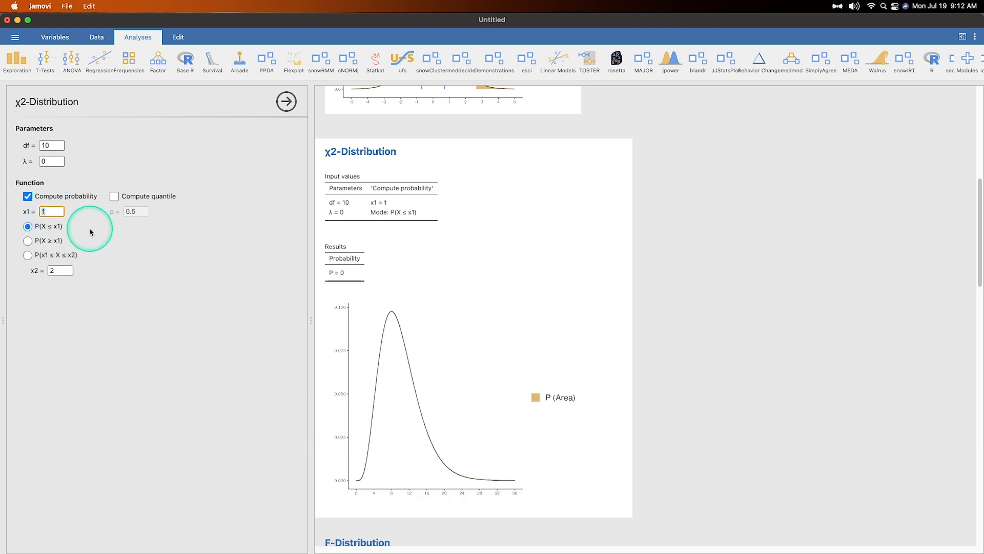
click(51, 212)
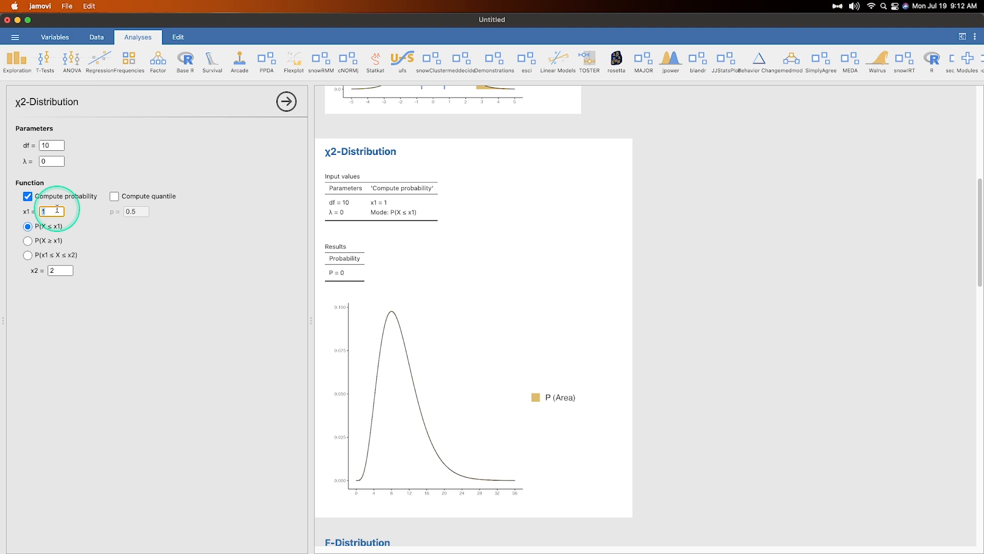
text(12)
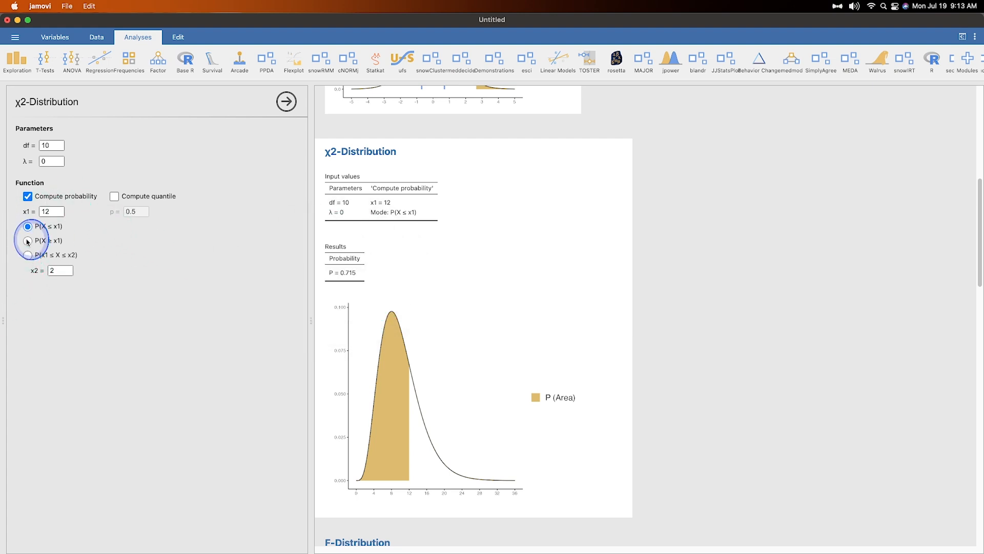
click(27, 240)
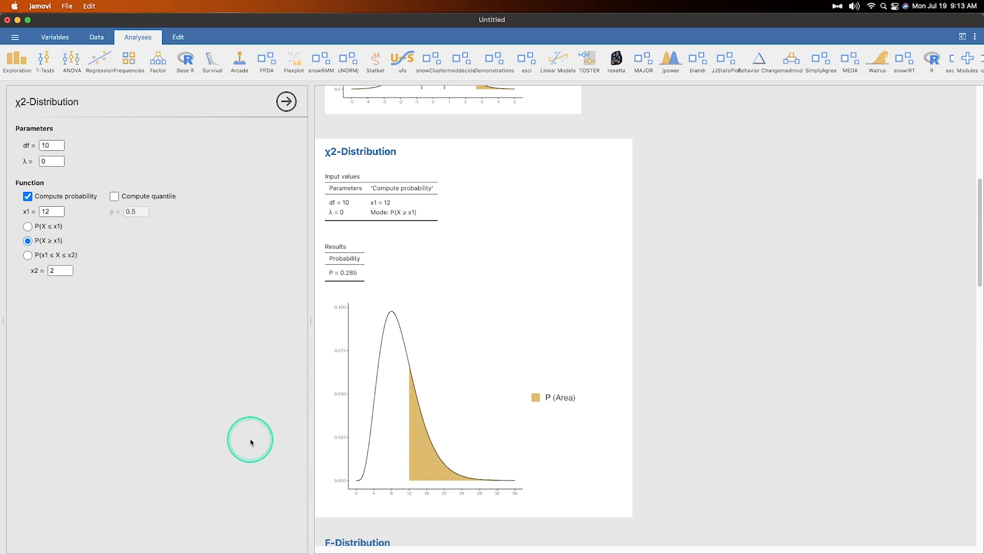
click(50, 211)
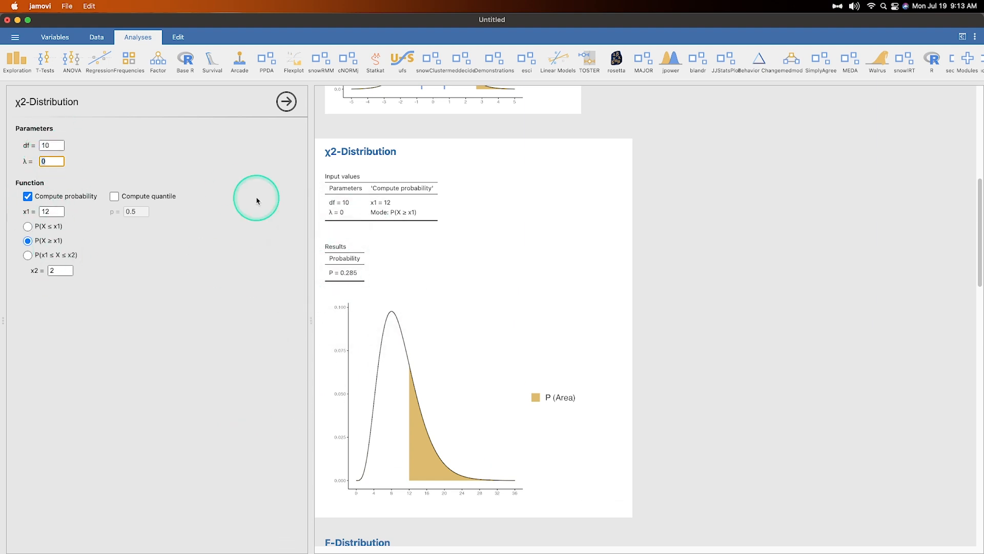
Step: Set χ2 noncentrality λ to 5 (P = 0.644) and start the F-distribution analysis
text(5)
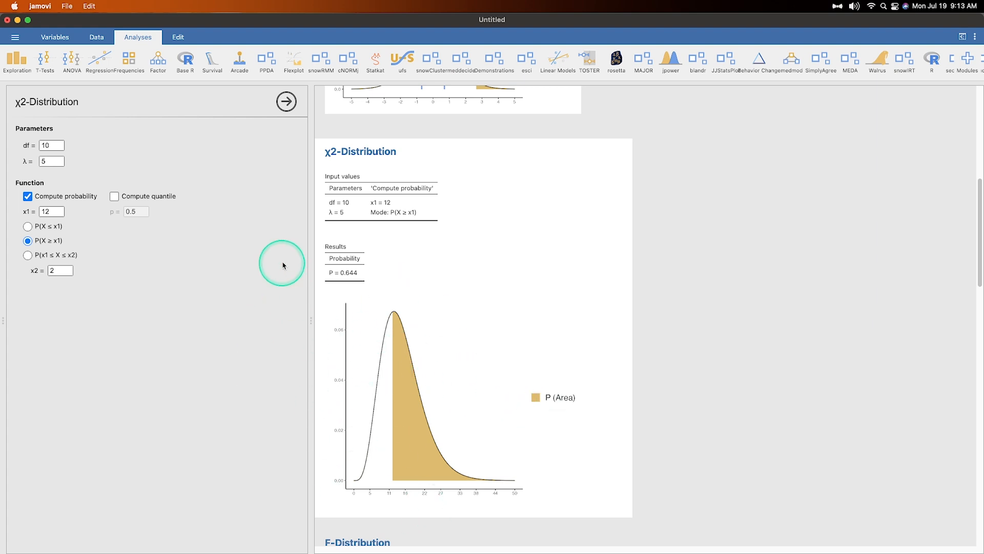
mouse_move(372, 446)
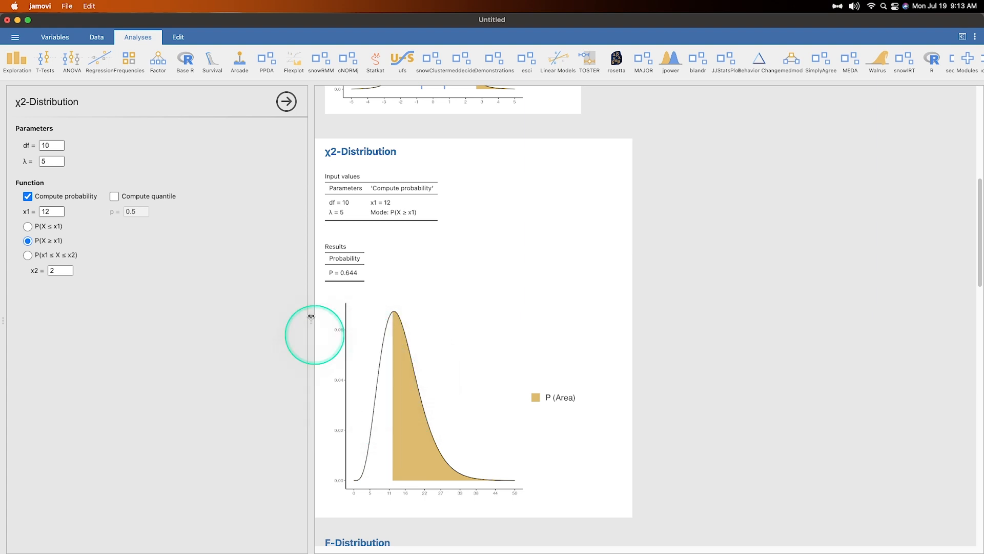
click(114, 196)
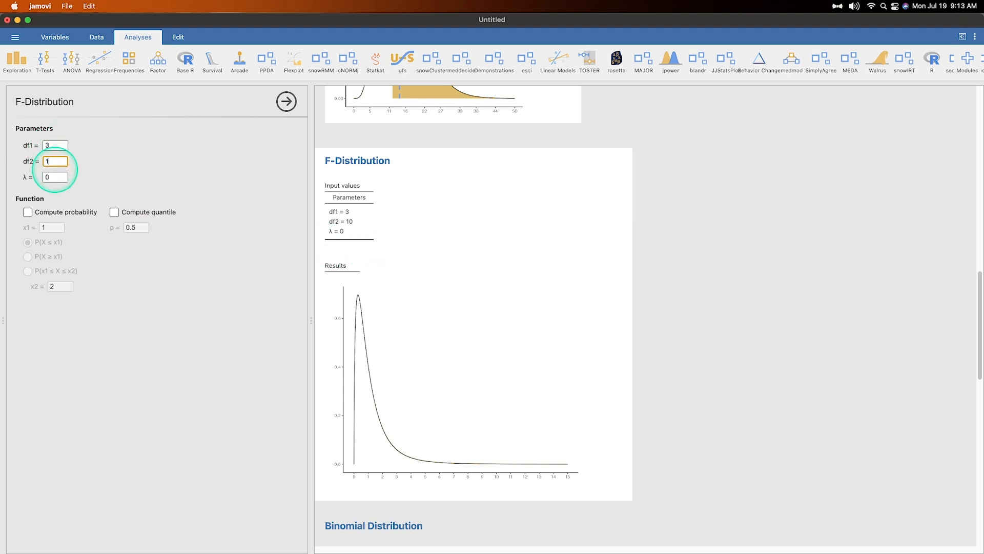
Step: Try F-distribution df2 values 10 and 500 before settling on df2 = 100
text(100)
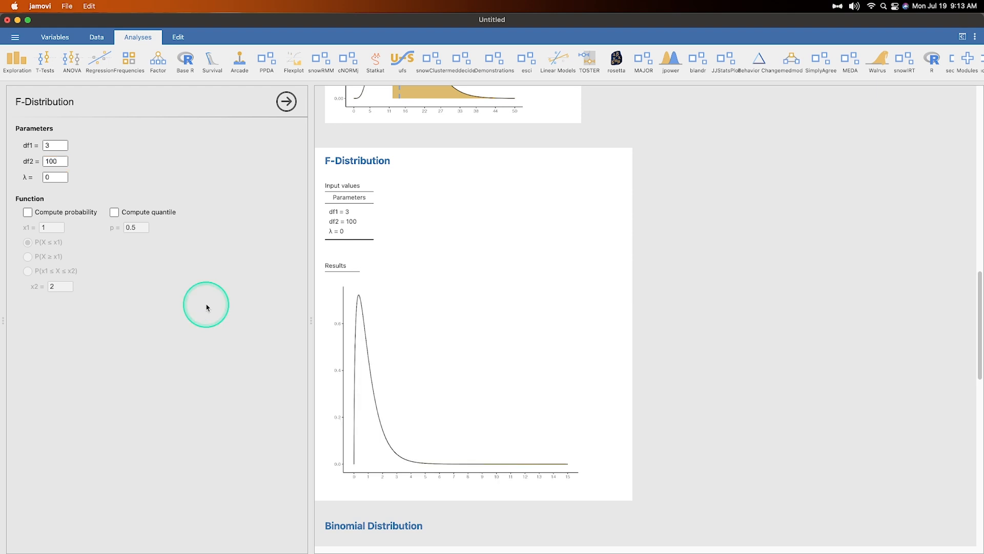
click(56, 161)
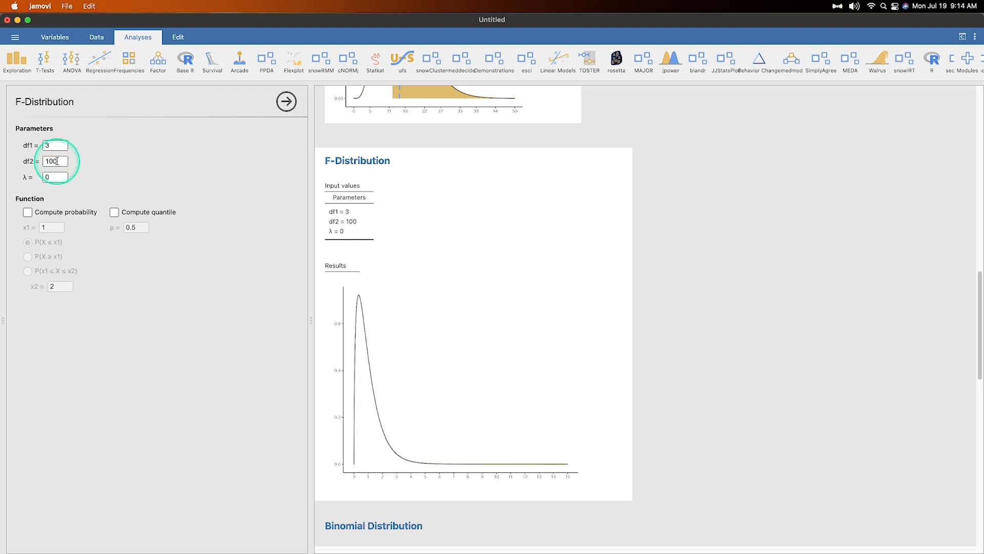
text(10)
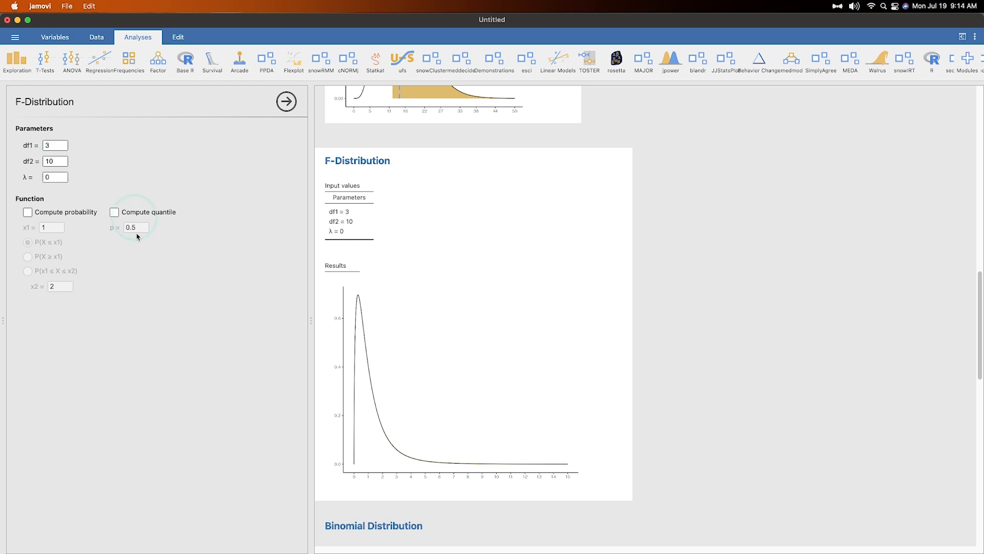
click(57, 161)
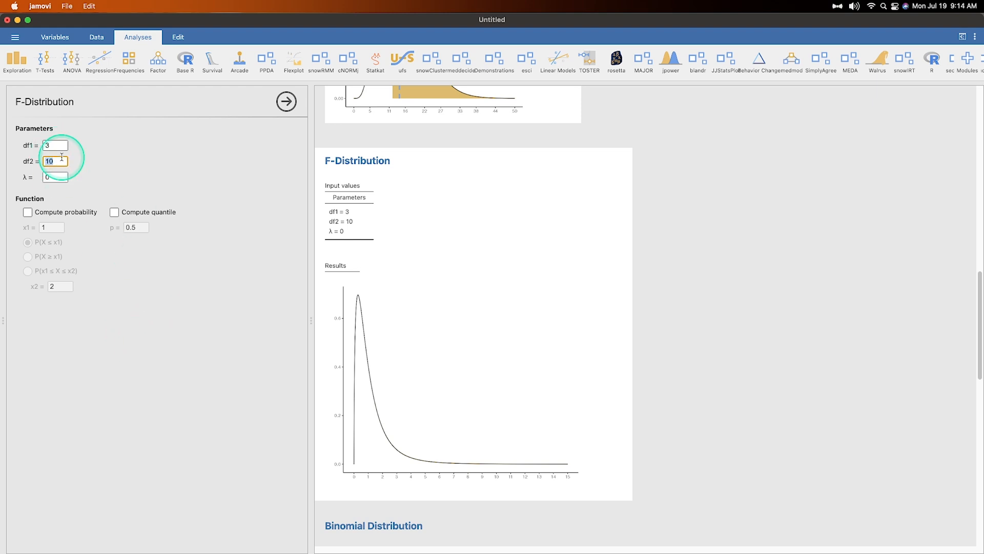
text(500)
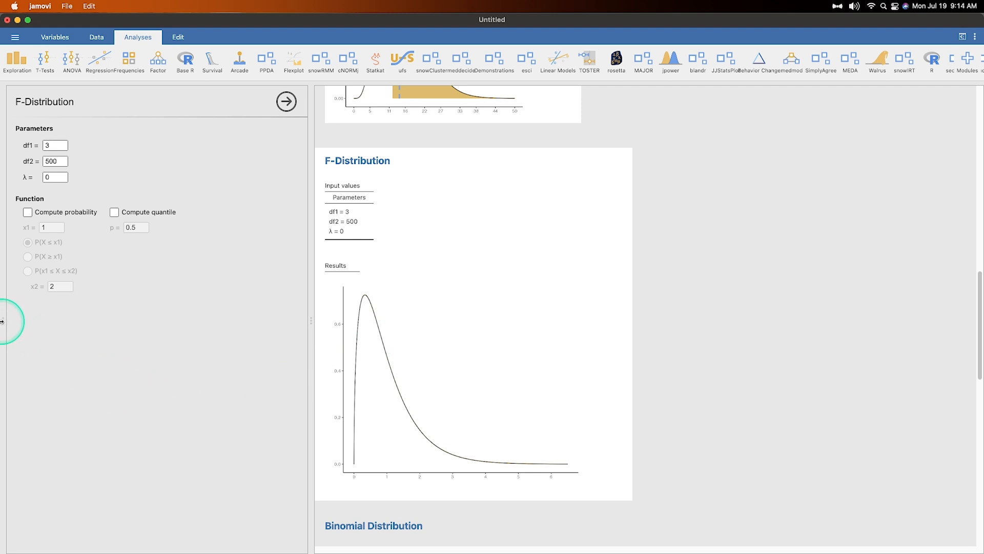
click(55, 161)
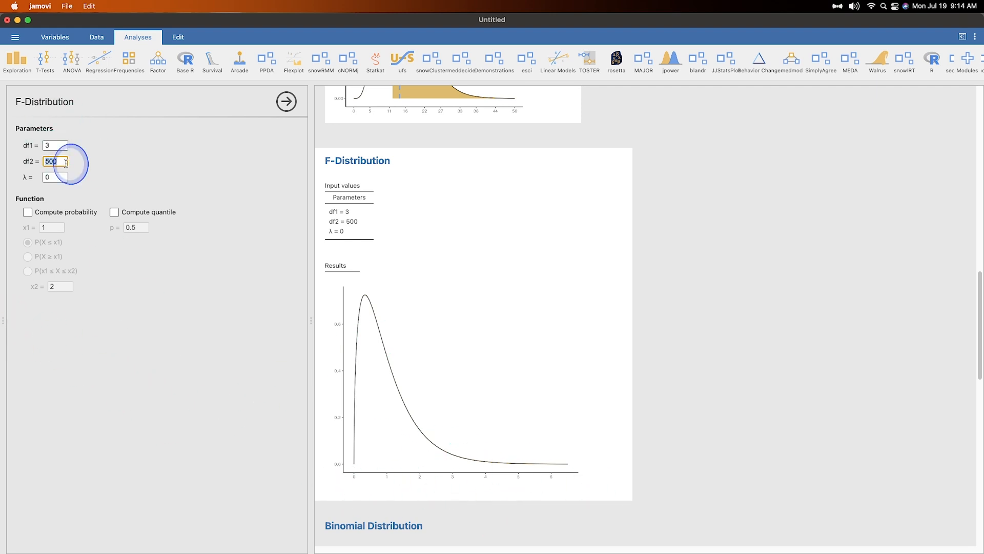
text(100)
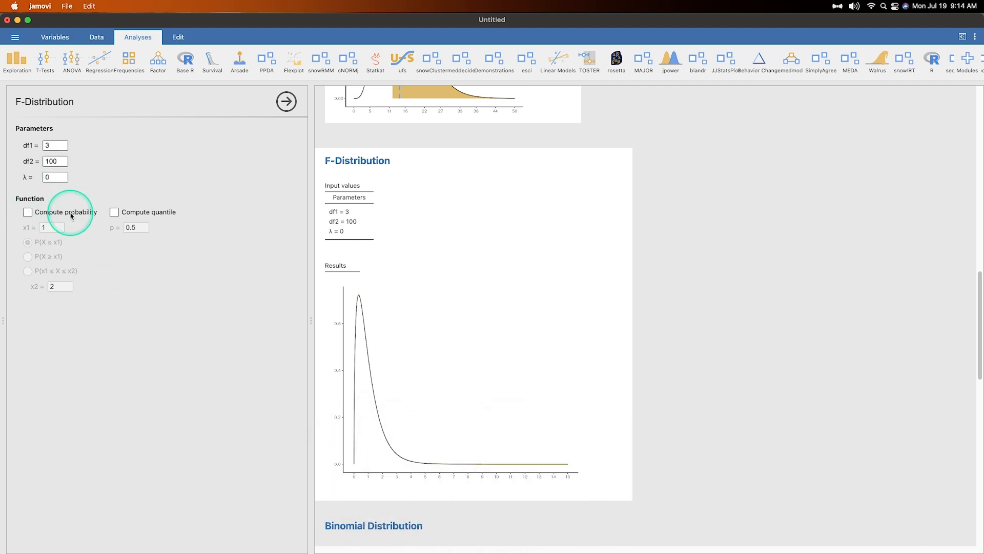
Step: Compute the upper-tail probability P(X ≥ 1) = 0.396 for F(3, 100)
click(28, 211)
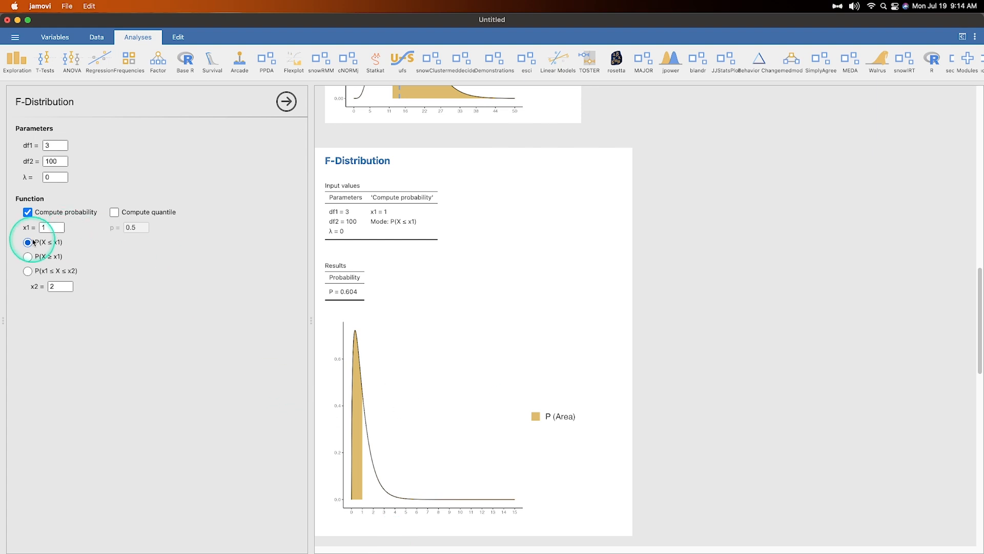
click(27, 256)
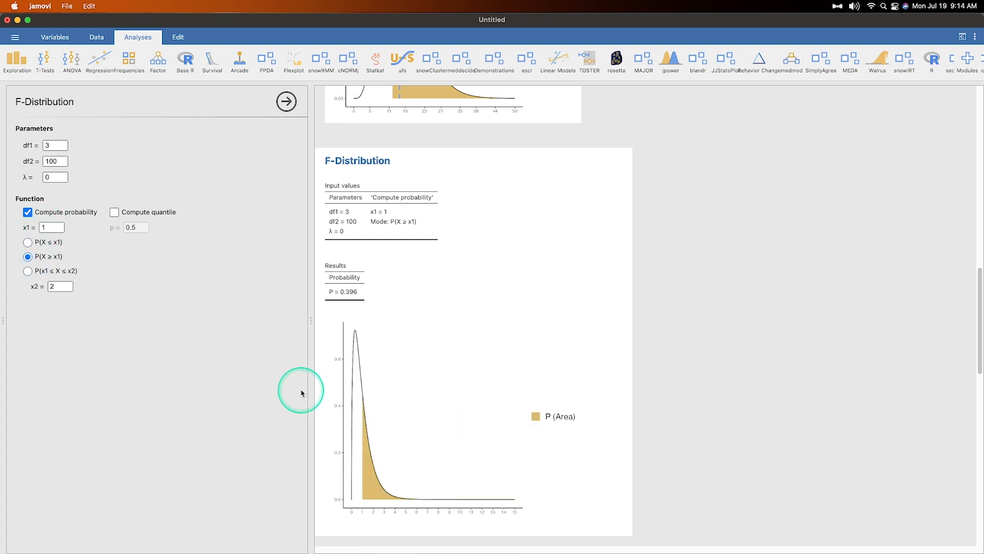
mouse_move(291, 390)
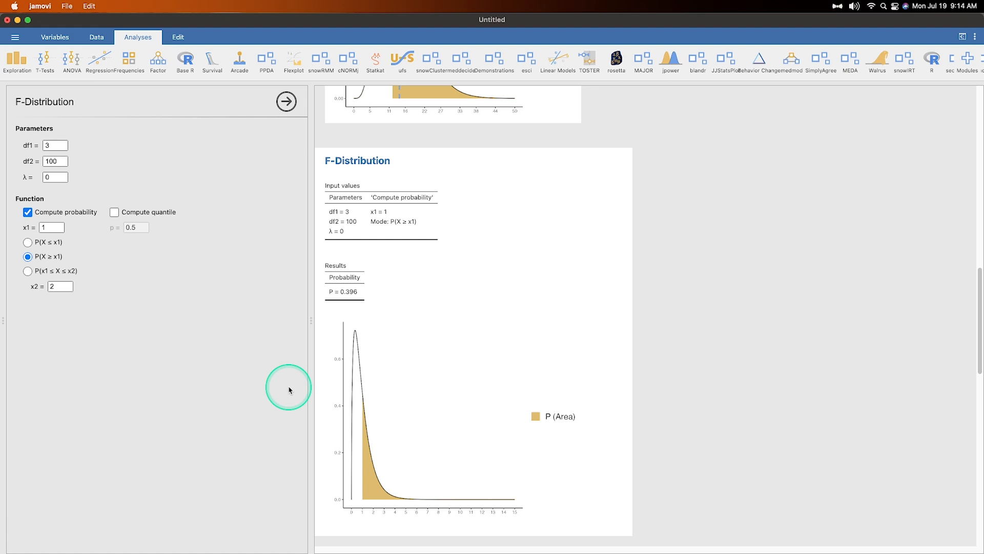
mouse_move(290, 387)
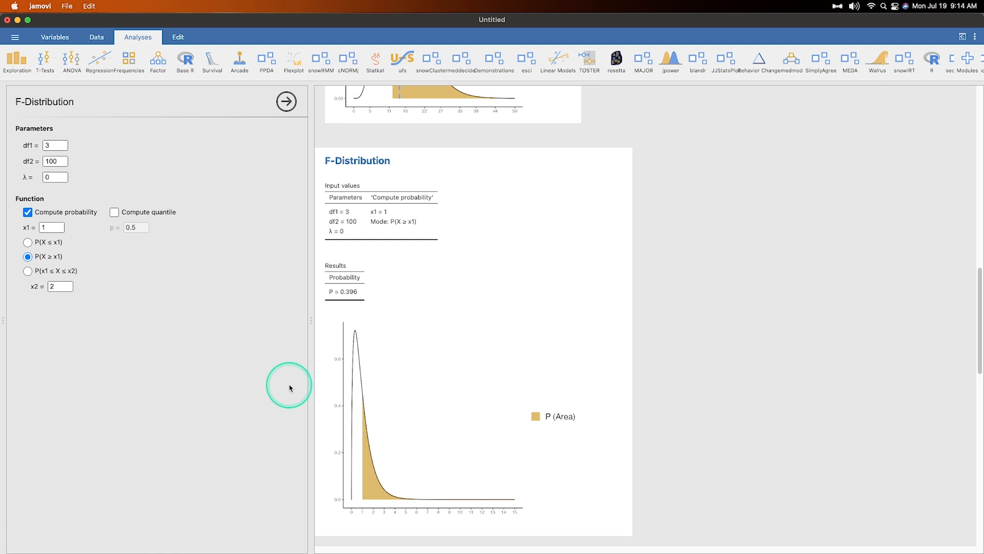
mouse_move(303, 349)
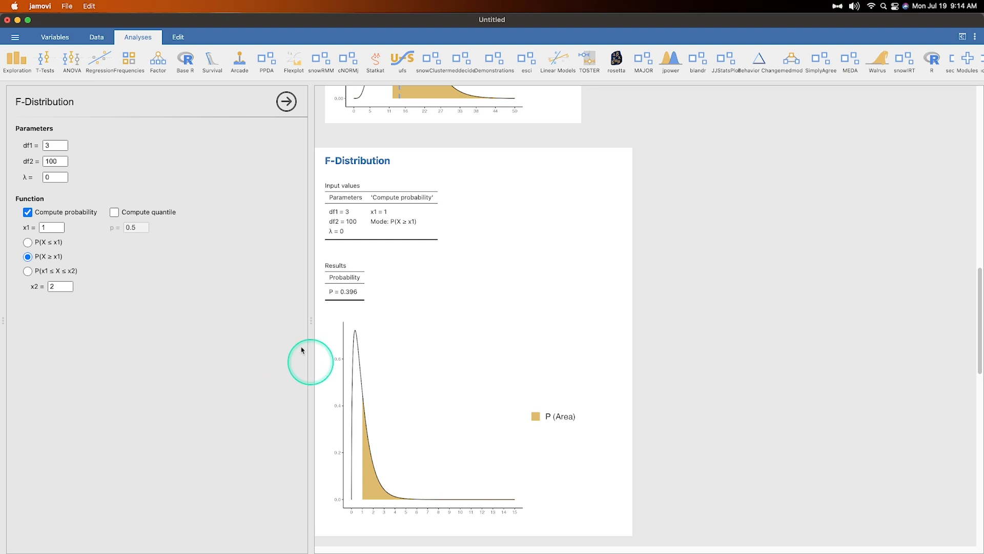
mouse_move(95, 263)
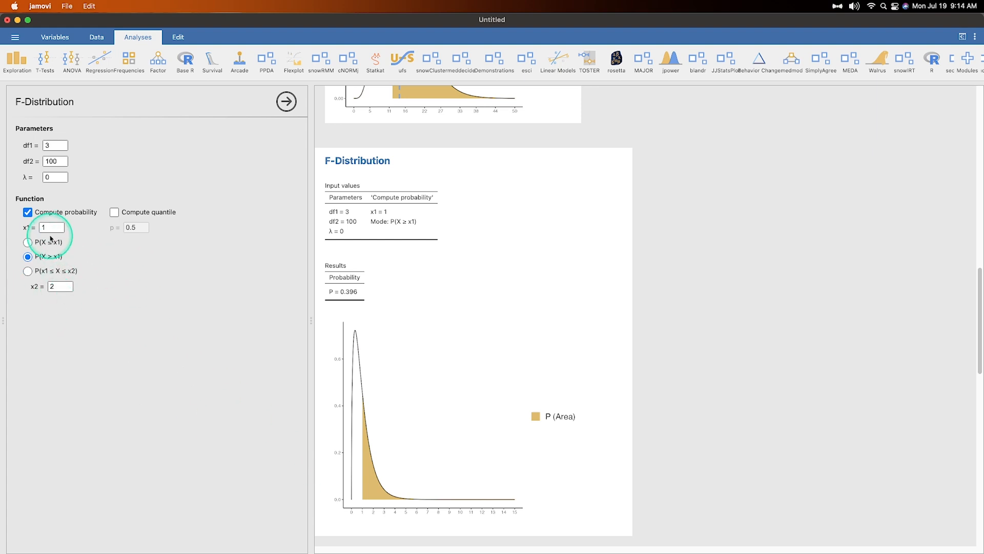
mouse_move(60, 242)
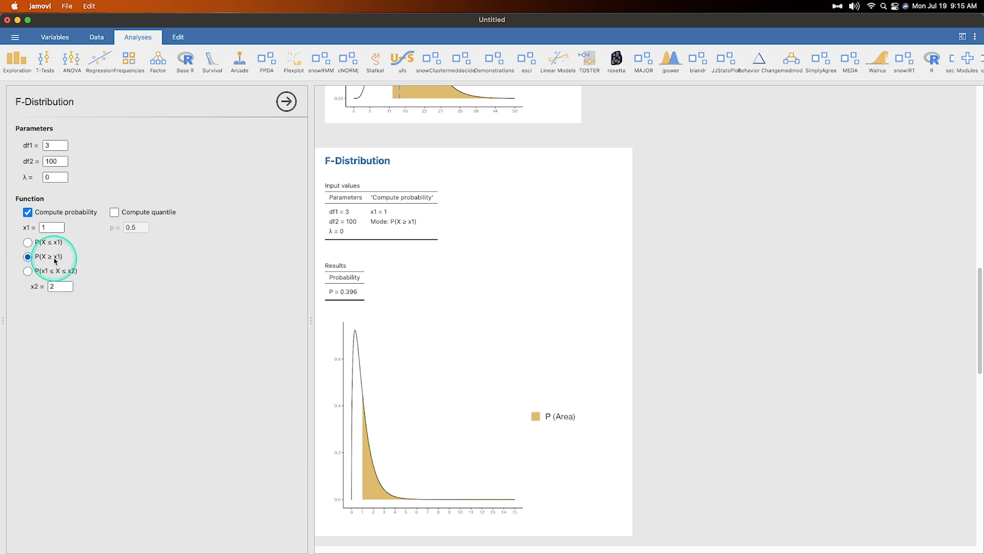
mouse_move(321, 294)
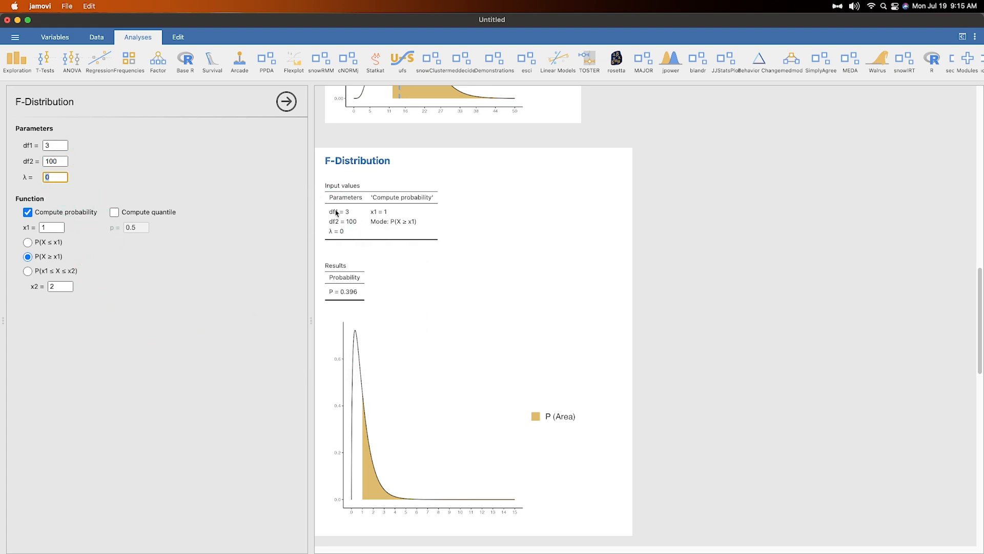
Step: Try noncentrality λ values 5, −1 and 1, settling on 100 for P(X ≥ 1) = 1
text(5)
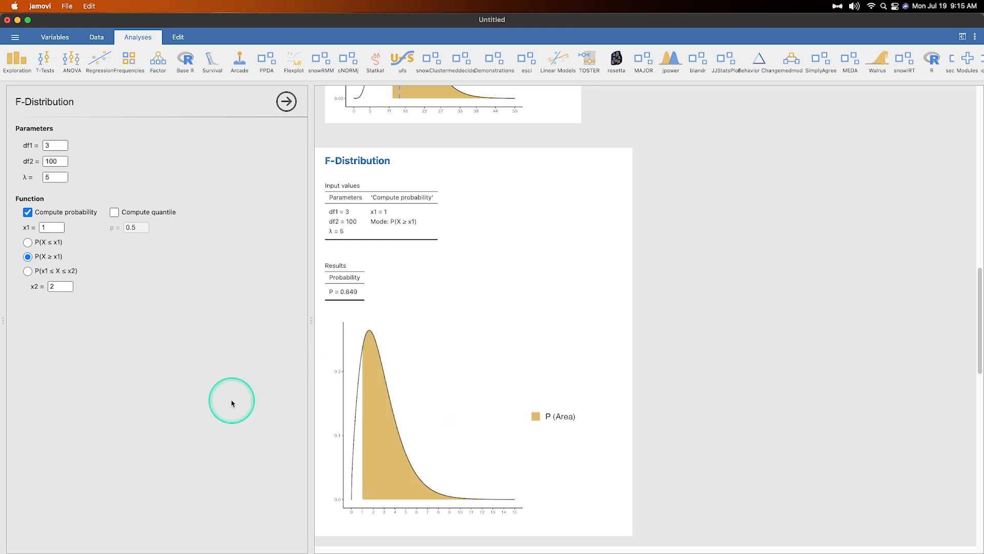
click(54, 177)
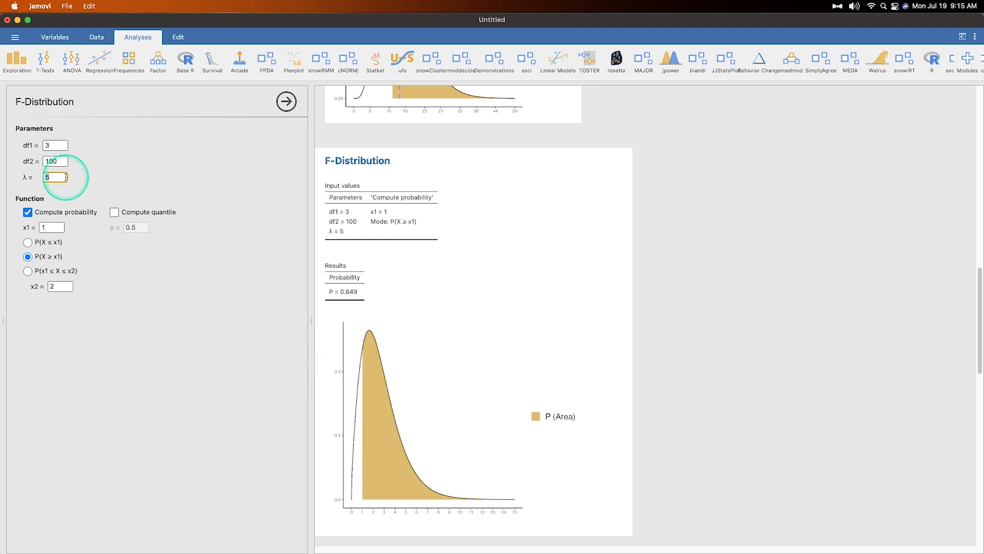
text(-1)
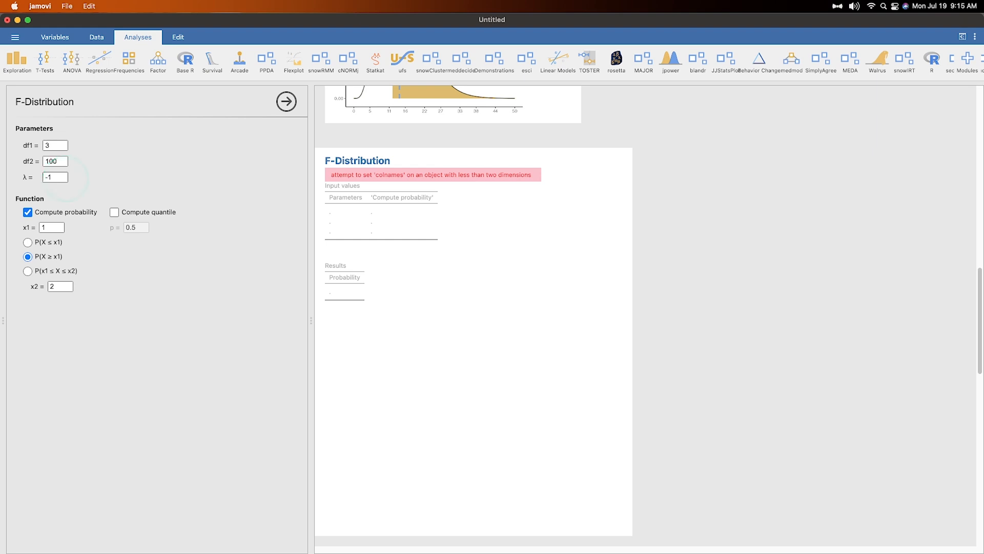
text(1)
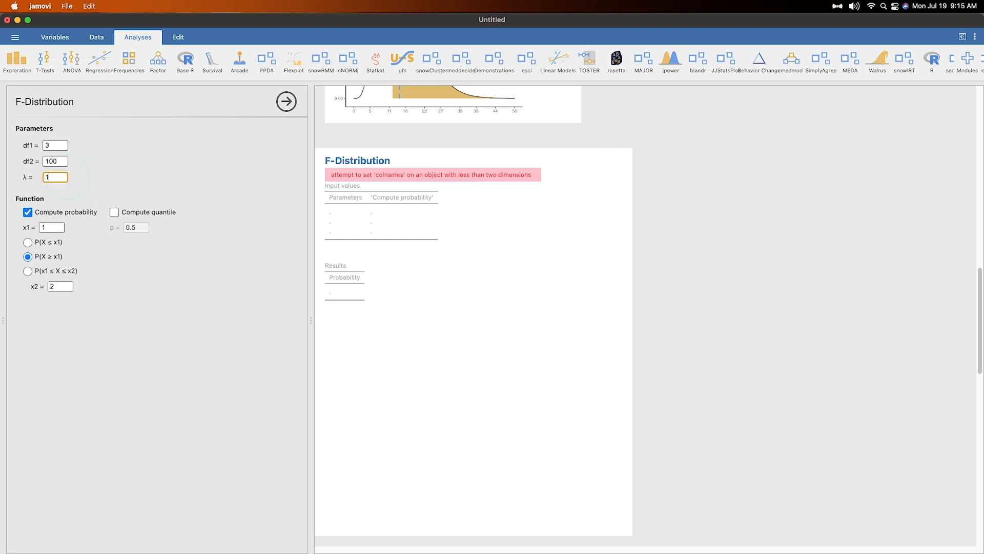
text(100)
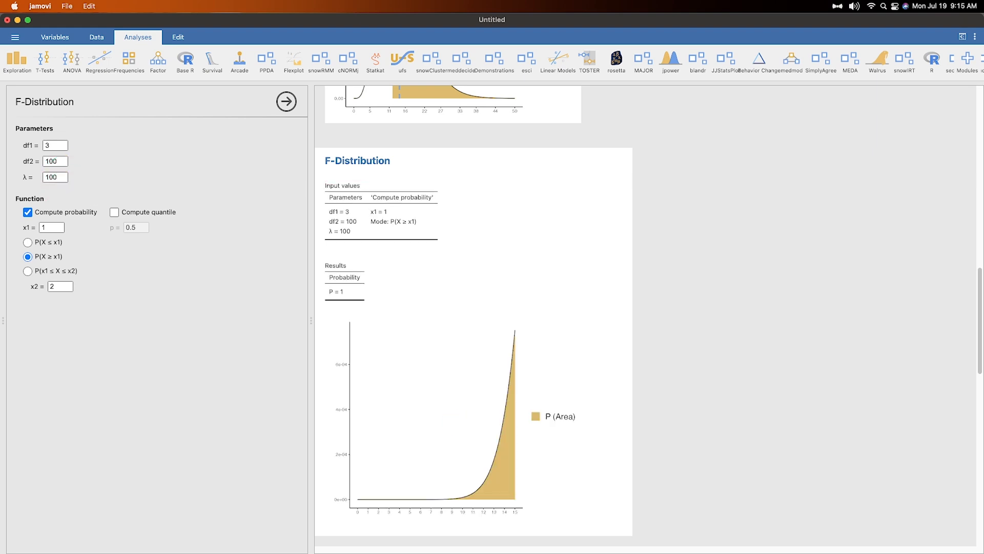
click(57, 176)
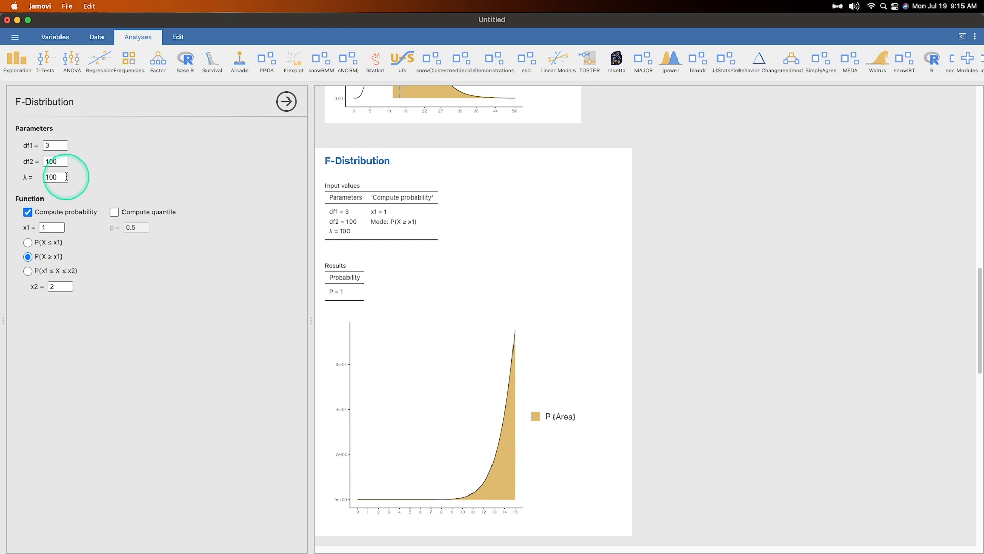
mouse_move(90, 190)
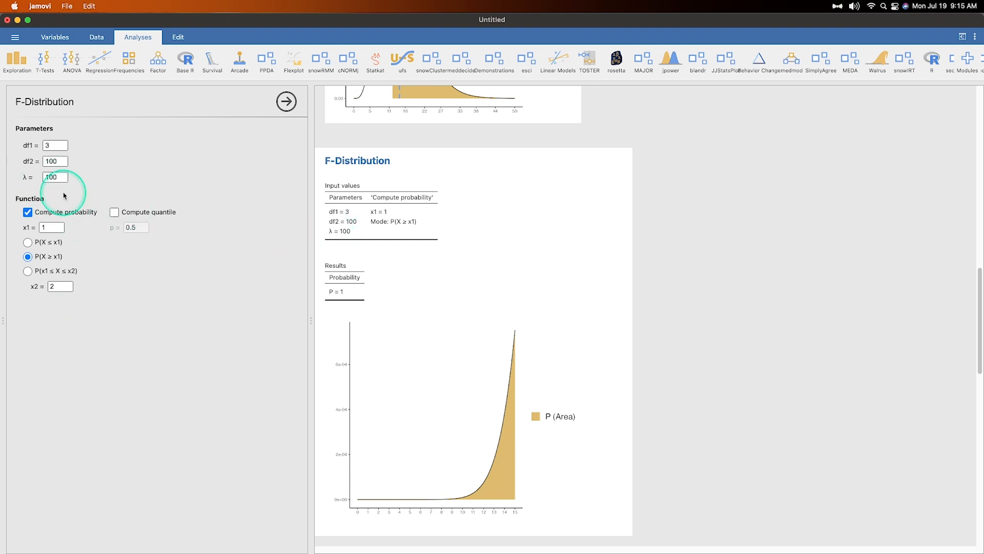
mouse_move(149, 184)
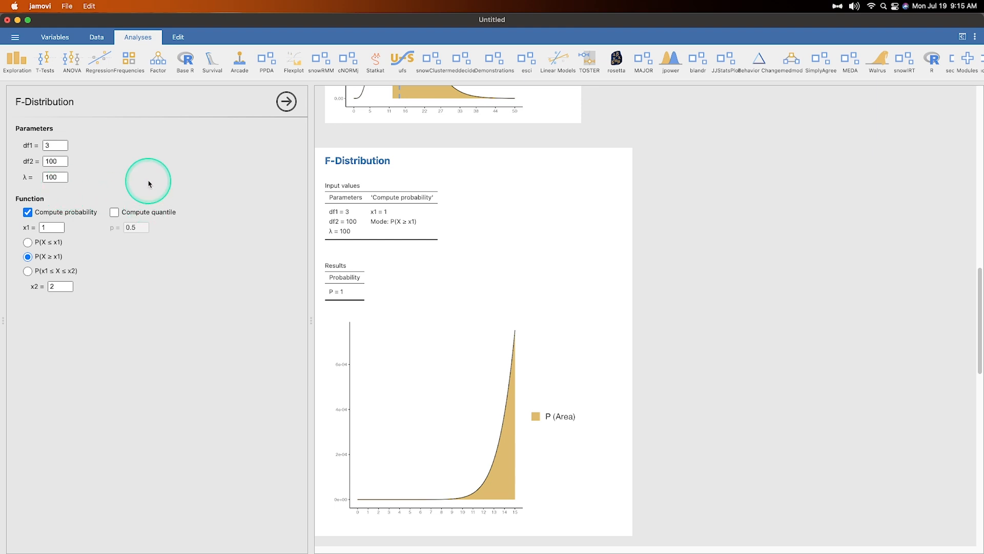
mouse_move(141, 183)
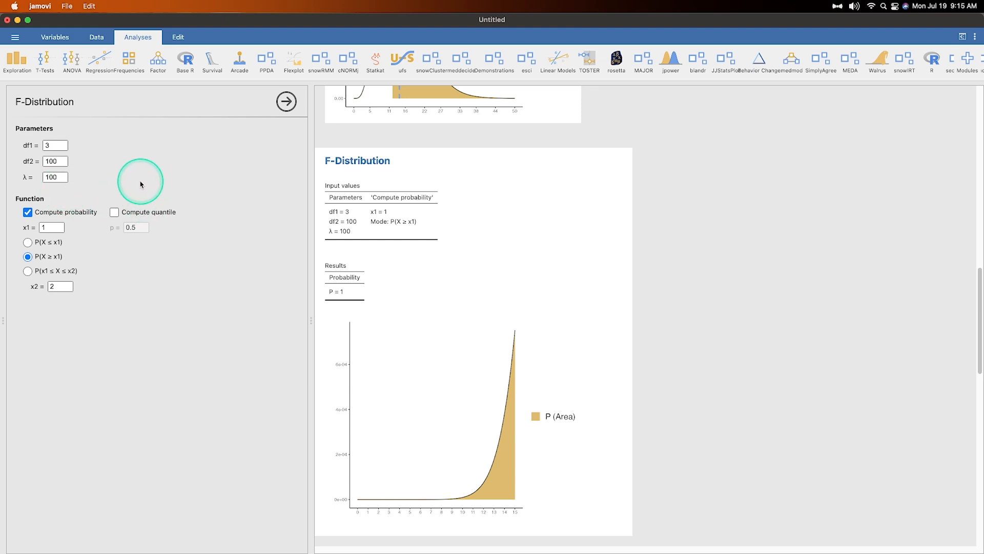
mouse_move(138, 193)
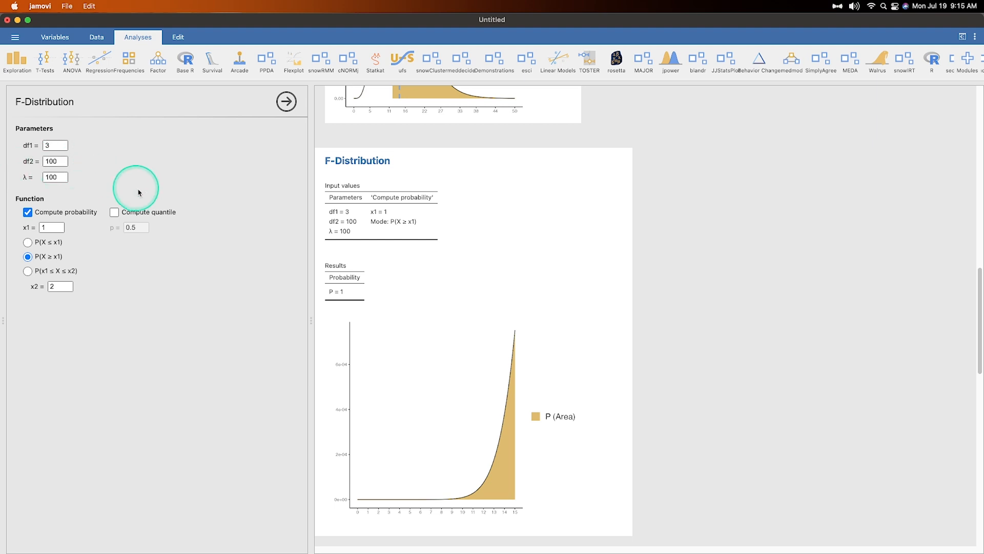
mouse_move(396, 306)
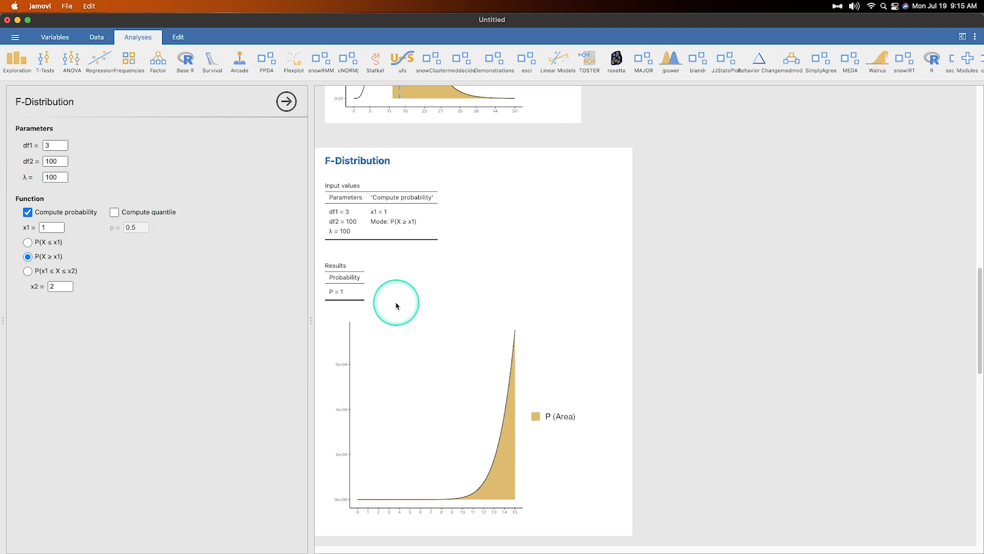
mouse_move(563, 344)
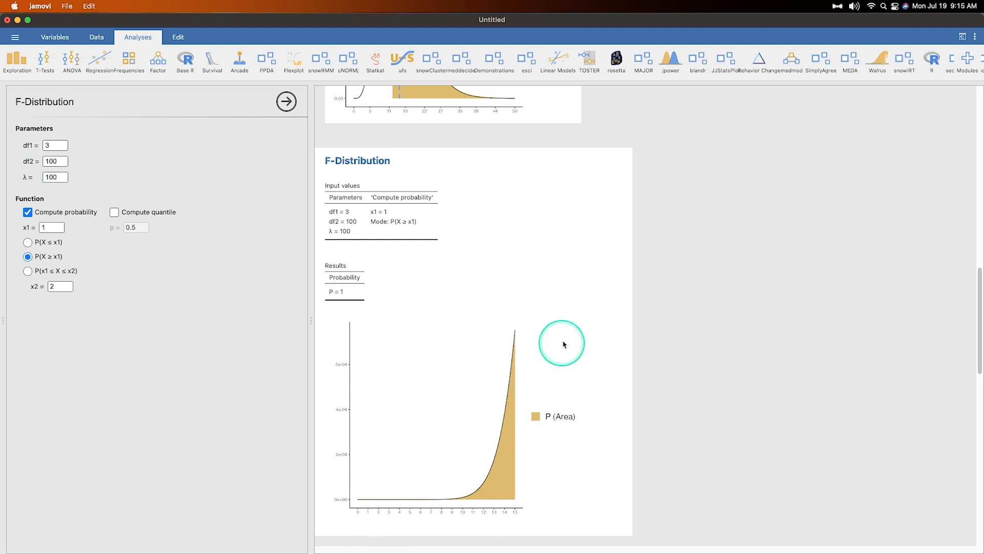
mouse_move(802, 422)
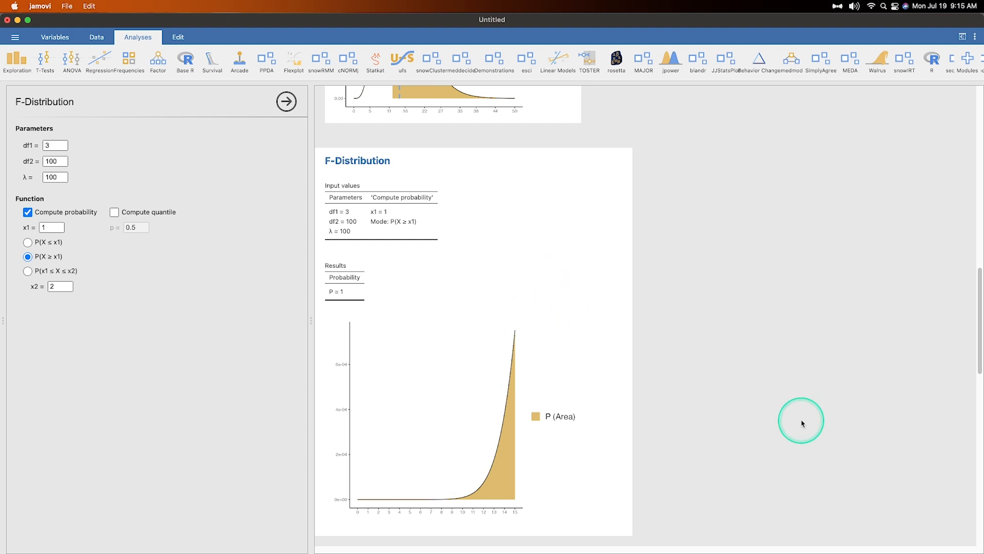
Step: Add the p = 0.5 quantile (x1 = 0.794) and reset λ to 0
click(114, 212)
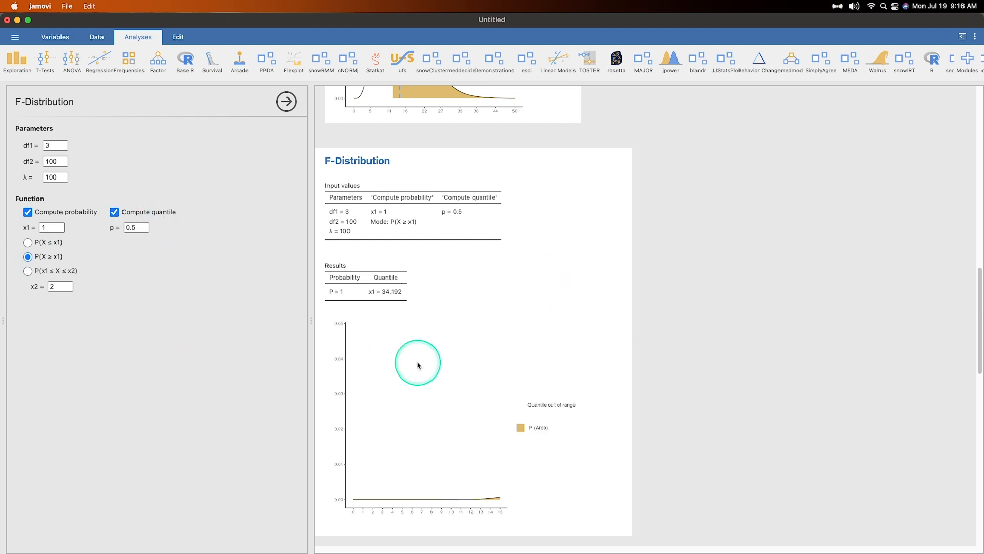
click(54, 177)
text(0)
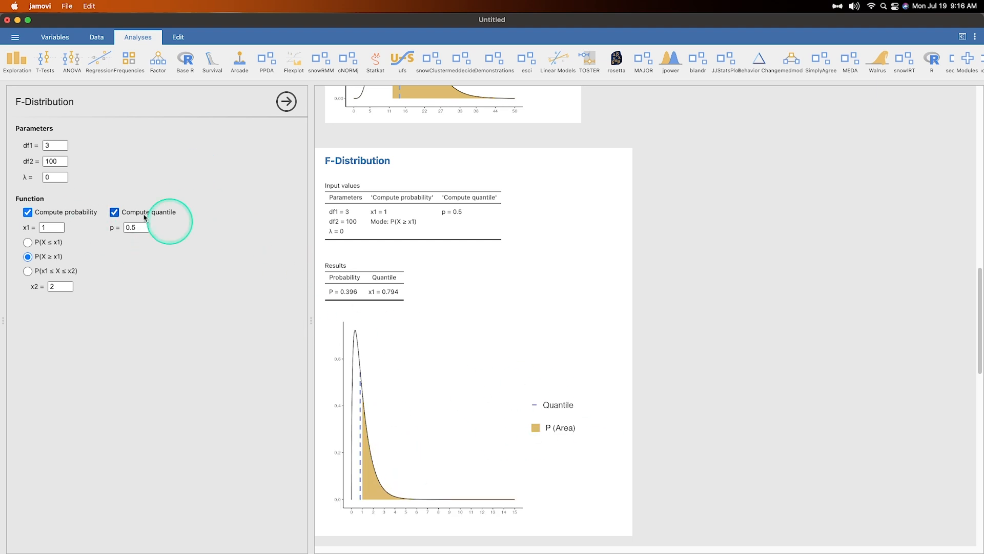
click(135, 227)
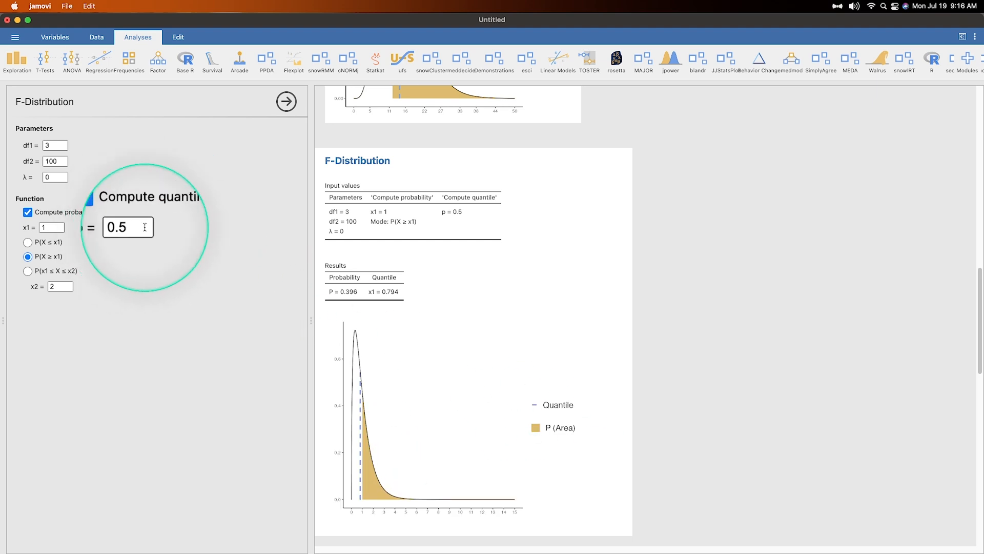
click(114, 212)
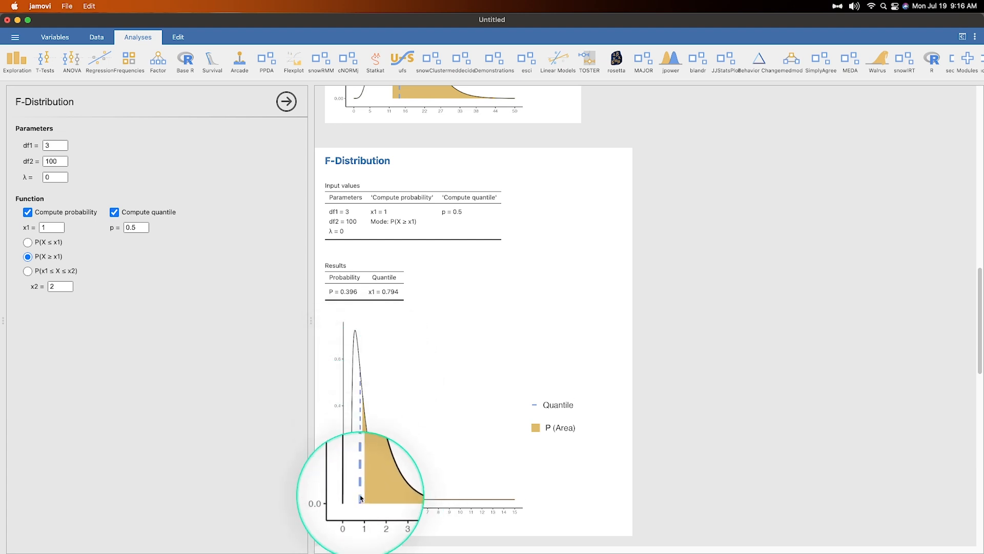
mouse_move(362, 391)
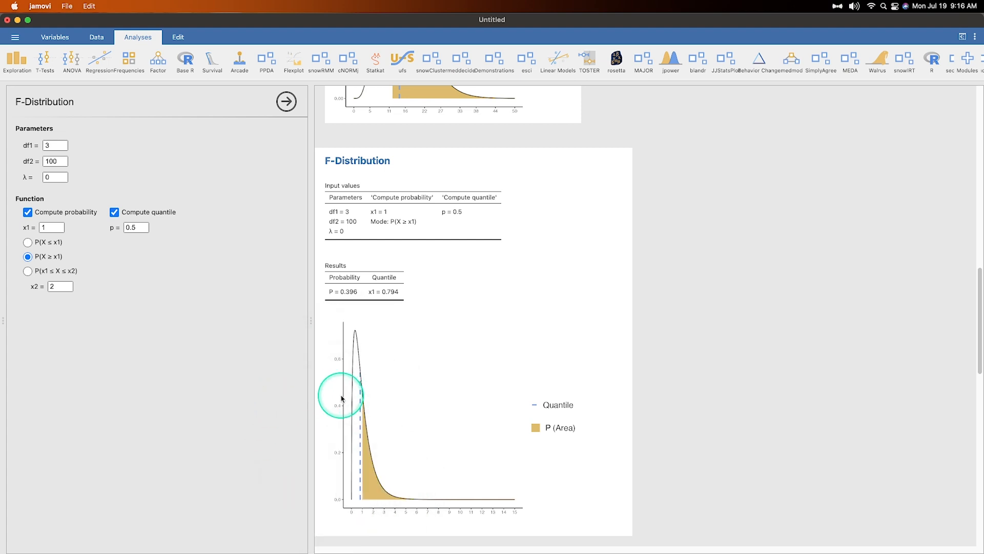
mouse_move(184, 289)
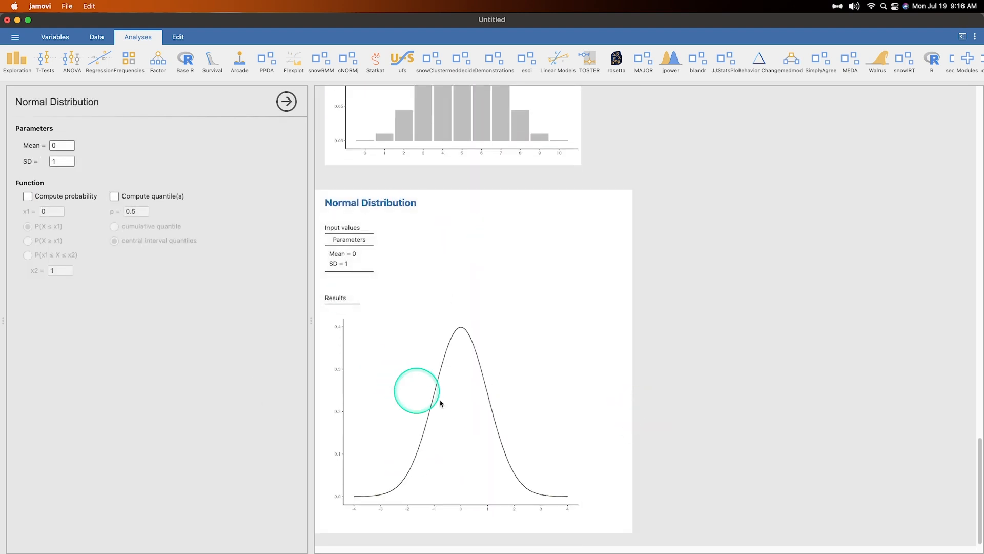
mouse_move(478, 386)
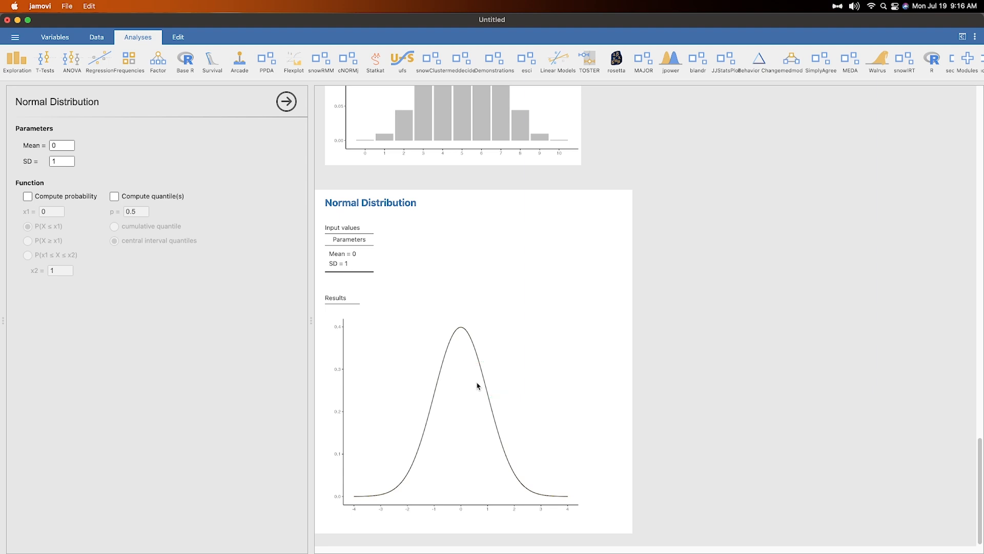
Step: Change the normal distribution's SD from 1 to 10, keeping the mean at 0
click(61, 161)
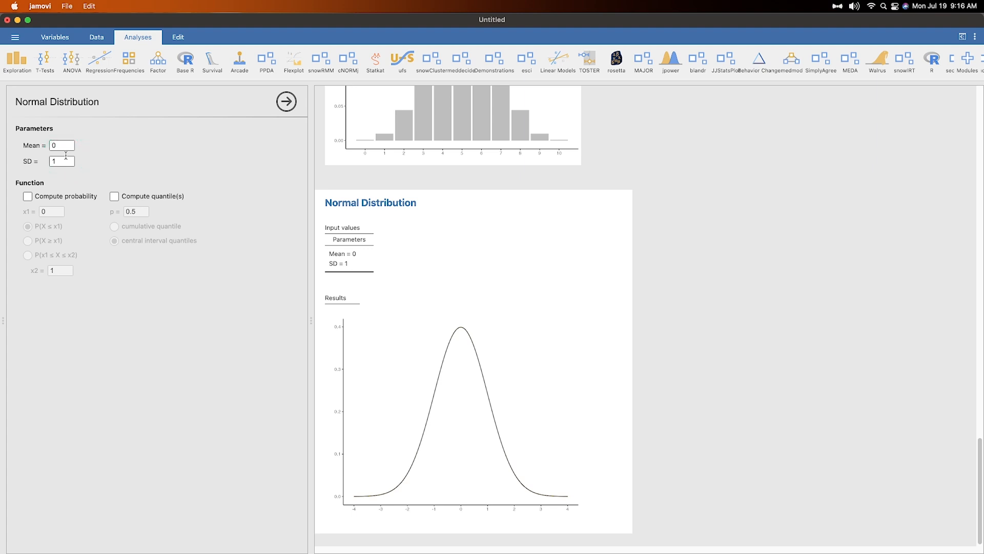
click(61, 145)
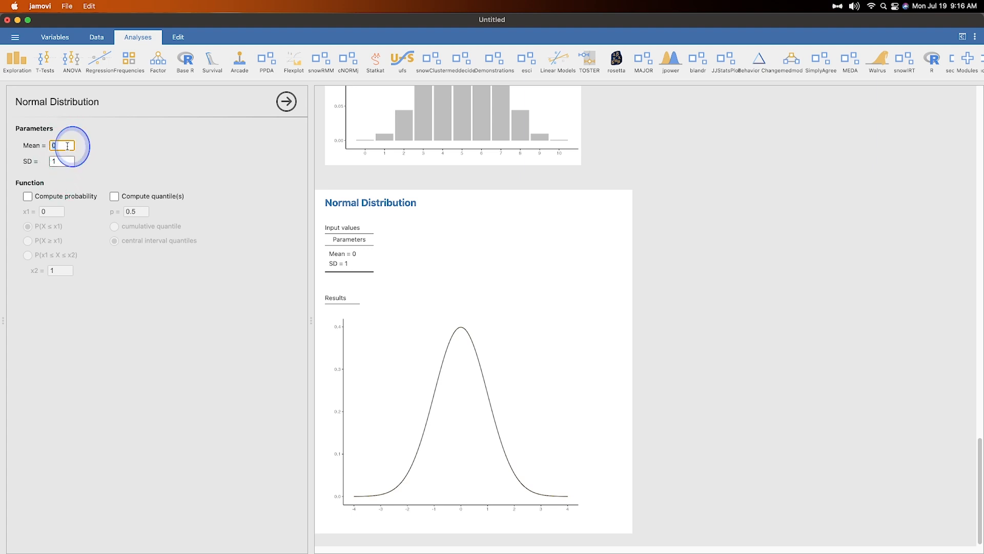
click(60, 161)
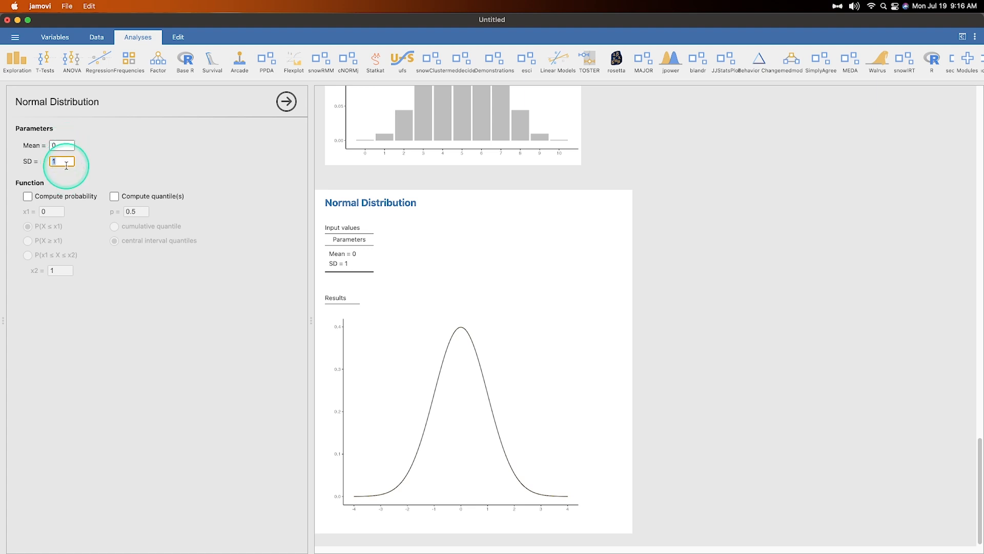
text(10)
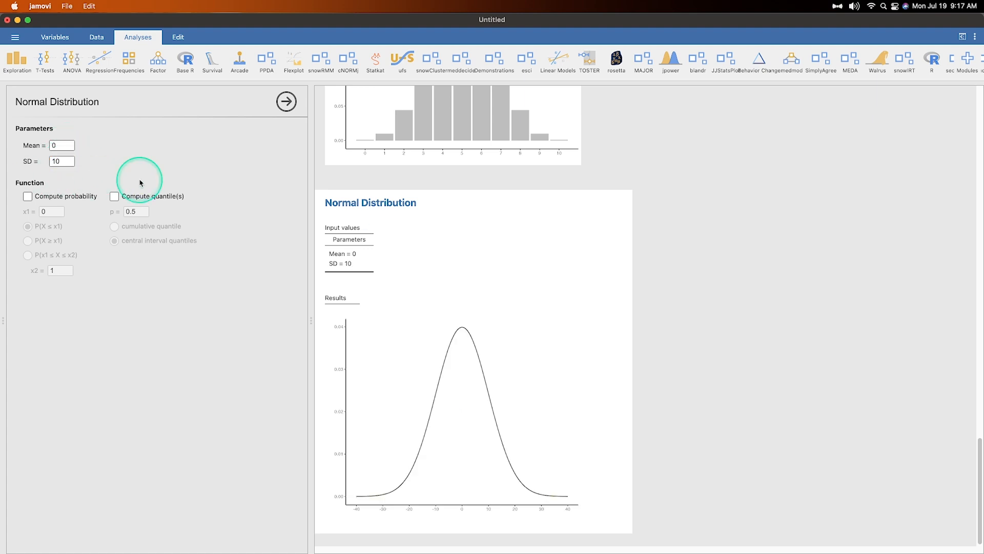
mouse_move(444, 368)
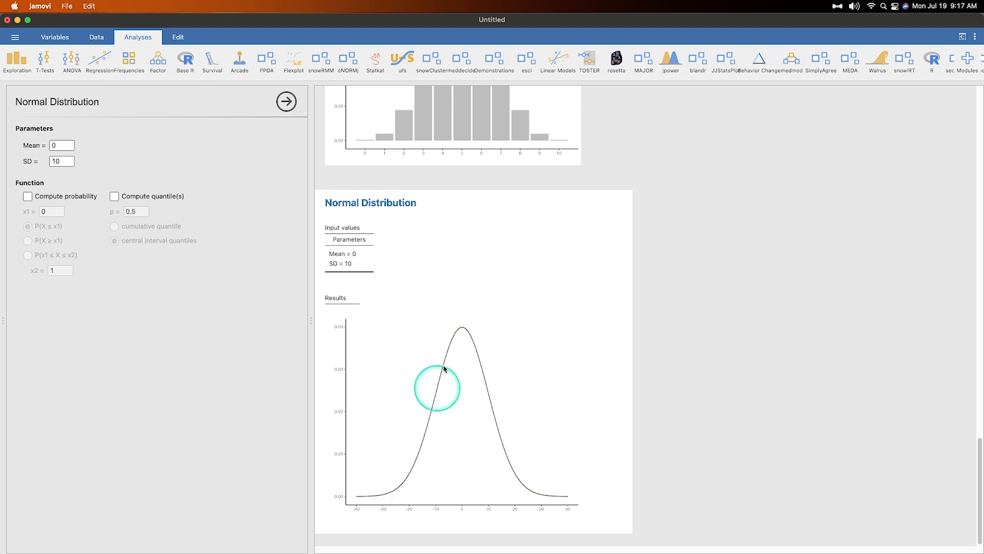
mouse_move(476, 521)
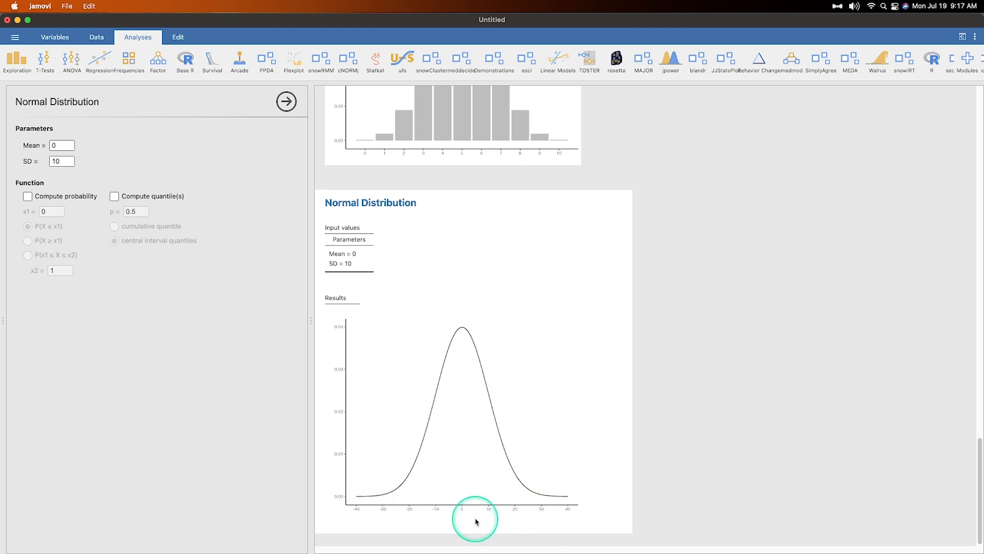
mouse_move(565, 518)
text(1)
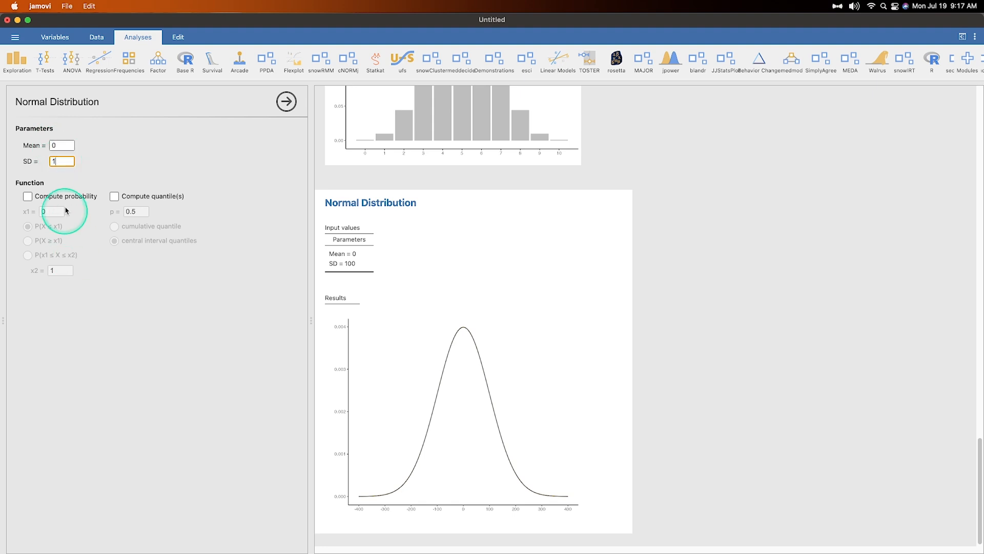
Step: Compute the normal upper tail P(X ≥ x1), first at 1.96, then at 2.64 (0.004)
click(27, 196)
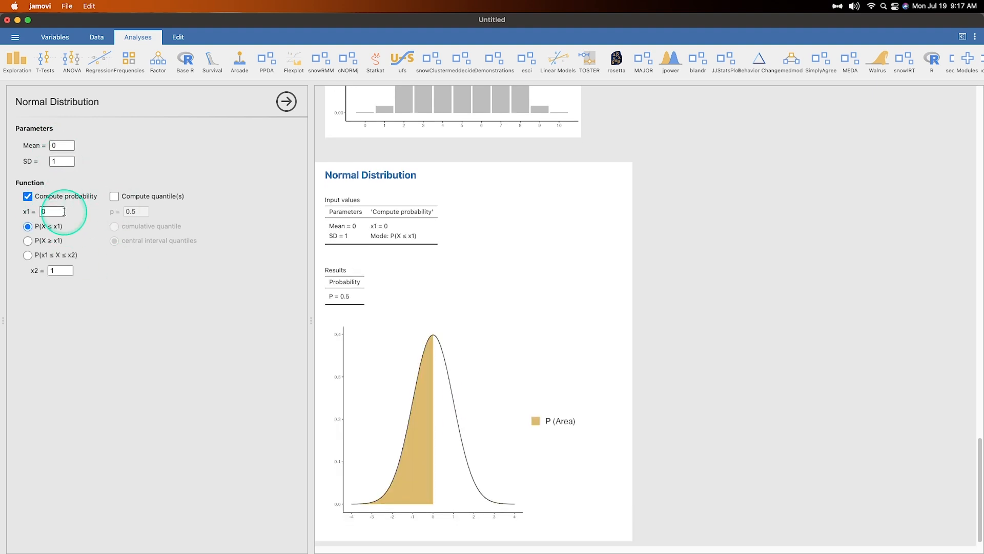
text(1.96)
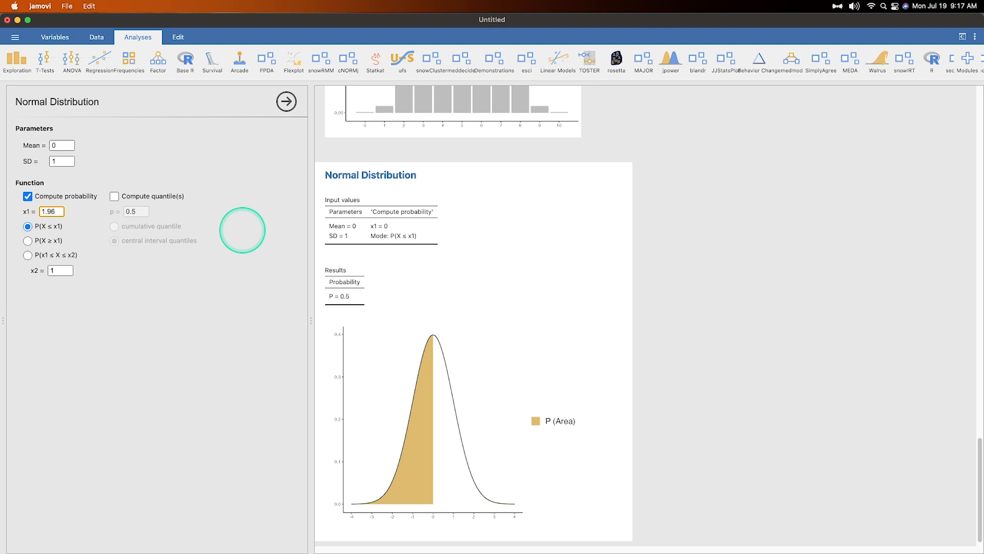
mouse_move(164, 287)
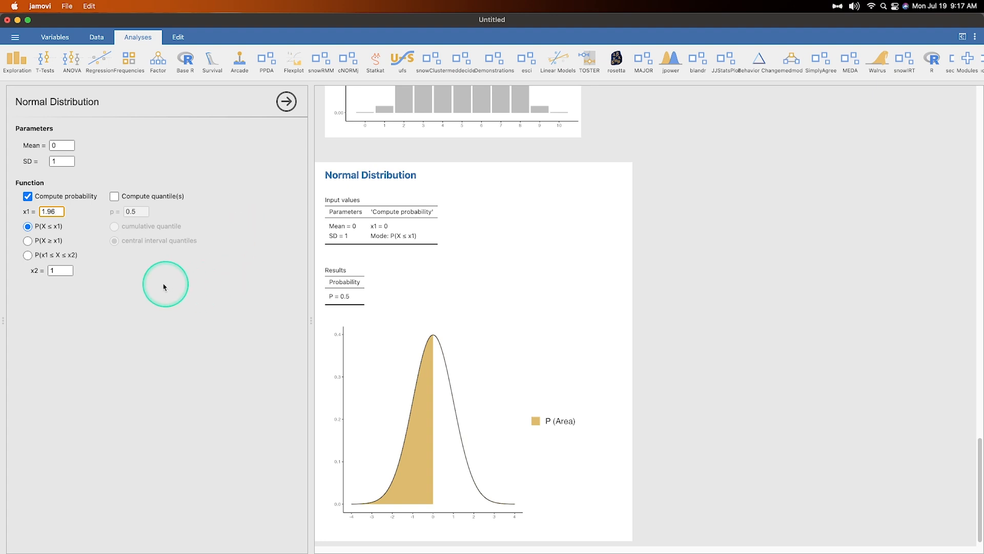
click(23, 240)
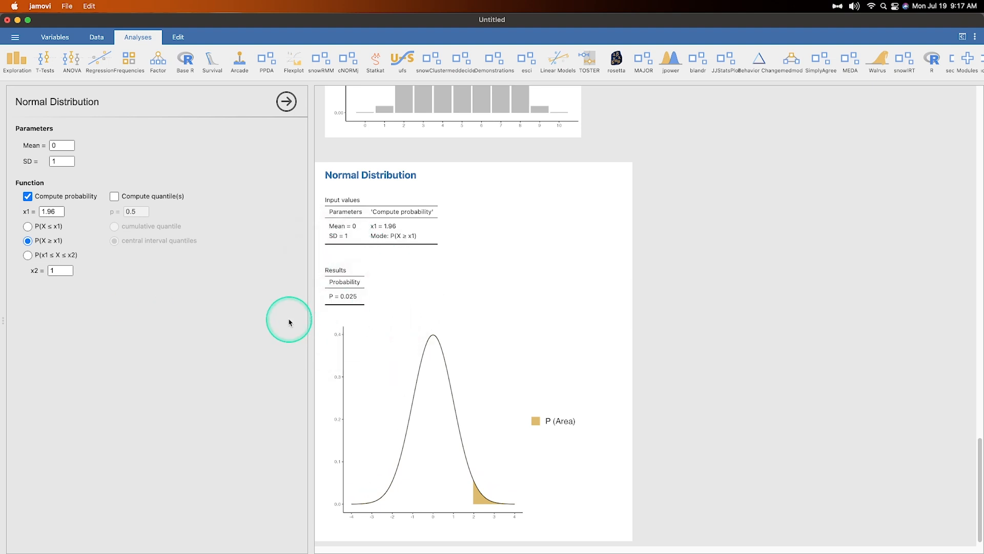
mouse_move(372, 474)
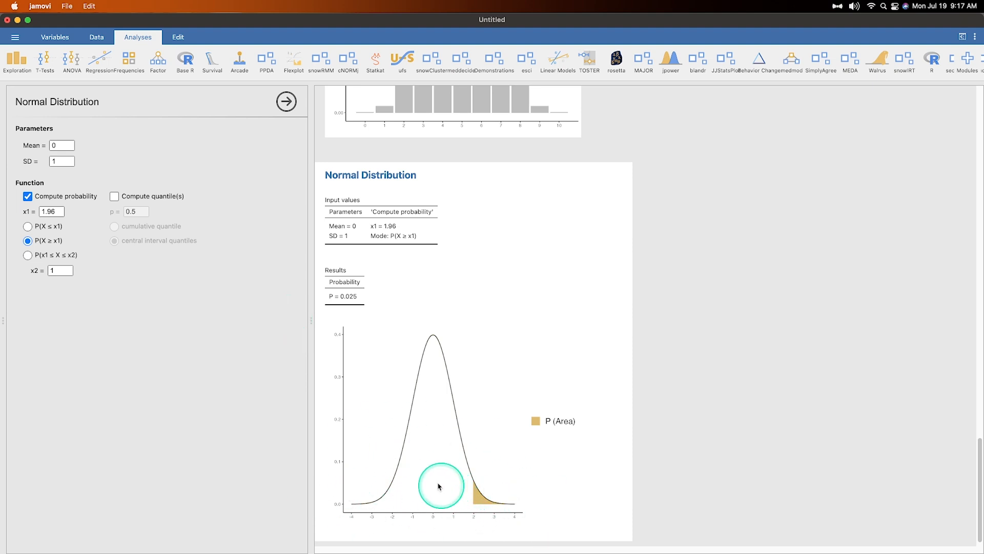
text(2.)
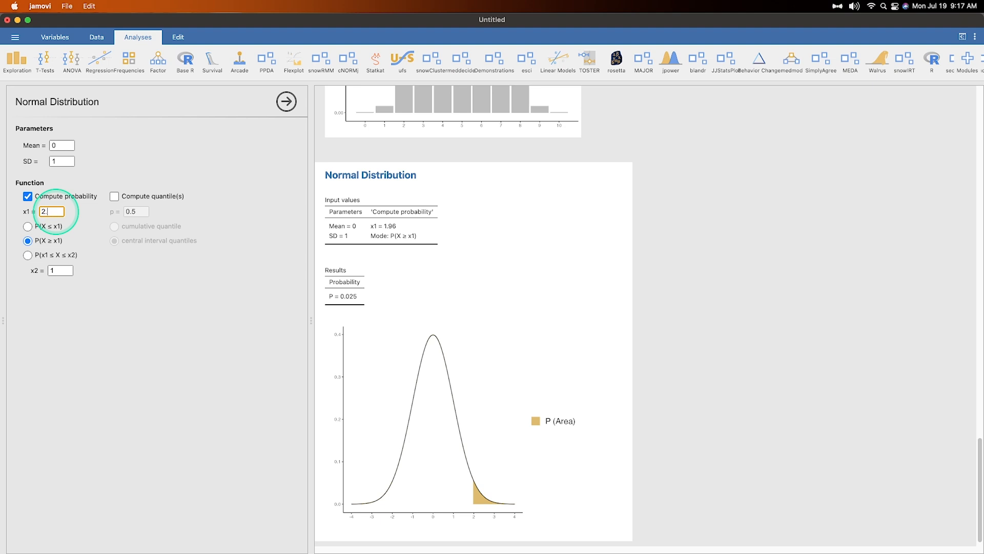
text(2.64)
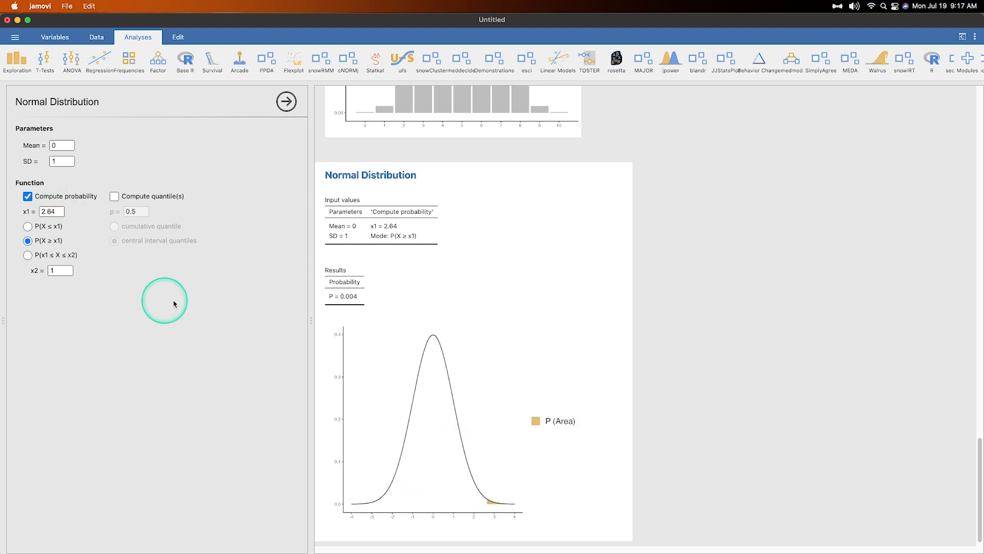
mouse_move(231, 279)
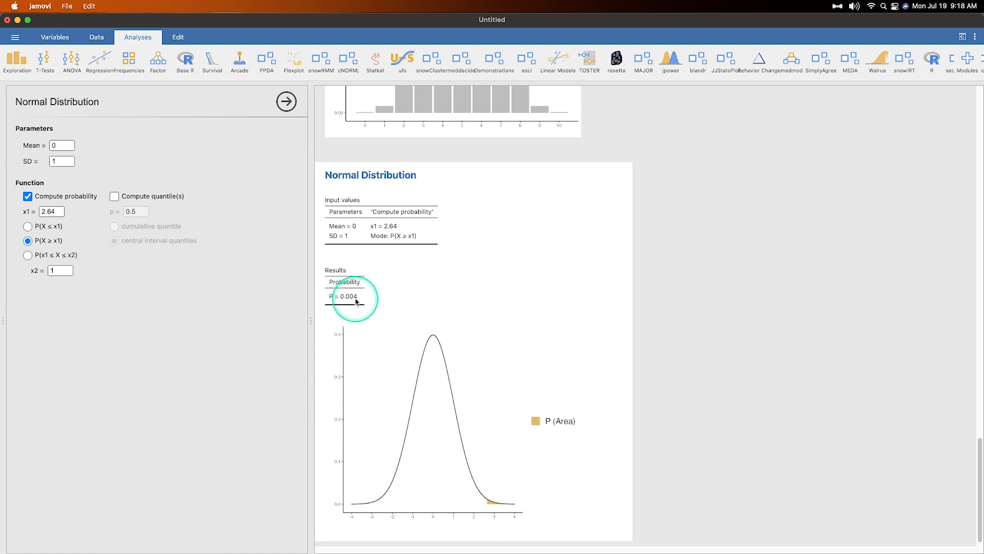
Step: Compute the cumulative quantile for p = 0.9 (x1 = 1.282), toggling Compute probability off and on
click(114, 196)
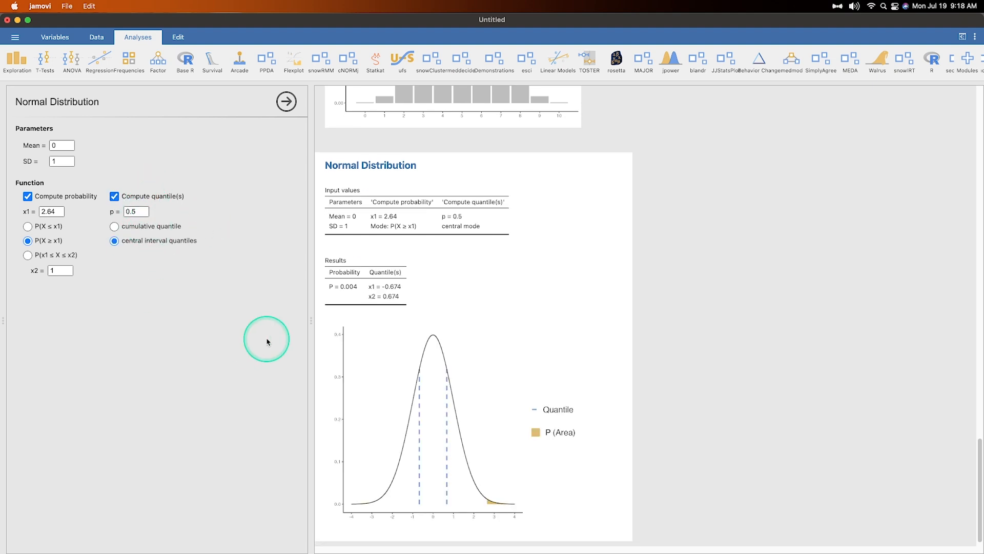
mouse_move(177, 240)
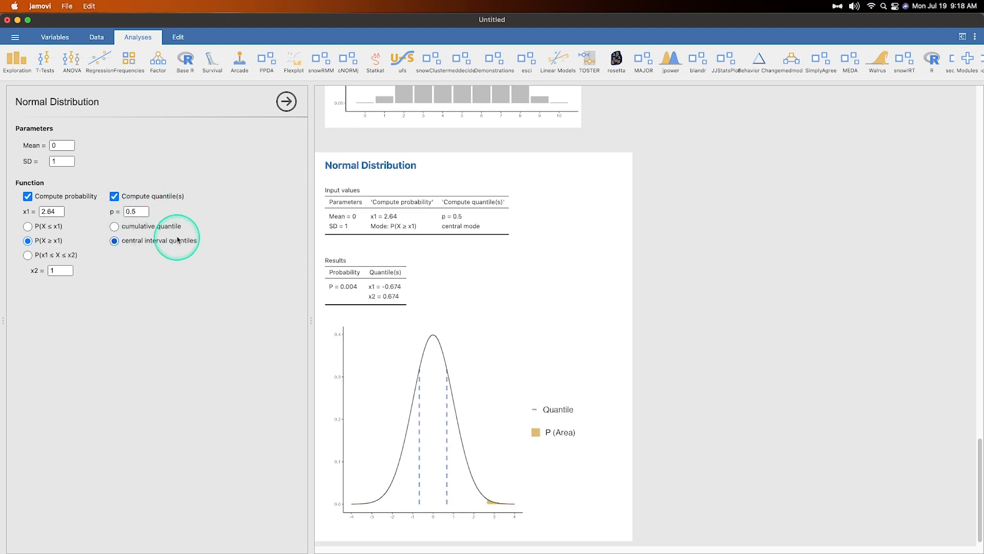
click(113, 226)
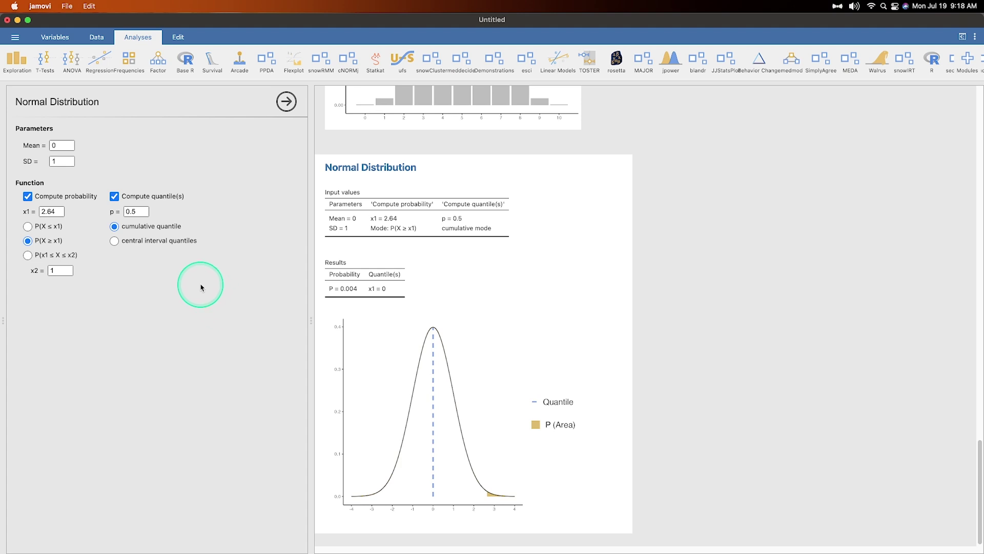
mouse_move(416, 288)
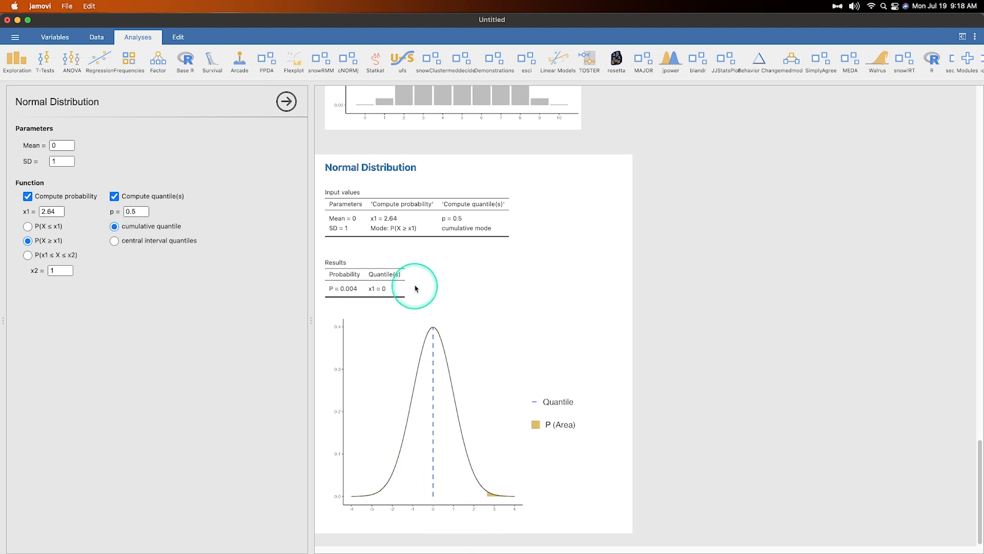
click(135, 211)
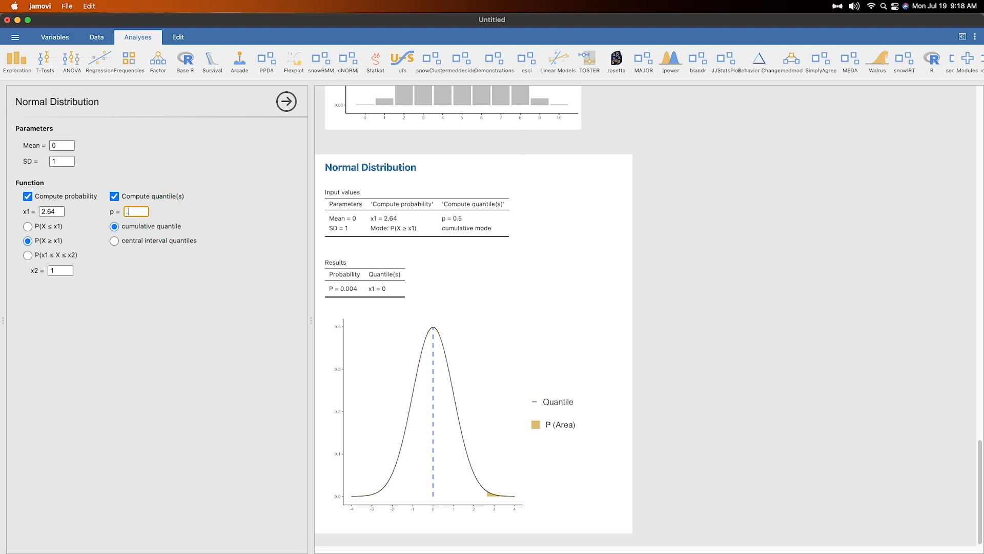
text(0.9)
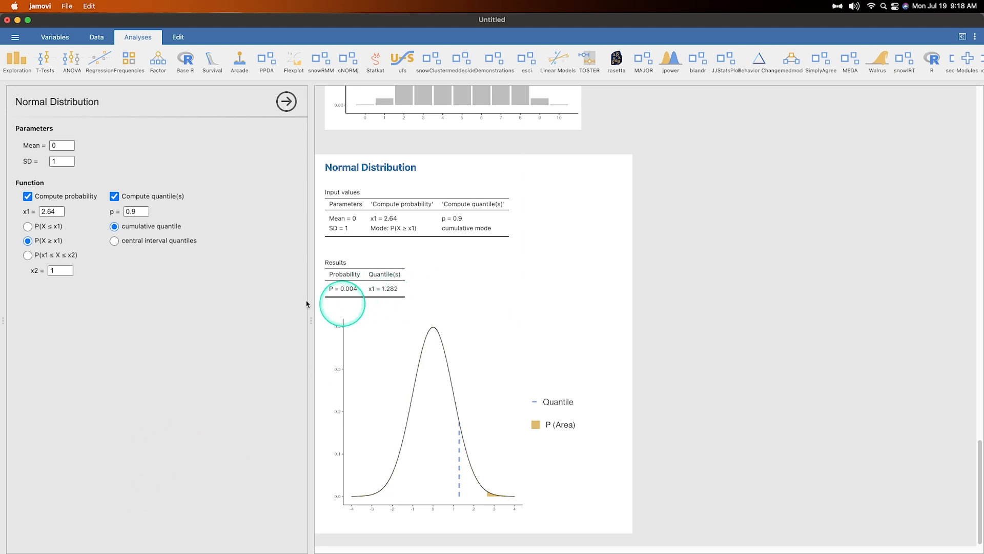
click(27, 195)
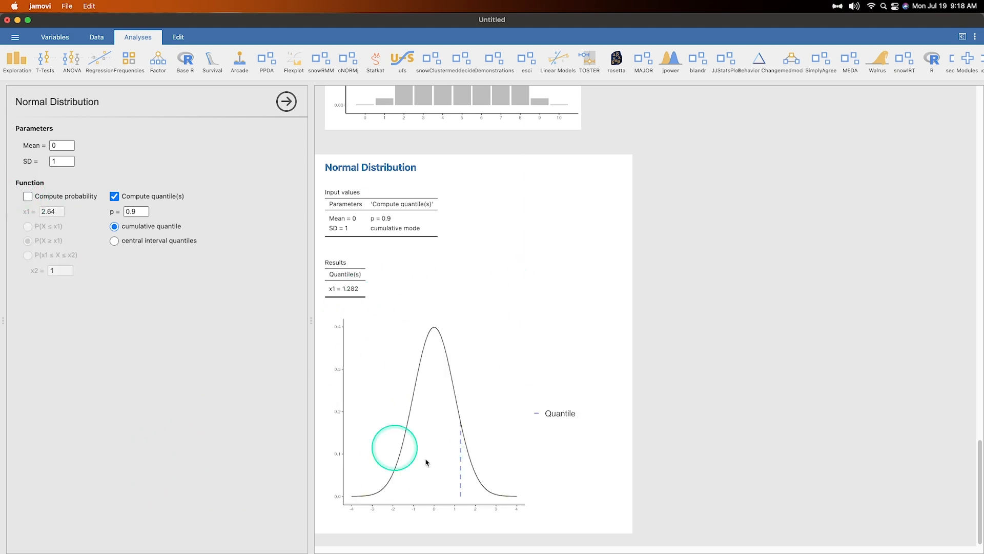
click(28, 196)
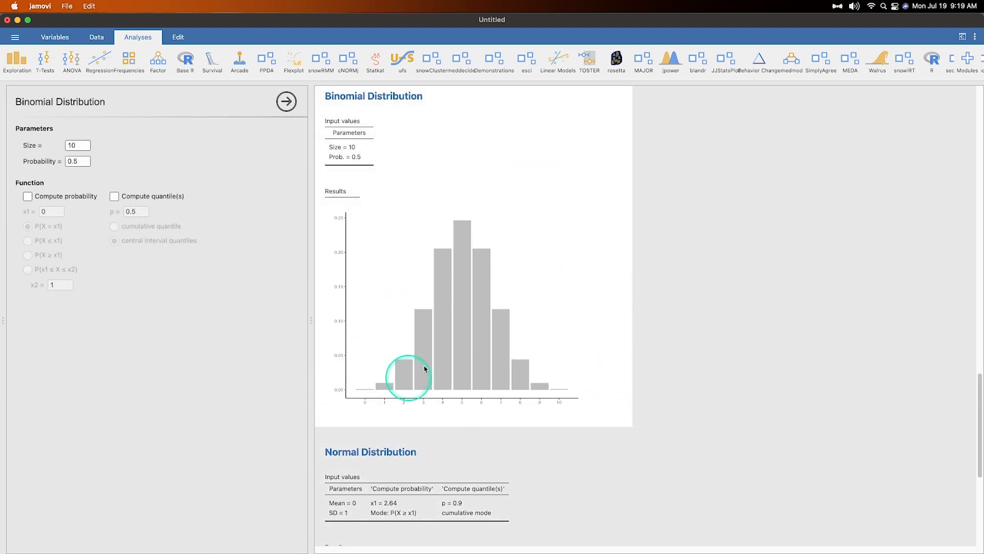
scroll(down, 3)
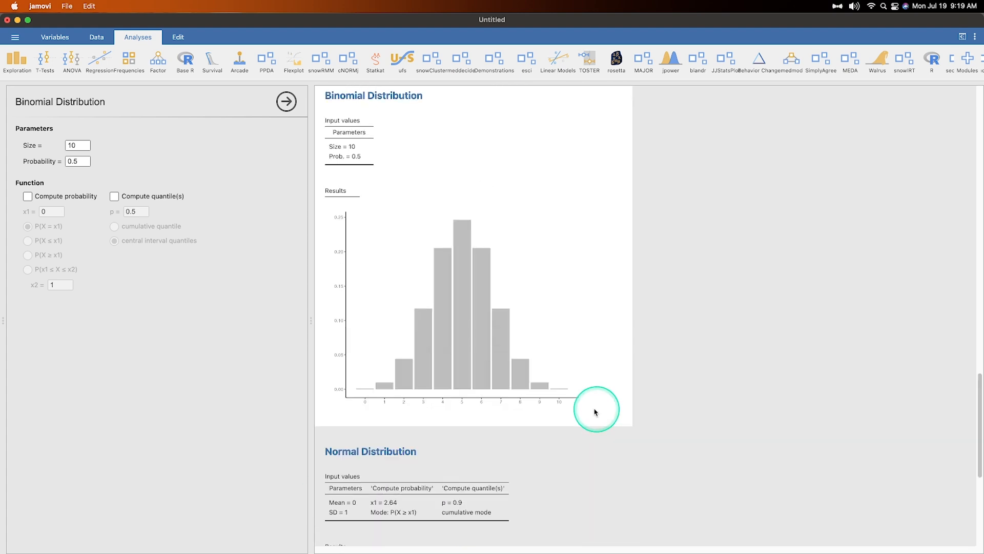
scroll(down, 3)
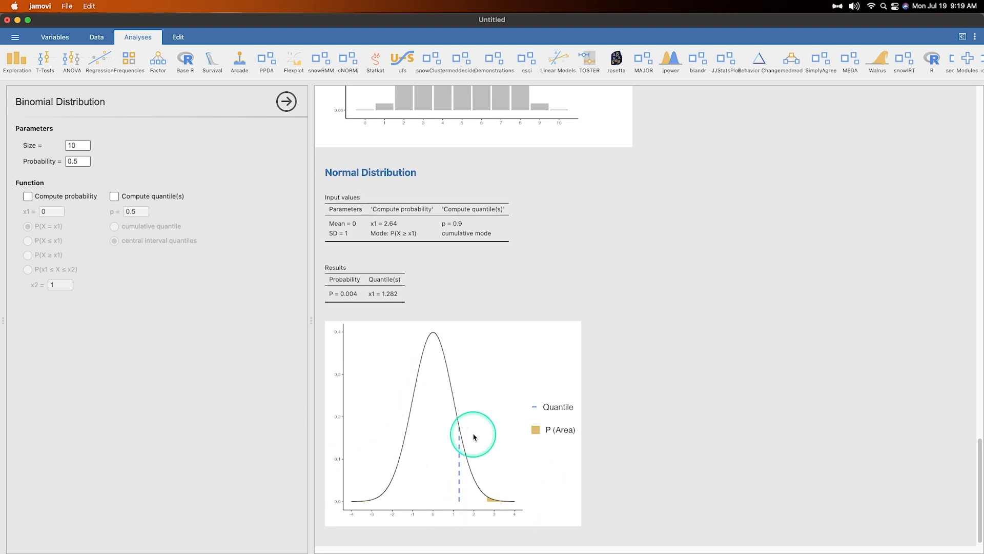
mouse_move(527, 468)
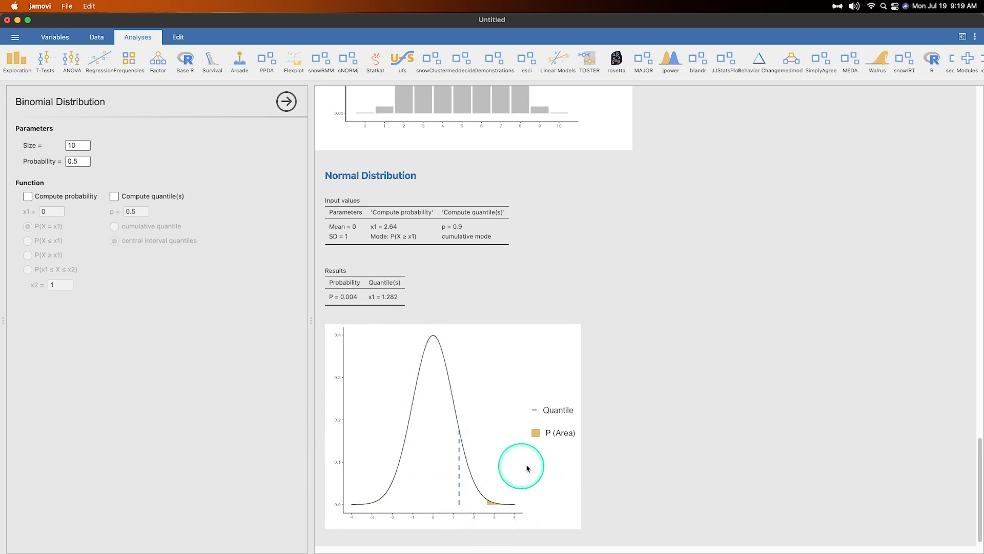
scroll(down, 3)
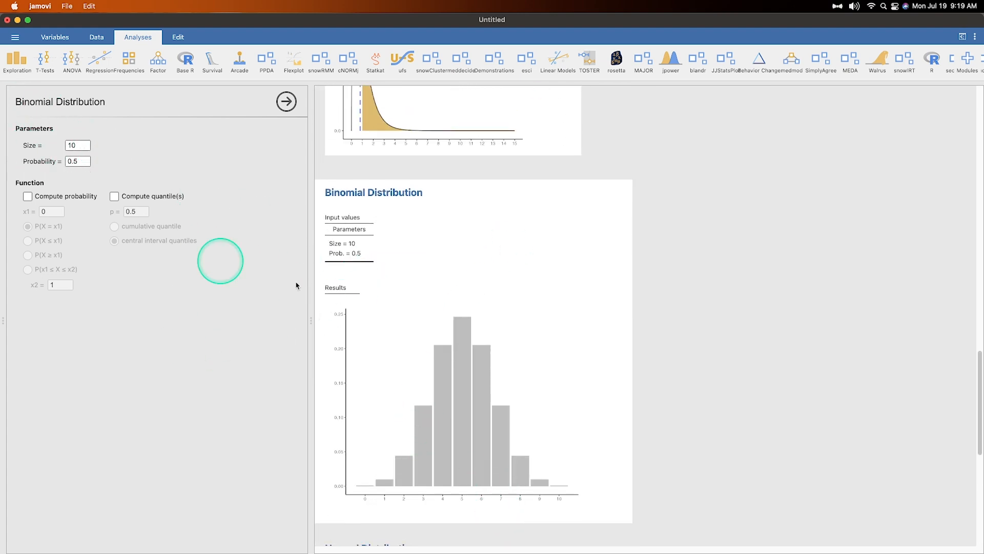
click(77, 161)
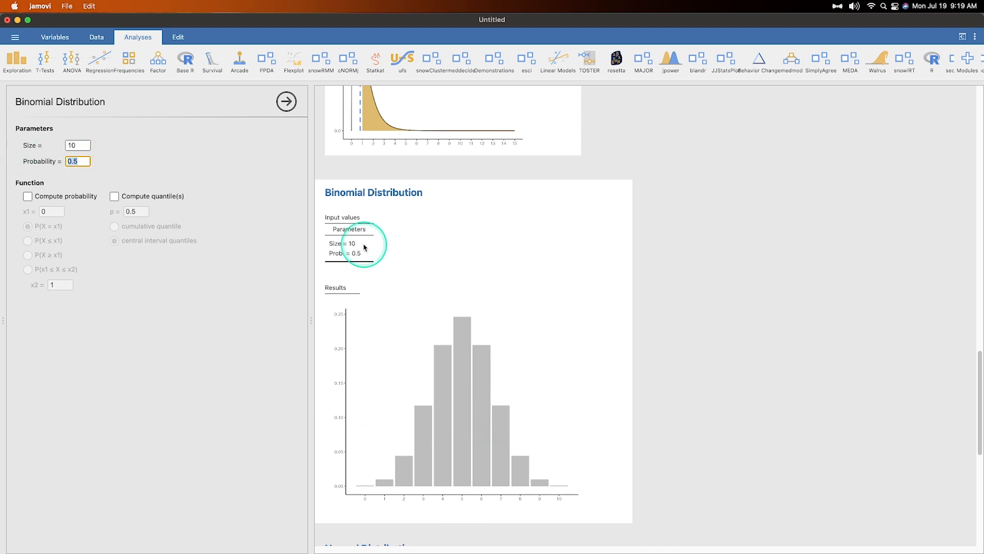
text(0.25)
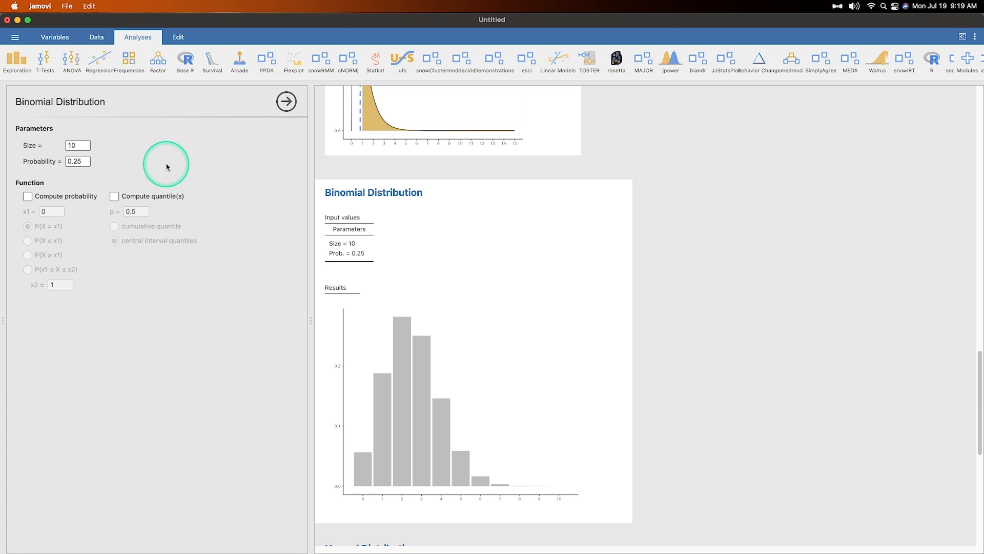
mouse_move(295, 465)
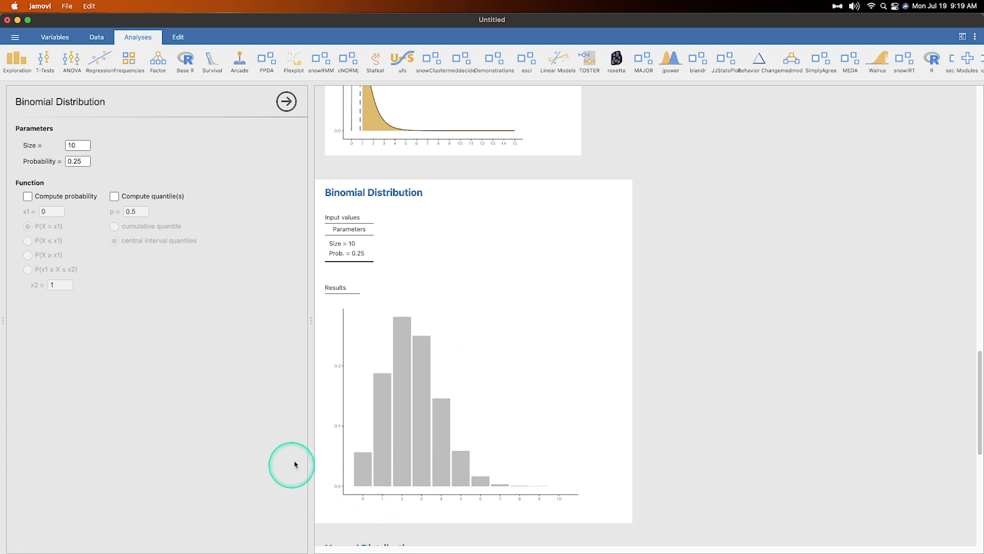
click(77, 161)
text(0.75)
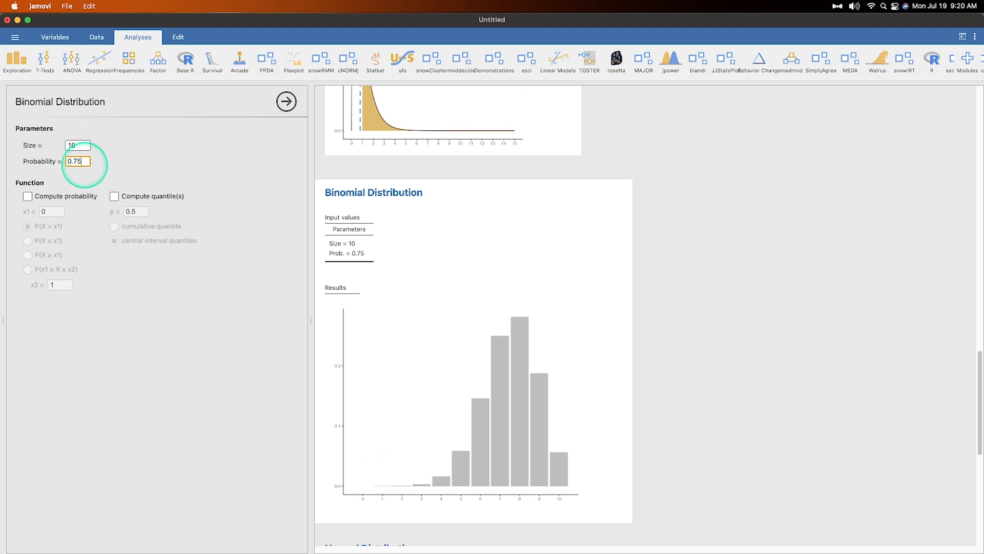
text(0.5)
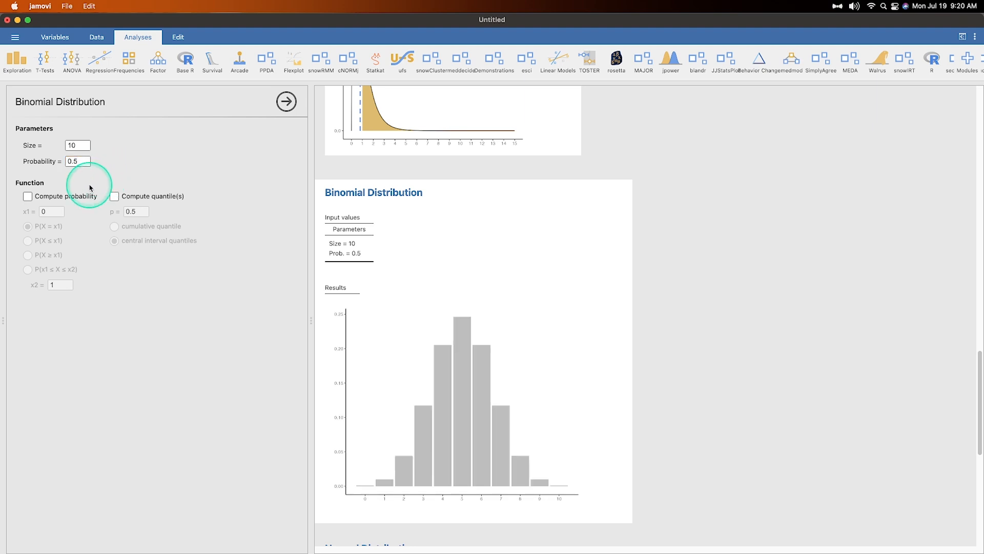
click(28, 196)
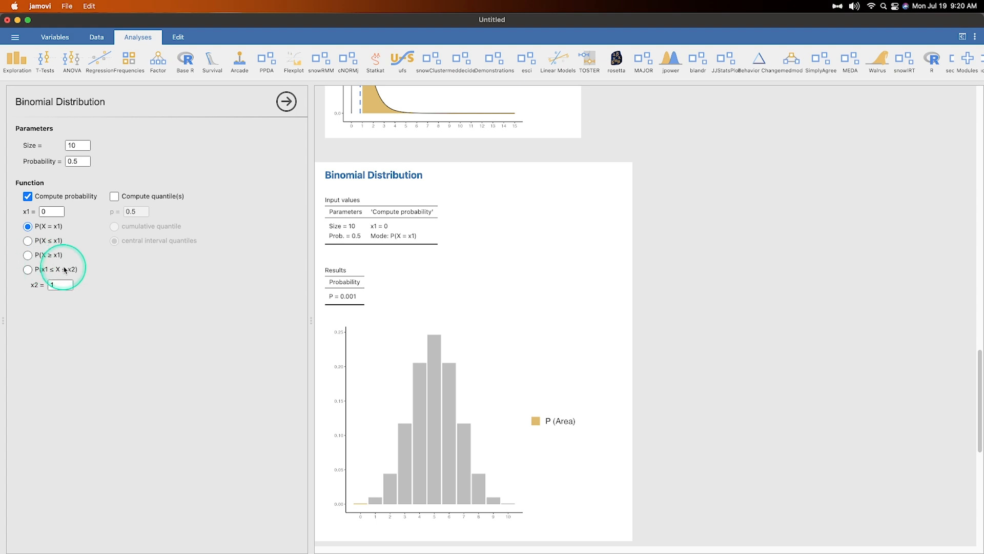
Step: Compute binomial P(X ≥ 5) = 0.623 and enable central 0.5 quantiles (4 and 6)
click(27, 241)
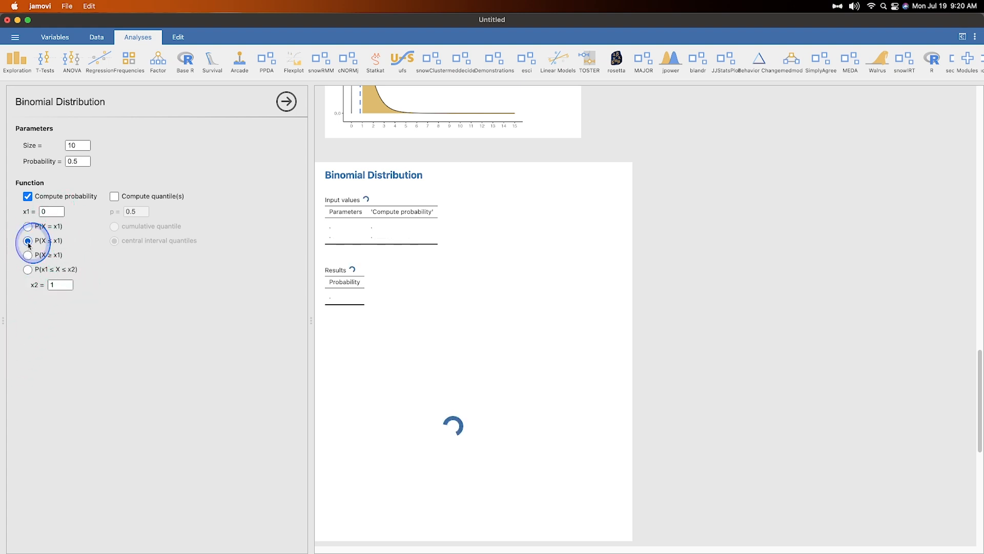
click(27, 254)
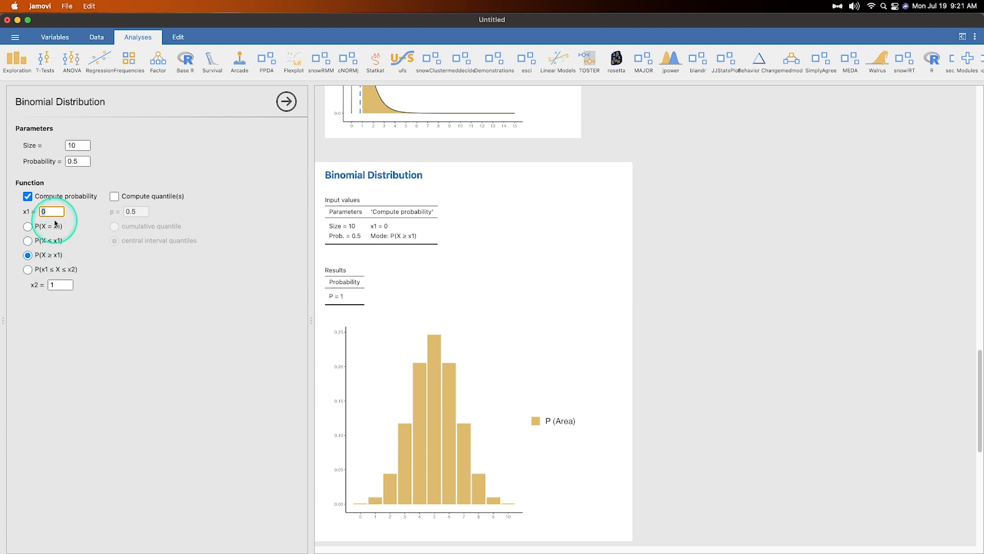
text(5)
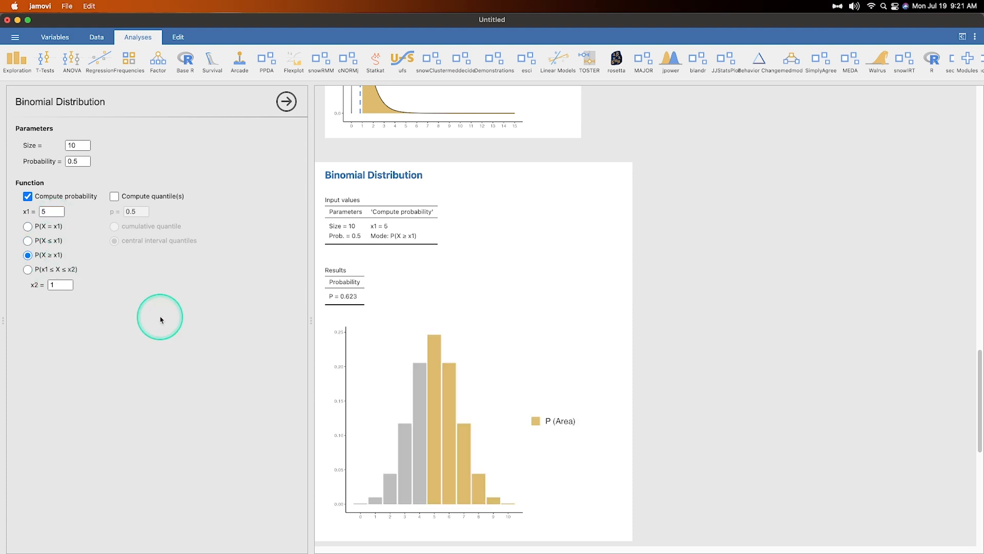
mouse_move(349, 297)
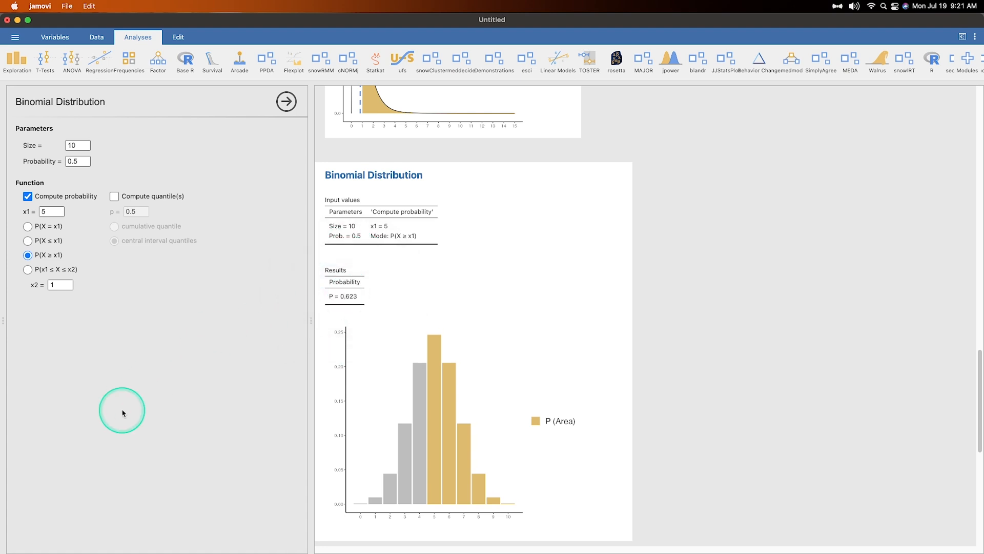
click(114, 196)
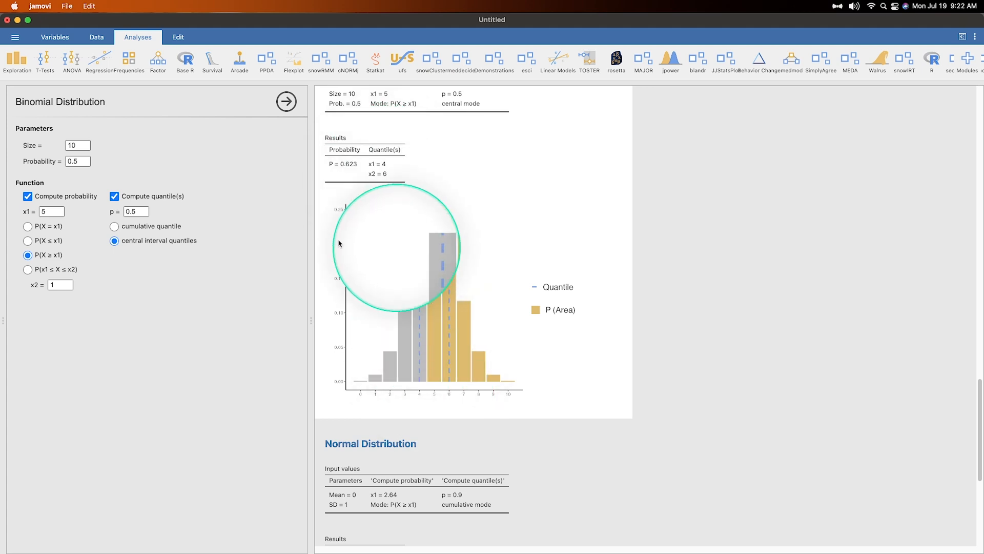
Step: Switch the binomial quantile to cumulative, giving x1 = 5 for p = 0.5
click(114, 226)
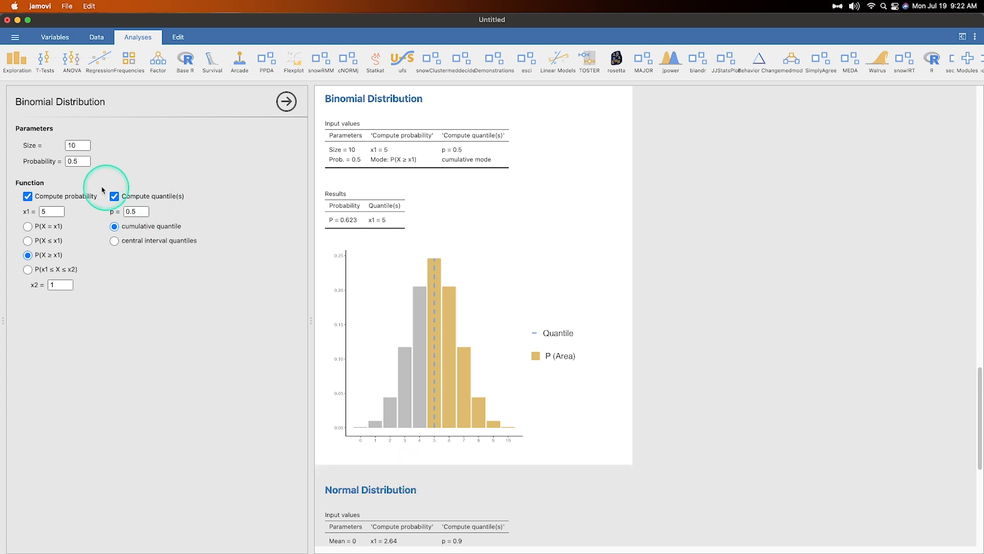
click(51, 212)
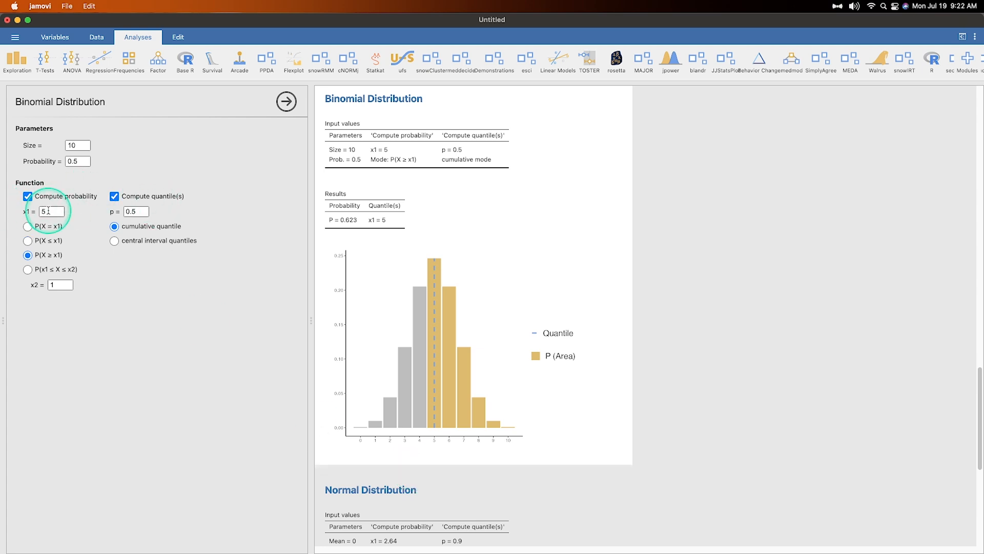
scroll(down, 3)
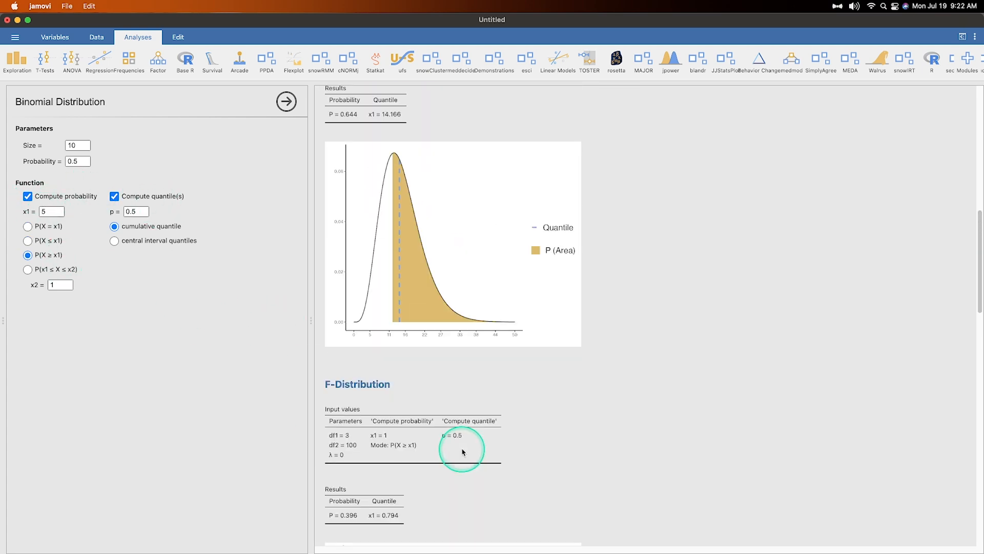